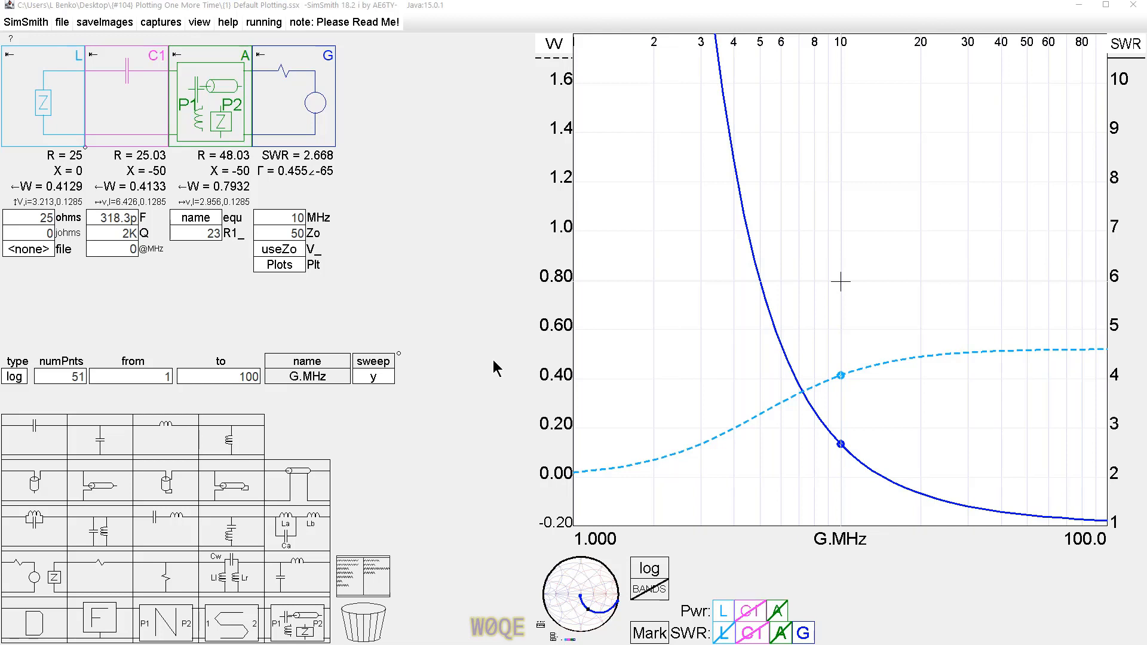
{"action": "mouse_move", "coordinate": [153, 98]}
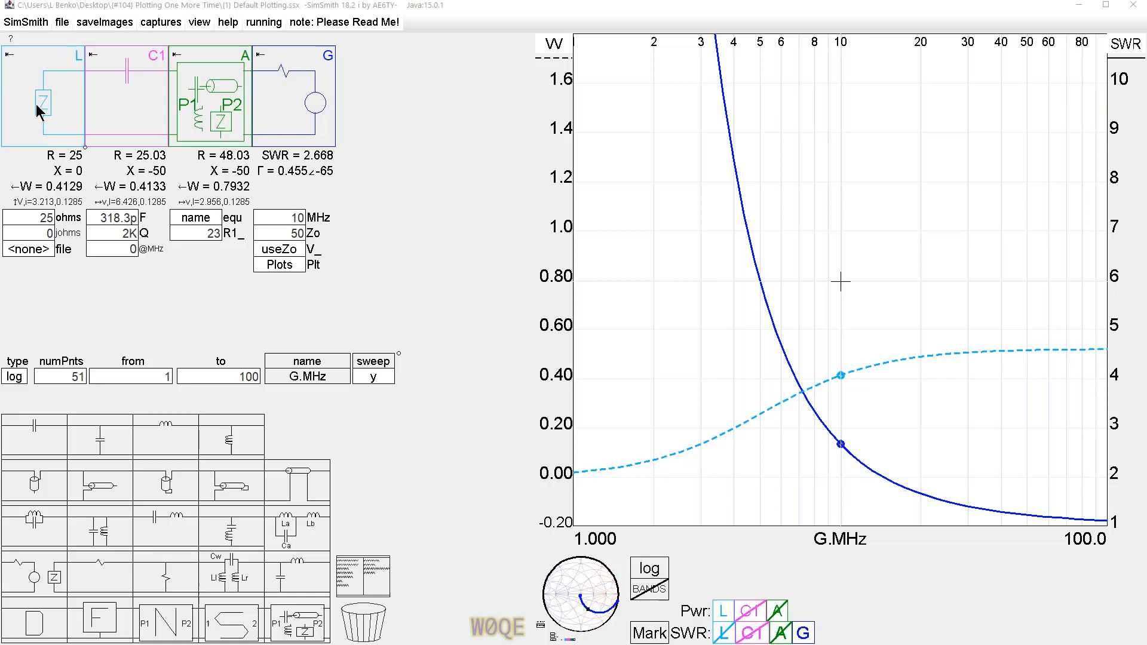
{"action": "mouse_move", "coordinate": [123, 133]}
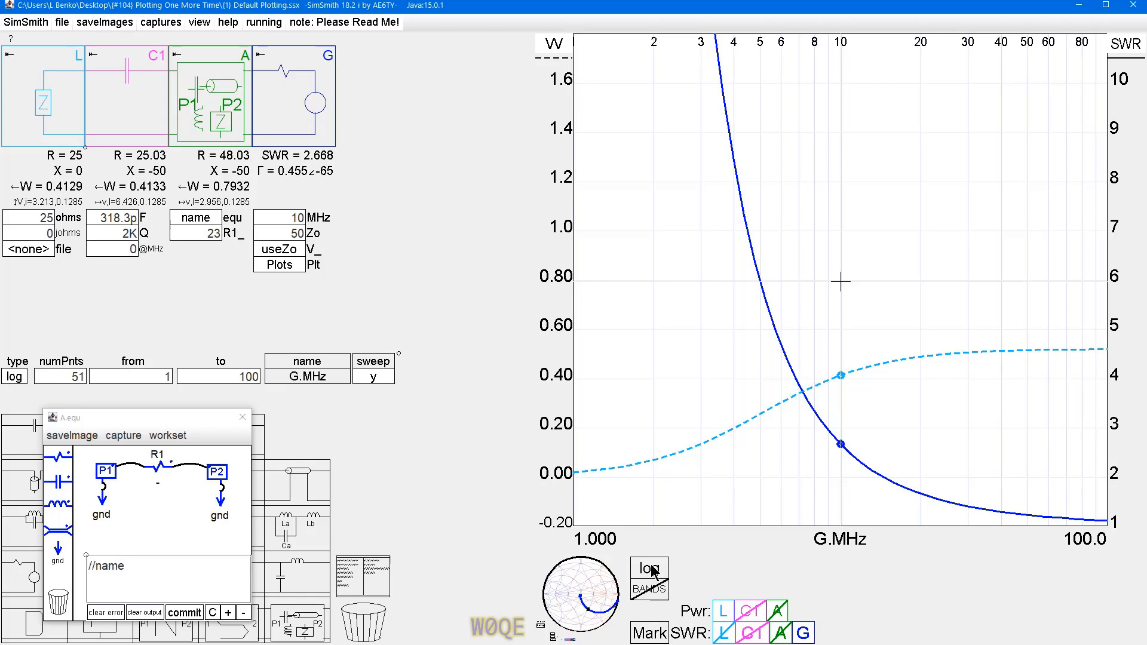
{"action": "mouse_move", "coordinate": [963, 408]}
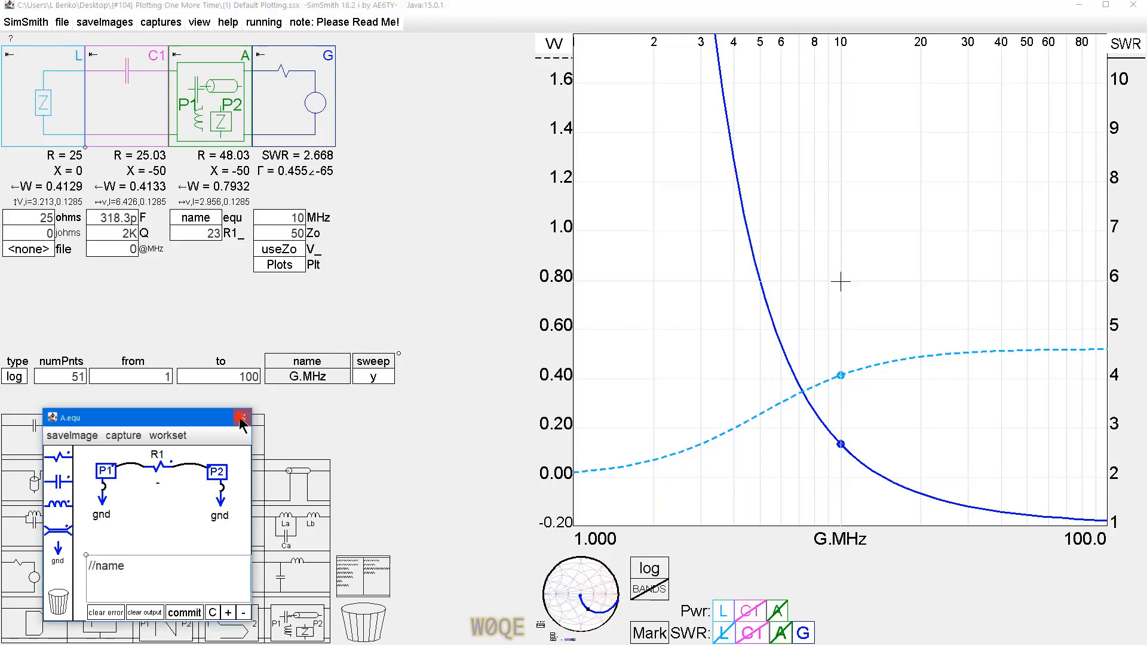
Close the A.equ equation editor window
{"action": "left_click", "coordinate": [241, 417]}
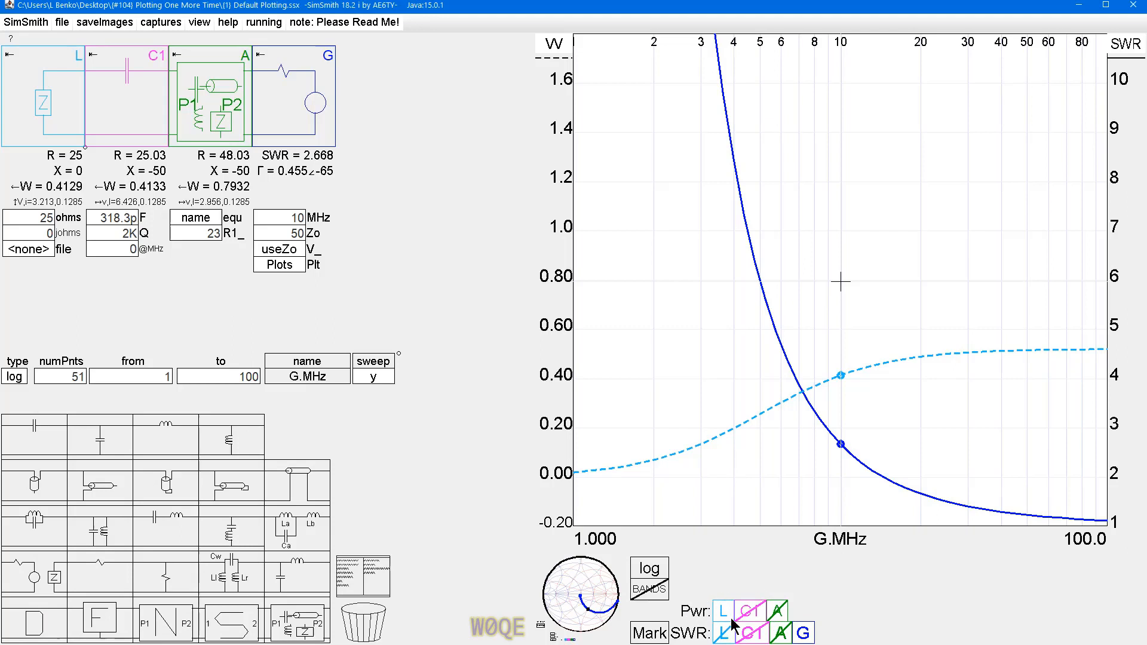
{"action": "mouse_move", "coordinate": [757, 596]}
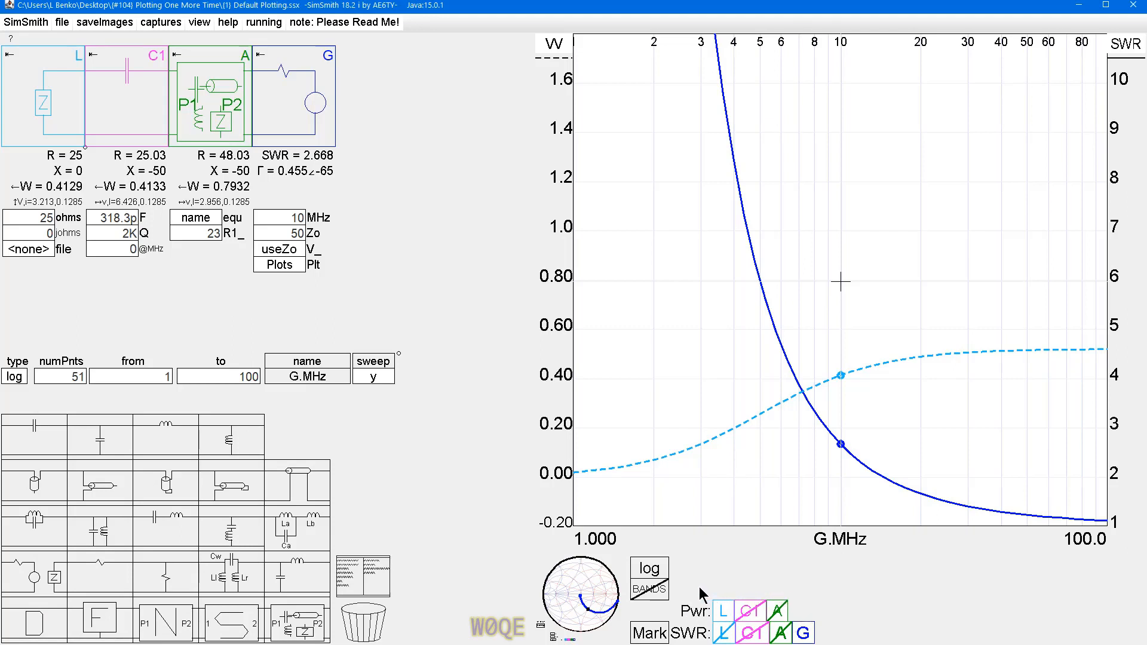
{"action": "mouse_move", "coordinate": [198, 193]}
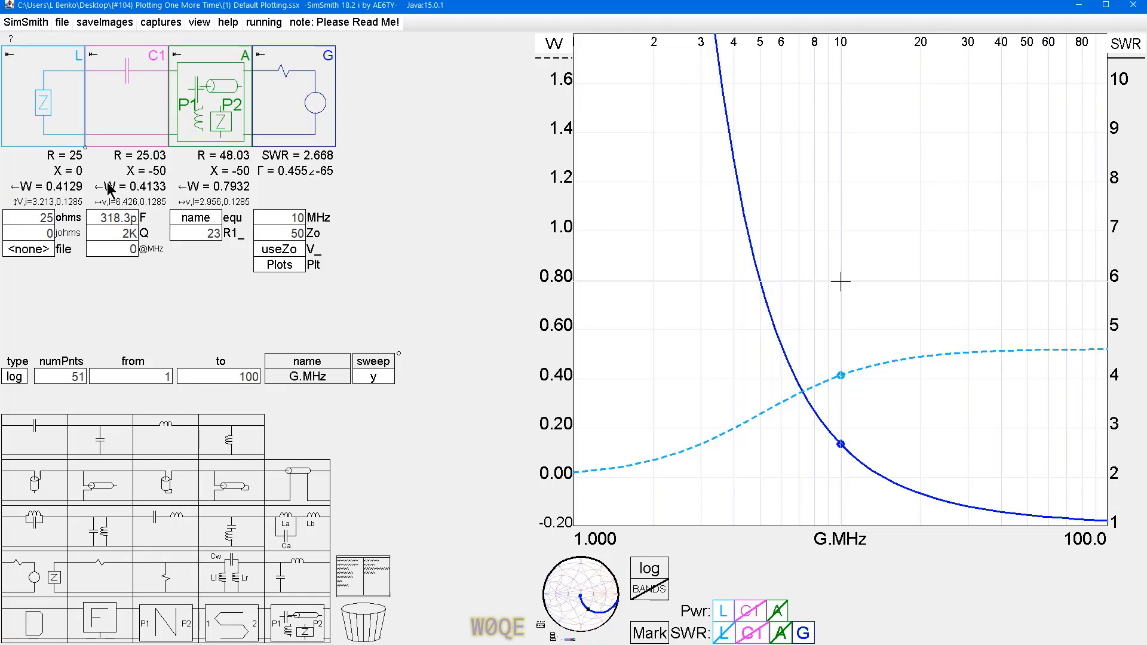
{"action": "mouse_move", "coordinate": [7, 189]}
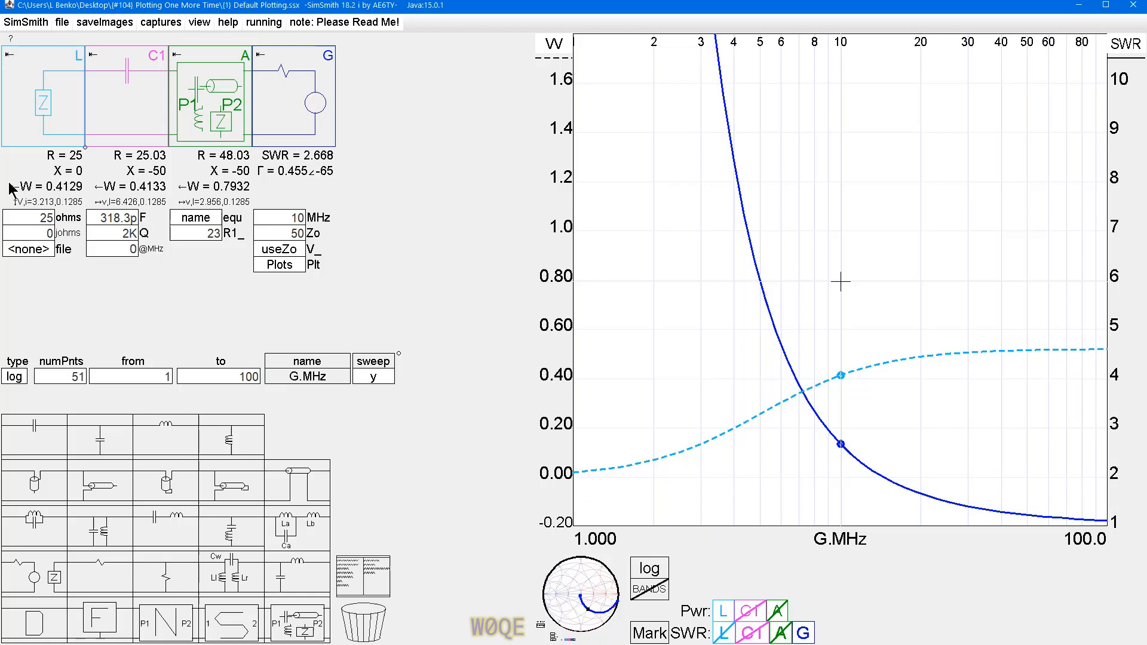
{"action": "mouse_move", "coordinate": [181, 192]}
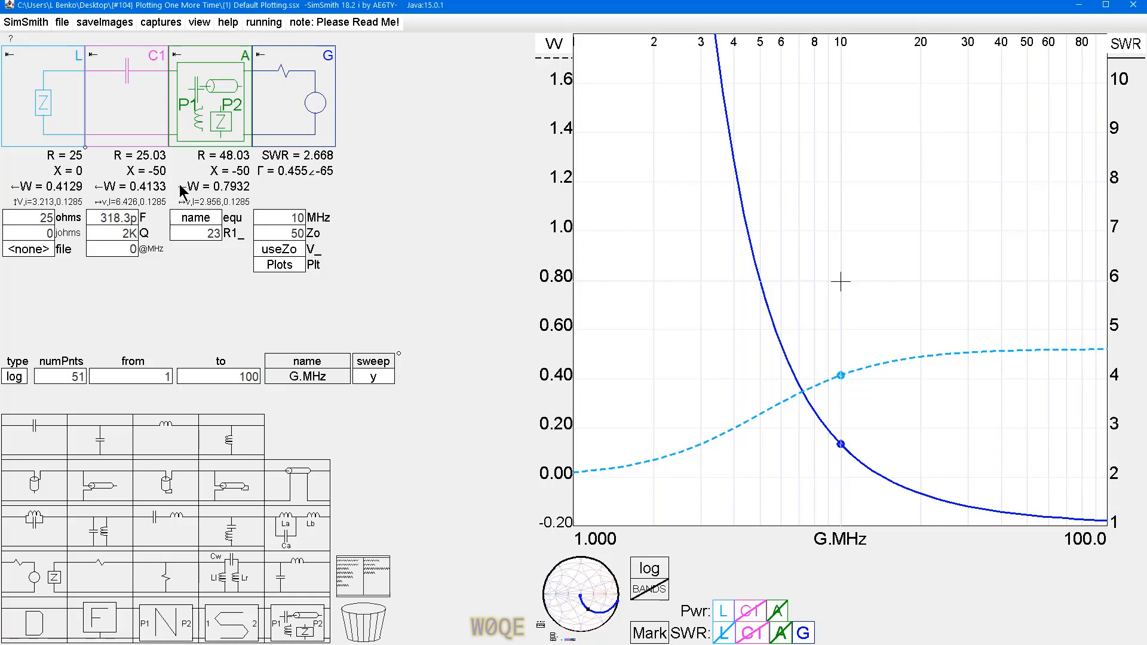
{"action": "mouse_move", "coordinate": [271, 108]}
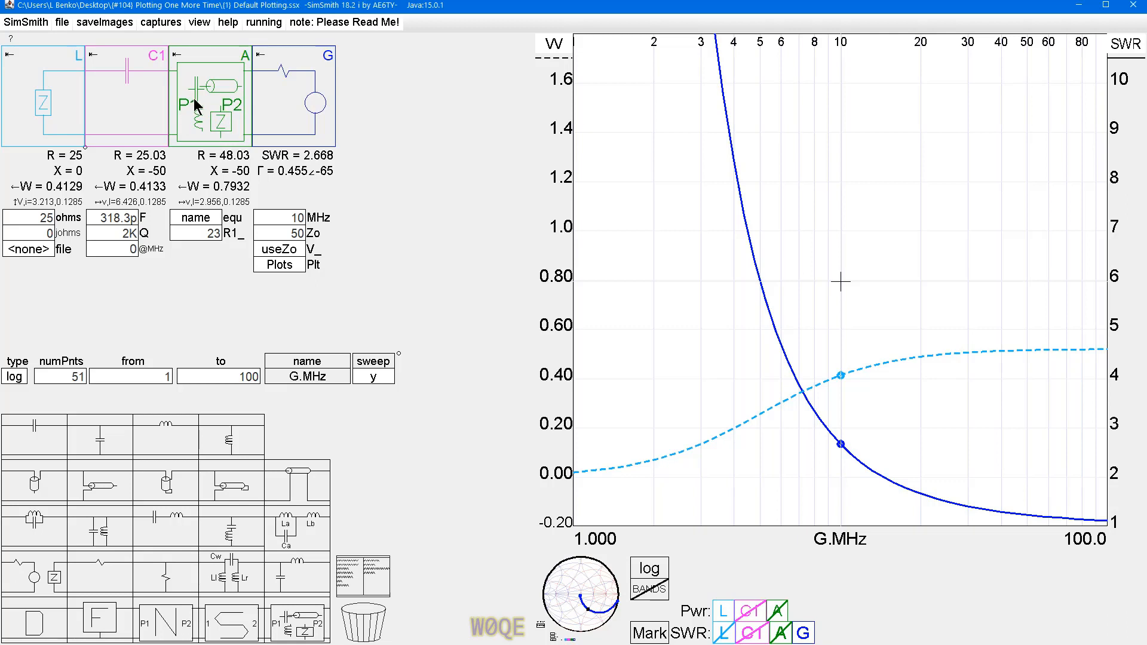
{"action": "mouse_move", "coordinate": [158, 119]}
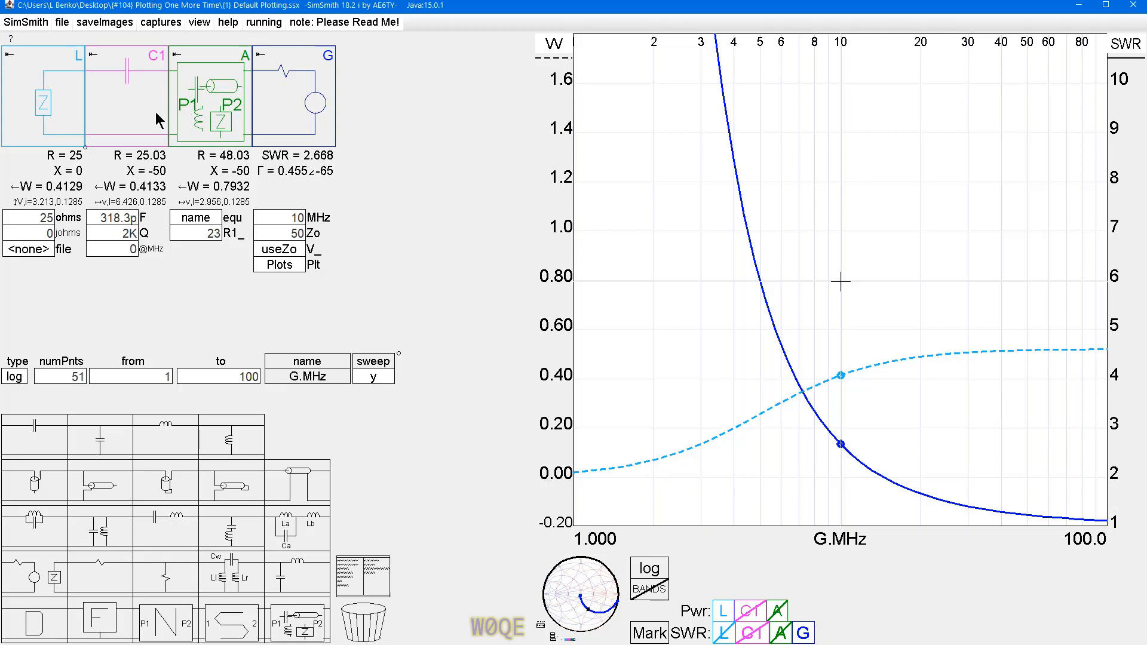
{"action": "mouse_move", "coordinate": [65, 115]}
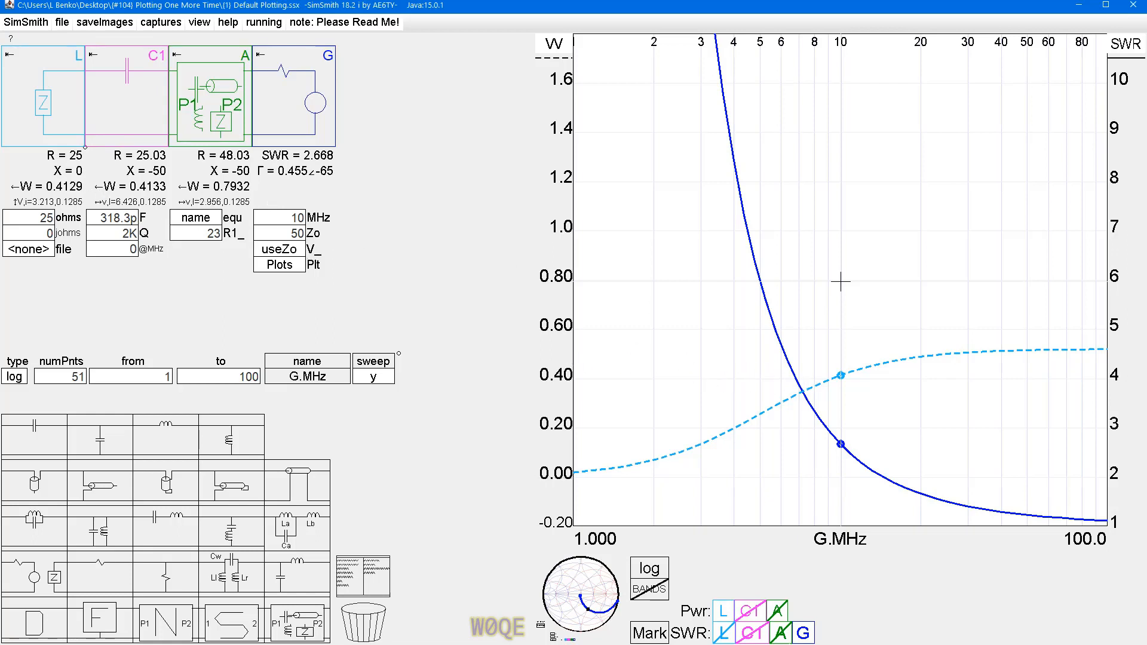
Plot block A's power as a green curve from the Pwr row
{"action": "left_click", "coordinate": [778, 611]}
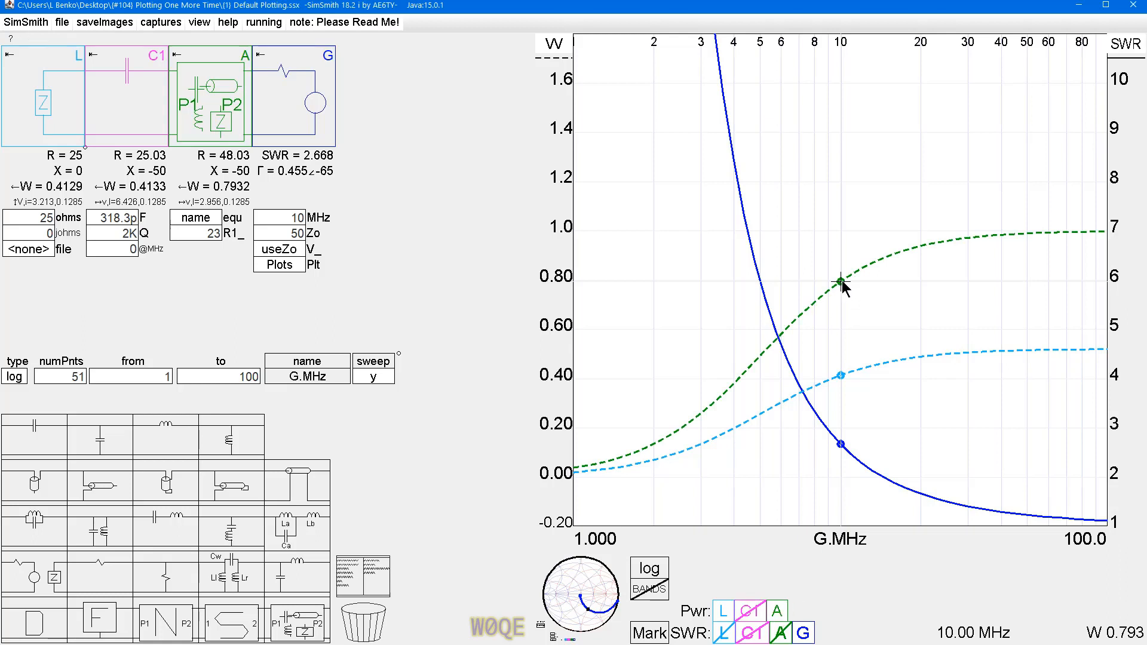
{"action": "mouse_move", "coordinate": [201, 103]}
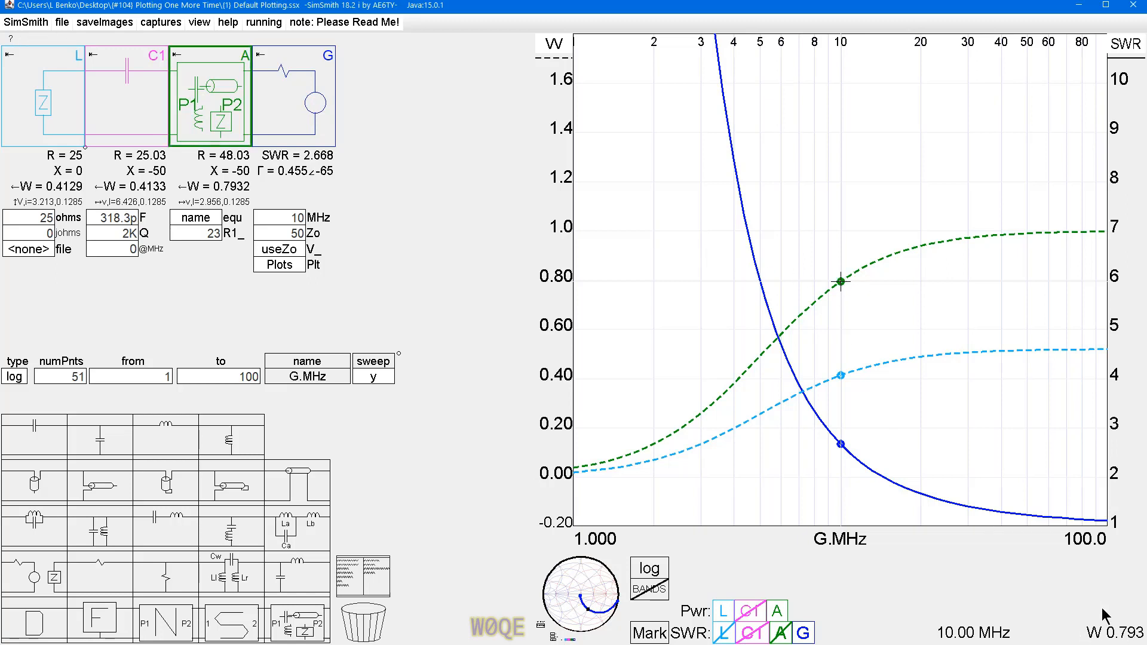
{"action": "mouse_move", "coordinate": [225, 188]}
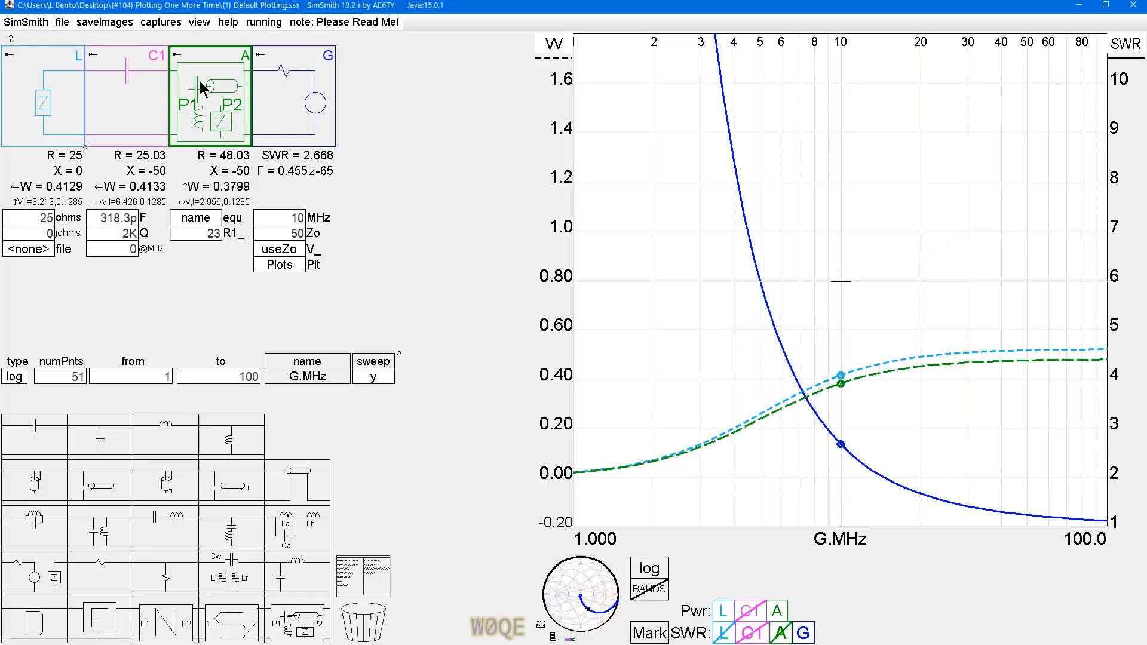
{"action": "mouse_move", "coordinate": [215, 126]}
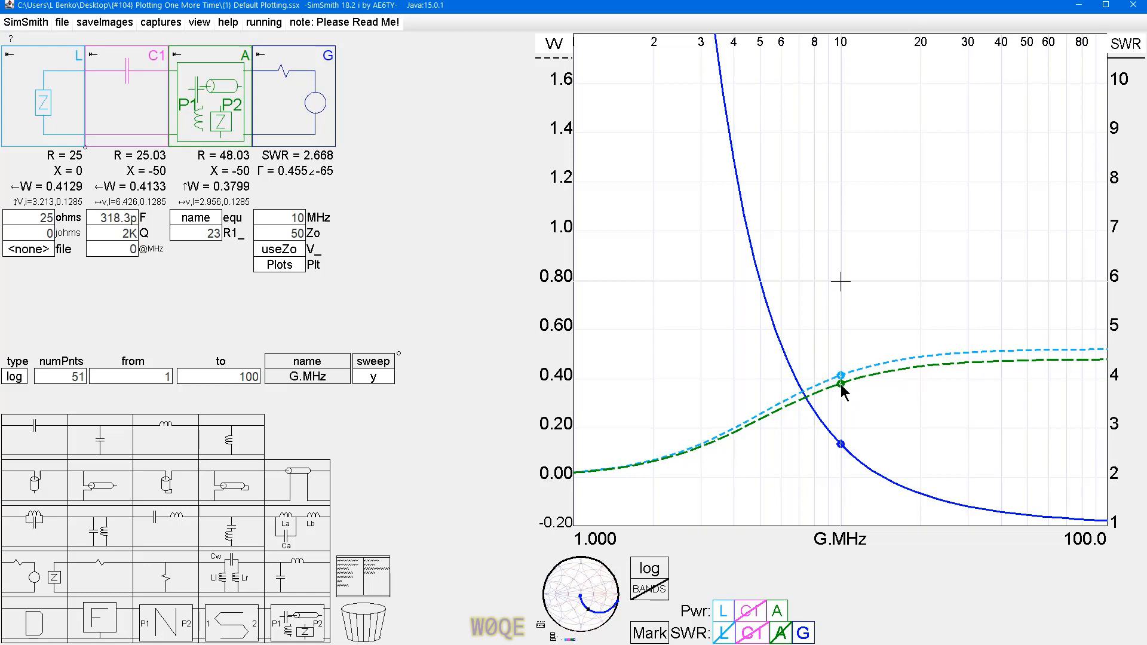
{"action": "mouse_move", "coordinate": [225, 193]}
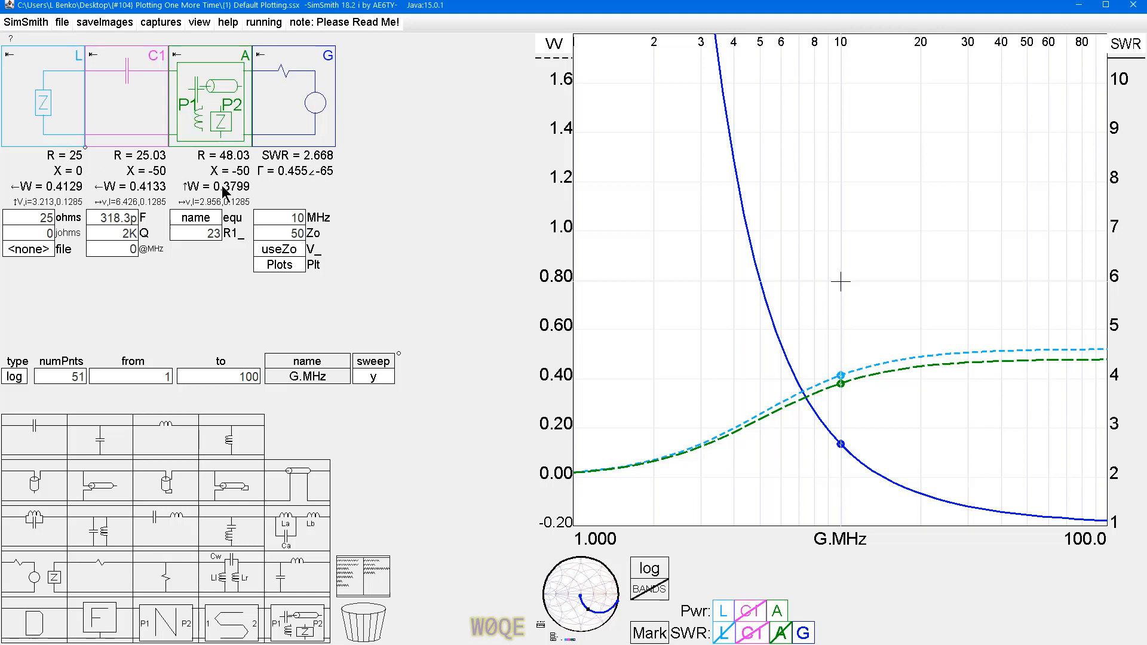
{"action": "mouse_move", "coordinate": [845, 307]}
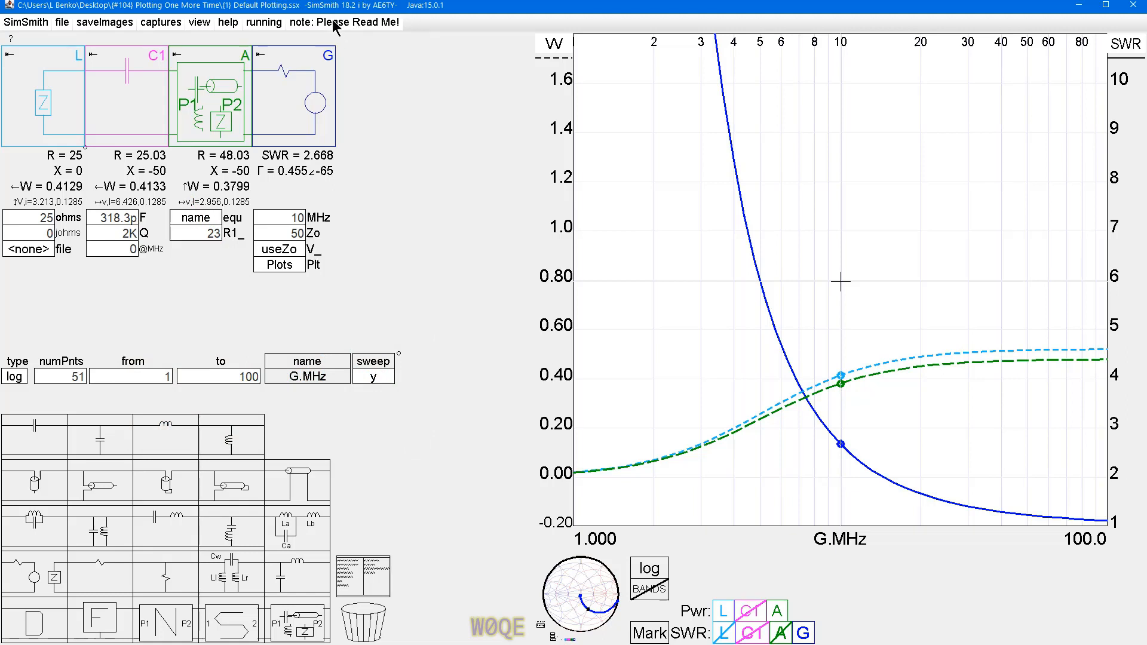
Open the 'note: Please Read Me!' options menu and dismiss it
{"action": "left_click", "coordinate": [355, 22]}
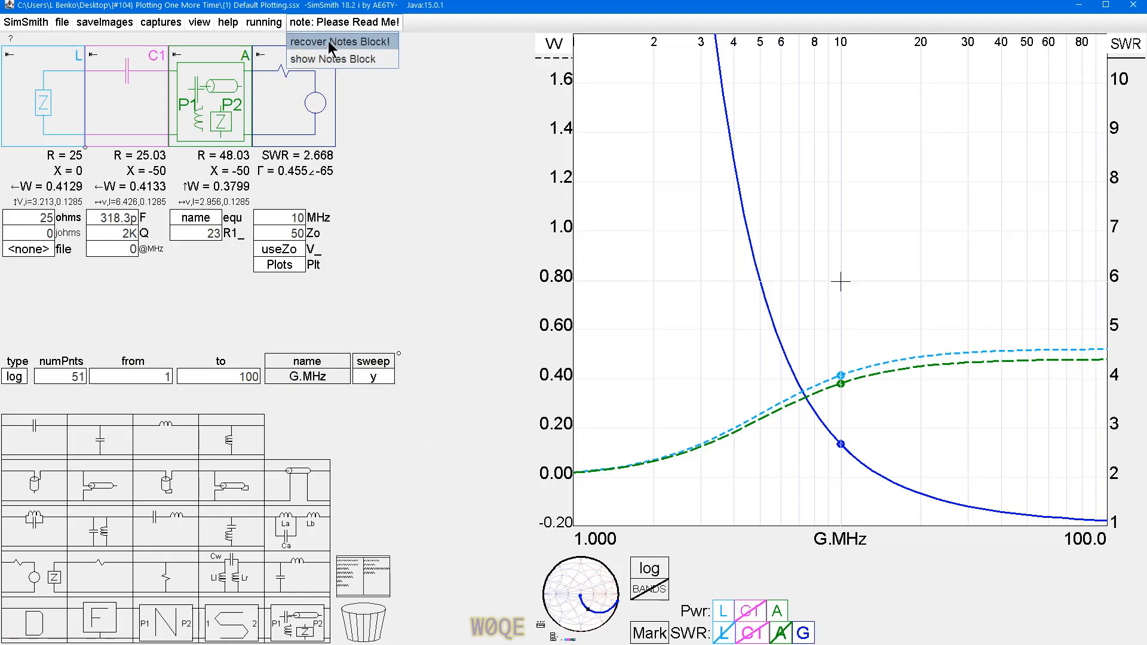
{"action": "left_click", "coordinate": [333, 59]}
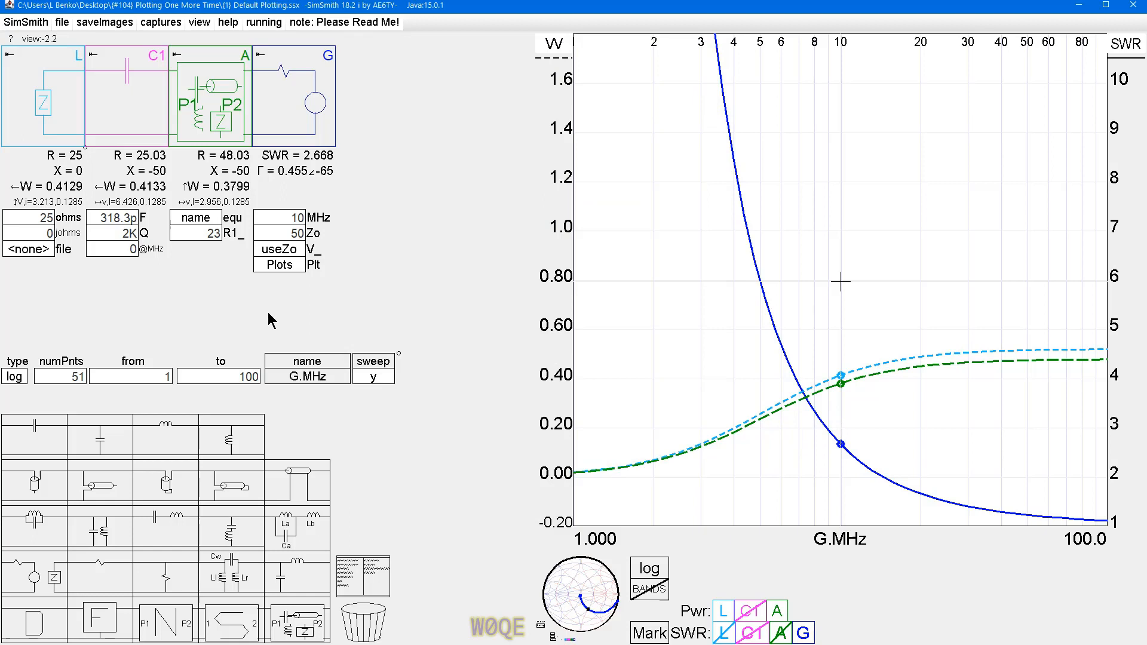
{"action": "mouse_move", "coordinate": [700, 457]}
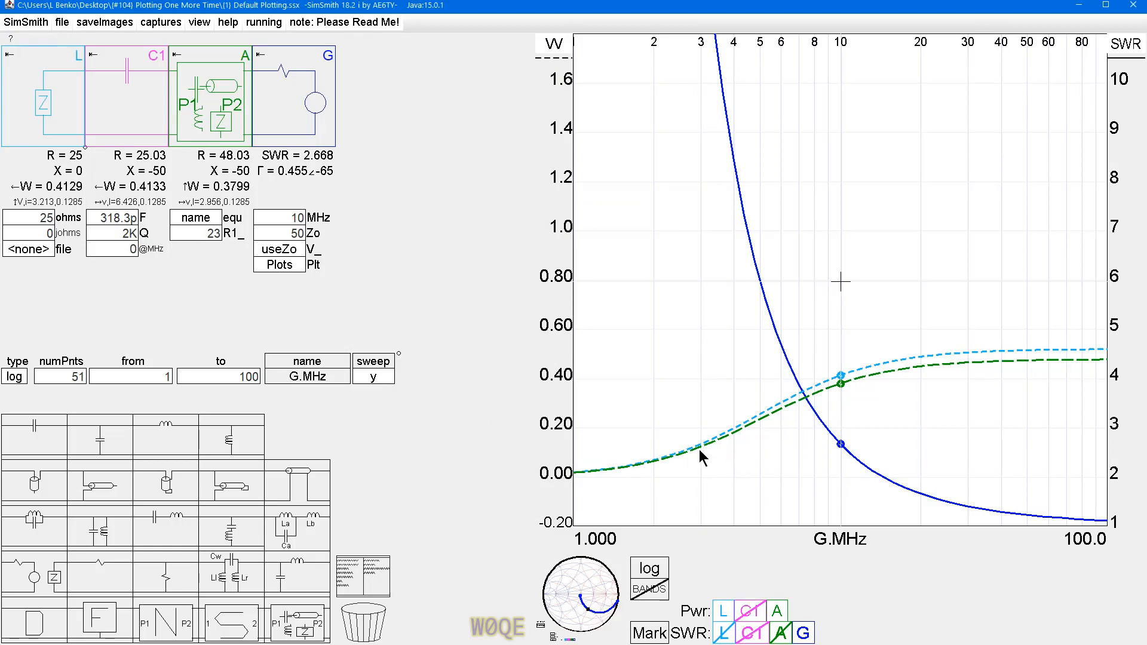
{"action": "mouse_move", "coordinate": [880, 358]}
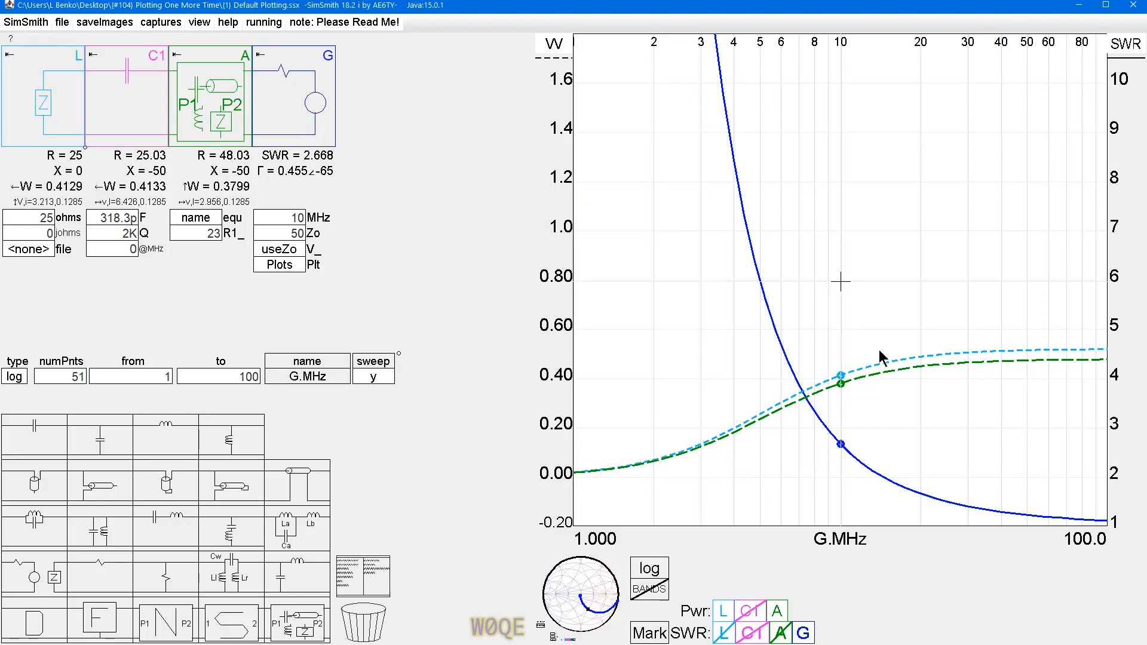
{"action": "mouse_move", "coordinate": [84, 106]}
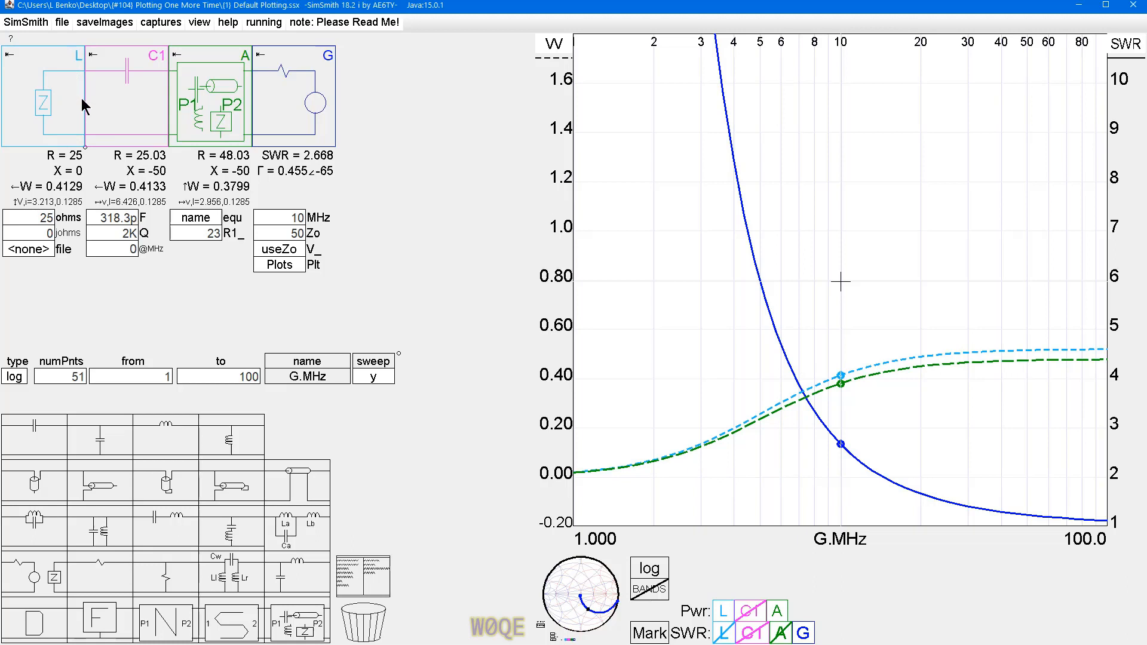
{"action": "mouse_move", "coordinate": [98, 108]}
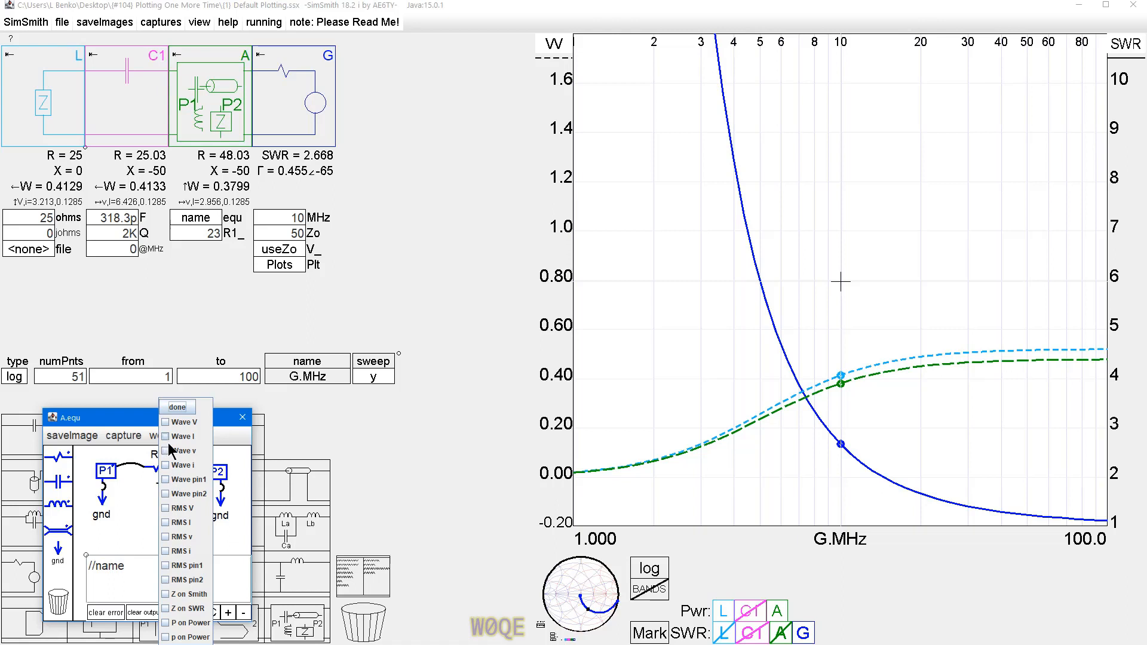
Add R1's voltage wave and RMS current curves to the plot
{"action": "left_click", "coordinate": [168, 450]}
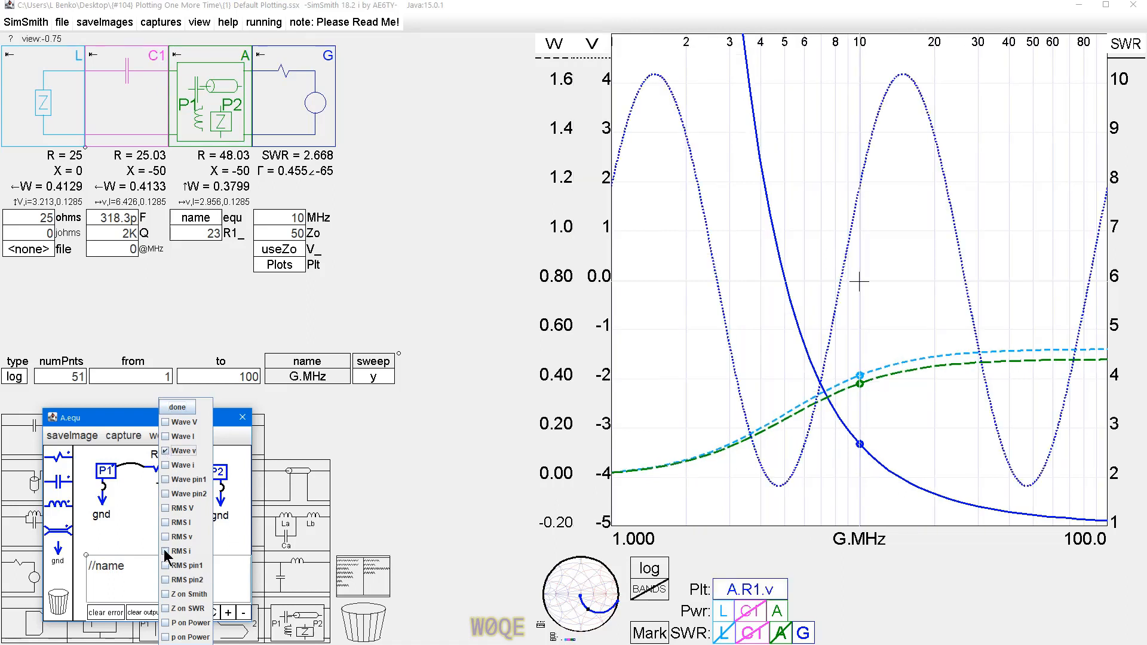
{"action": "left_click", "coordinate": [166, 537]}
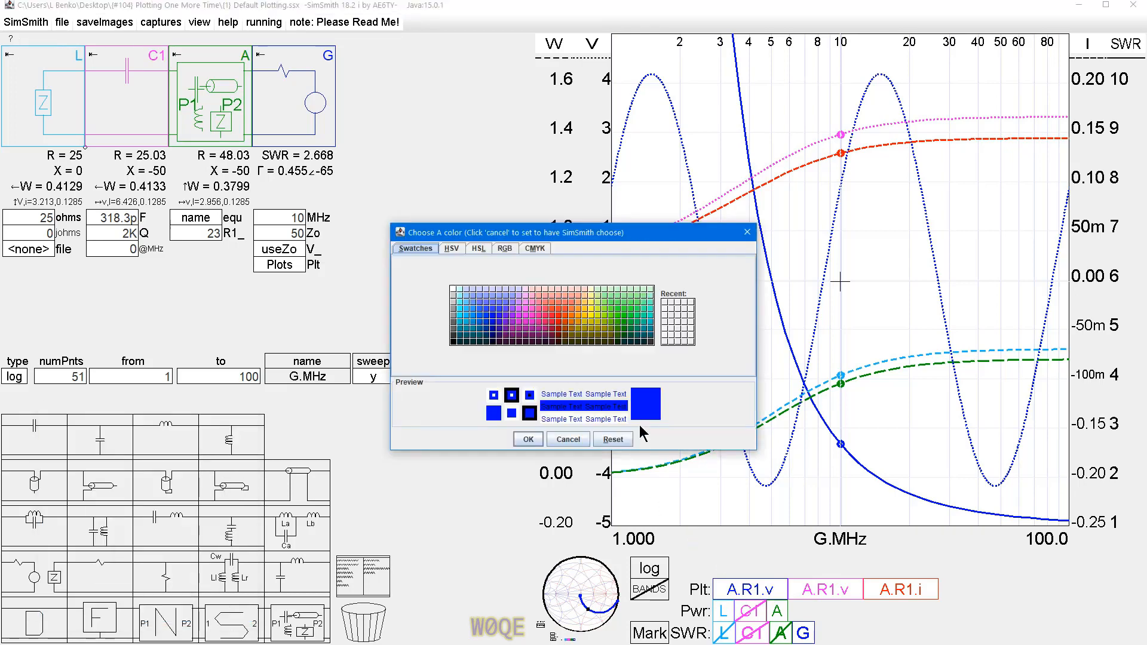
Pick orange in the Choose A color dialog for R1's voltage wave
{"action": "left_click", "coordinate": [581, 315]}
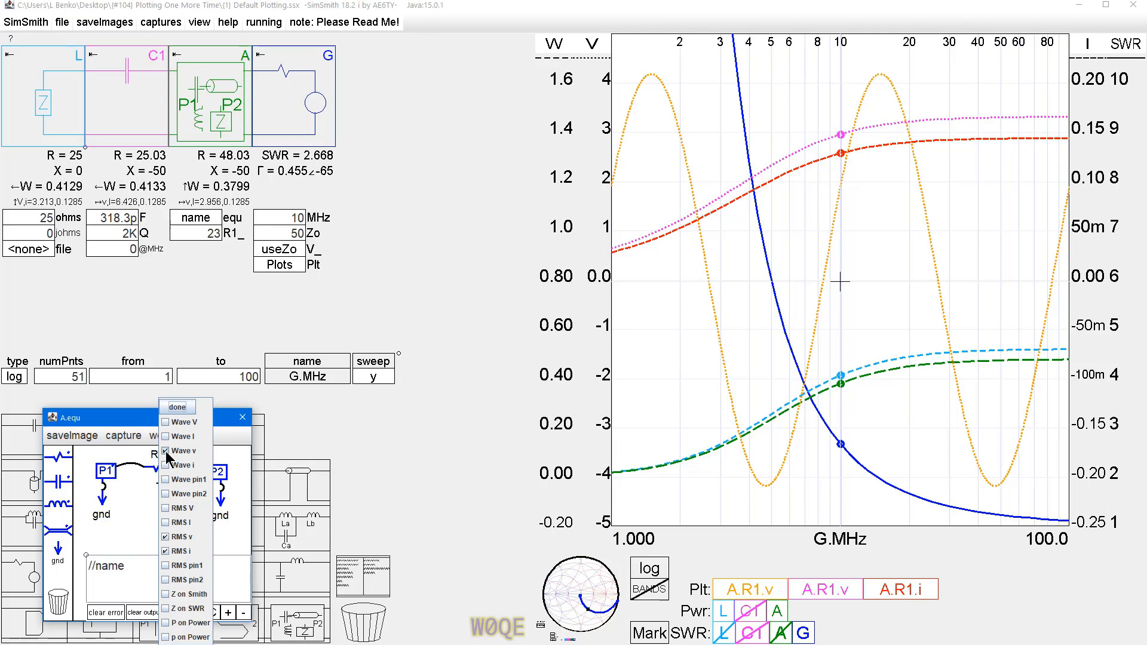
{"action": "left_click", "coordinate": [166, 551]}
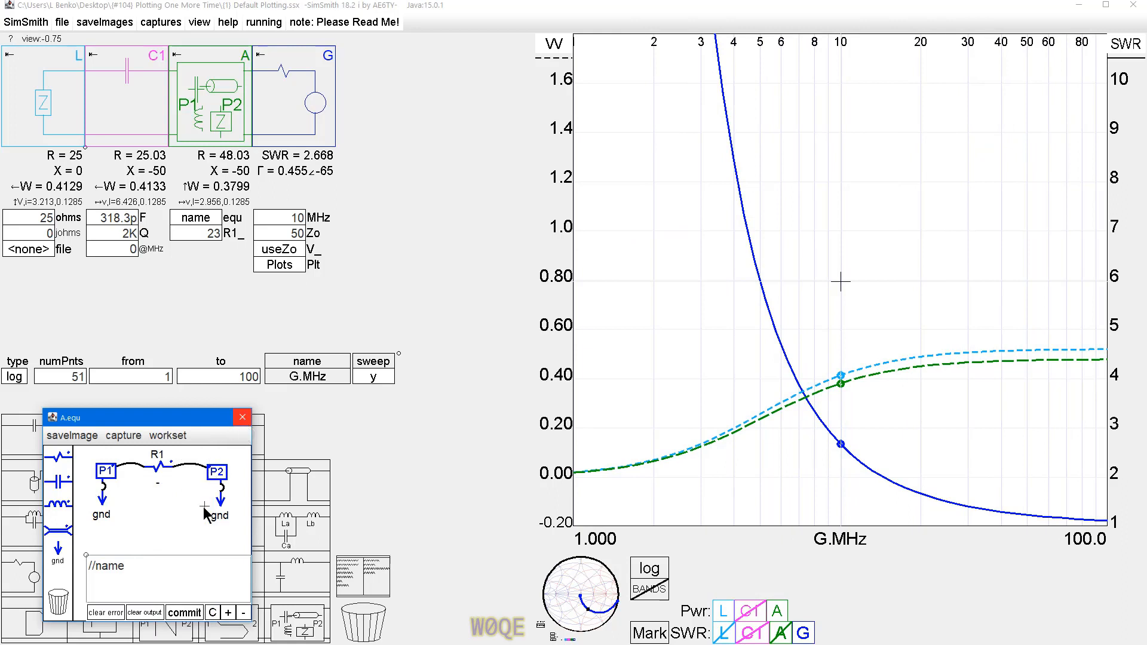
{"action": "mouse_move", "coordinate": [157, 475]}
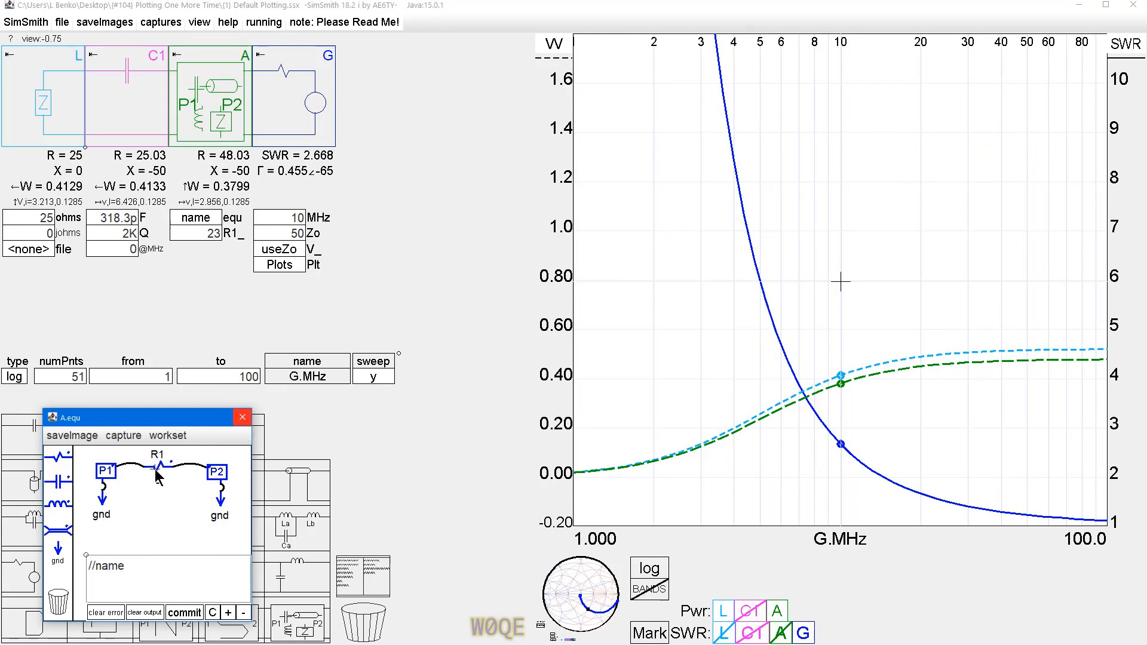
{"action": "mouse_move", "coordinate": [153, 521]}
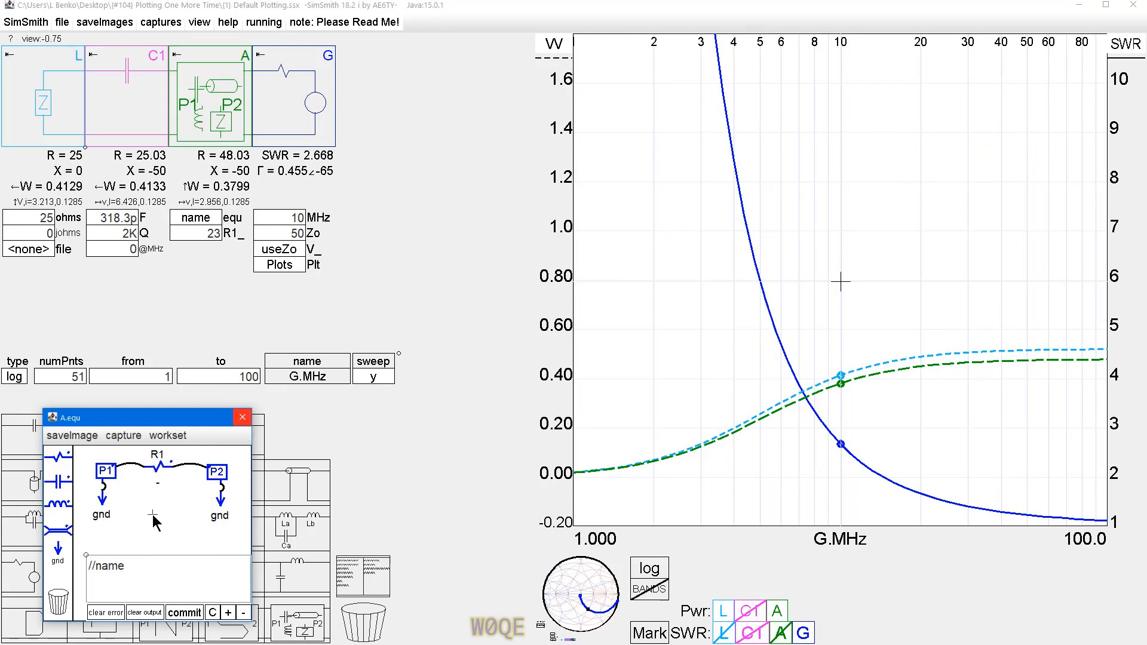
{"action": "mouse_move", "coordinate": [153, 472]}
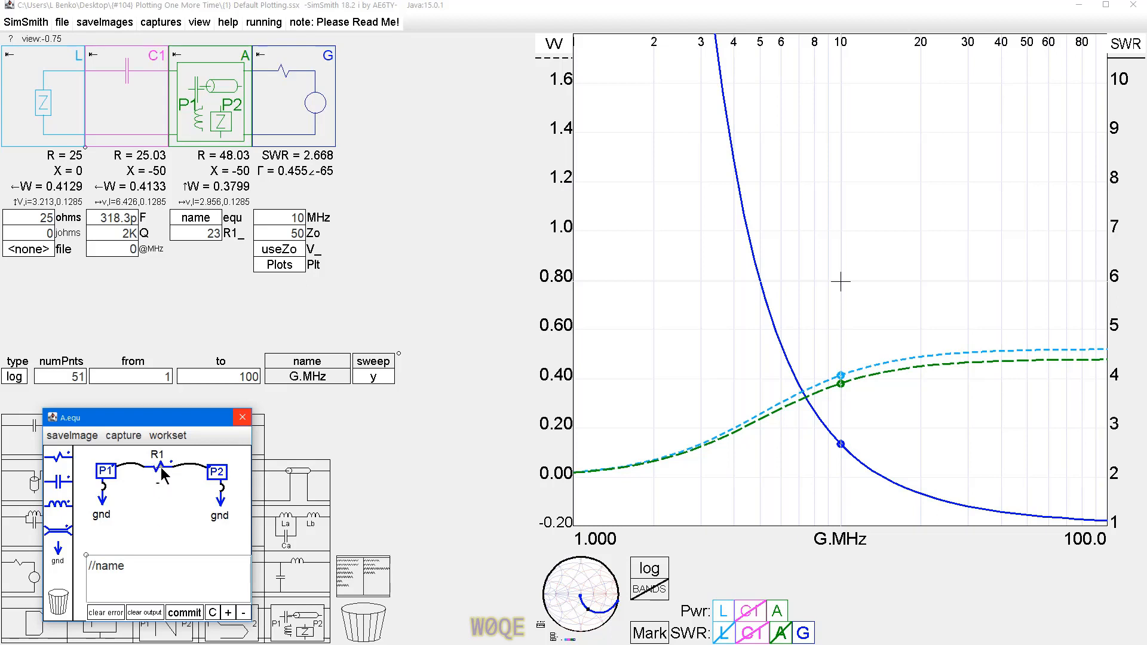
{"action": "mouse_move", "coordinate": [160, 473]}
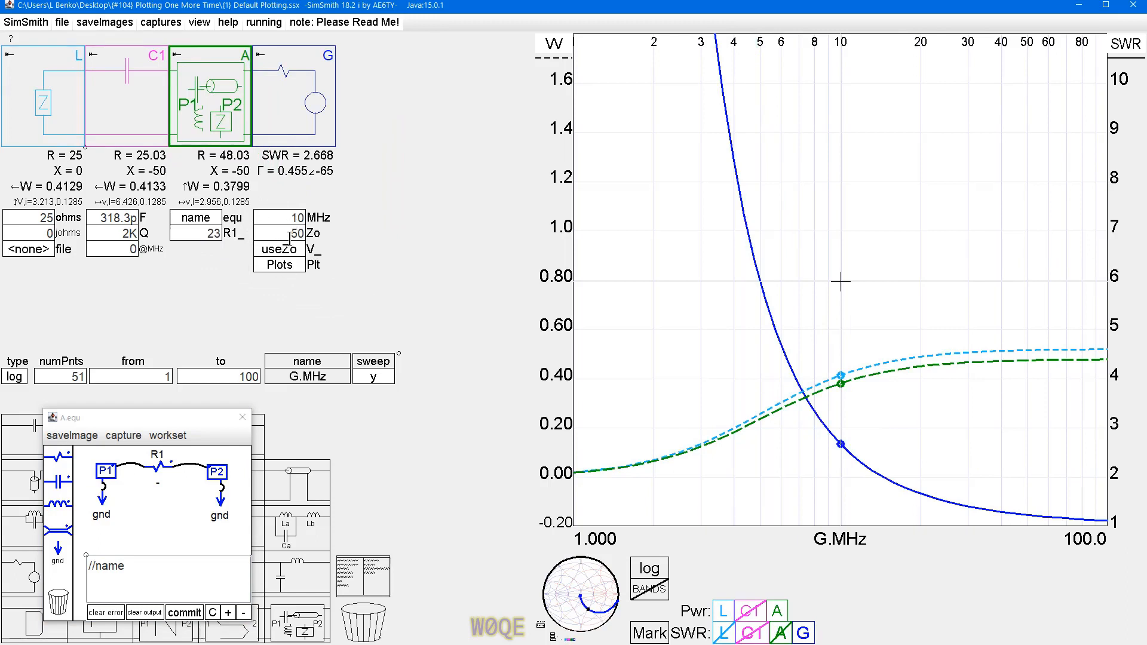
{"action": "mouse_move", "coordinate": [185, 127]}
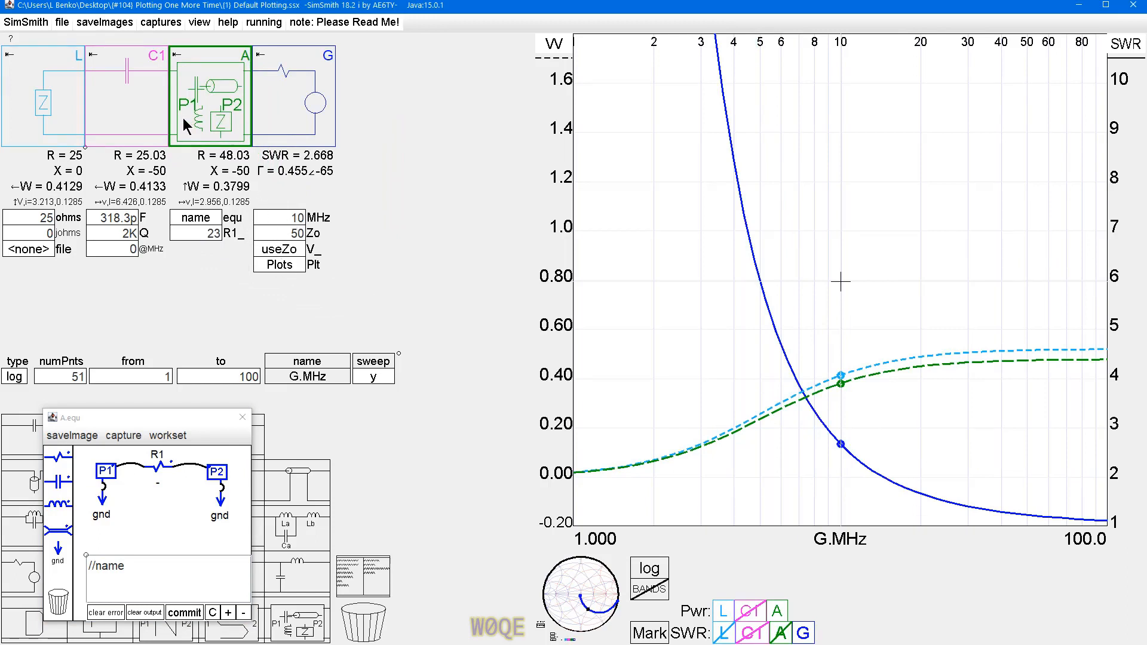
{"action": "mouse_move", "coordinate": [203, 78]}
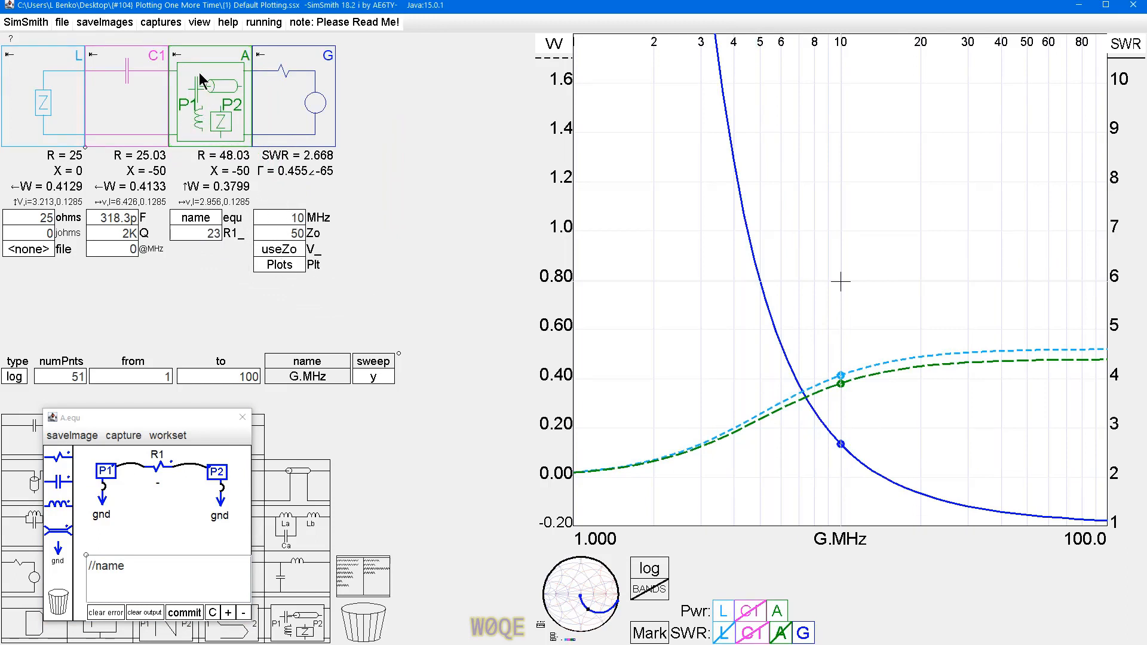
{"action": "mouse_move", "coordinate": [205, 297]}
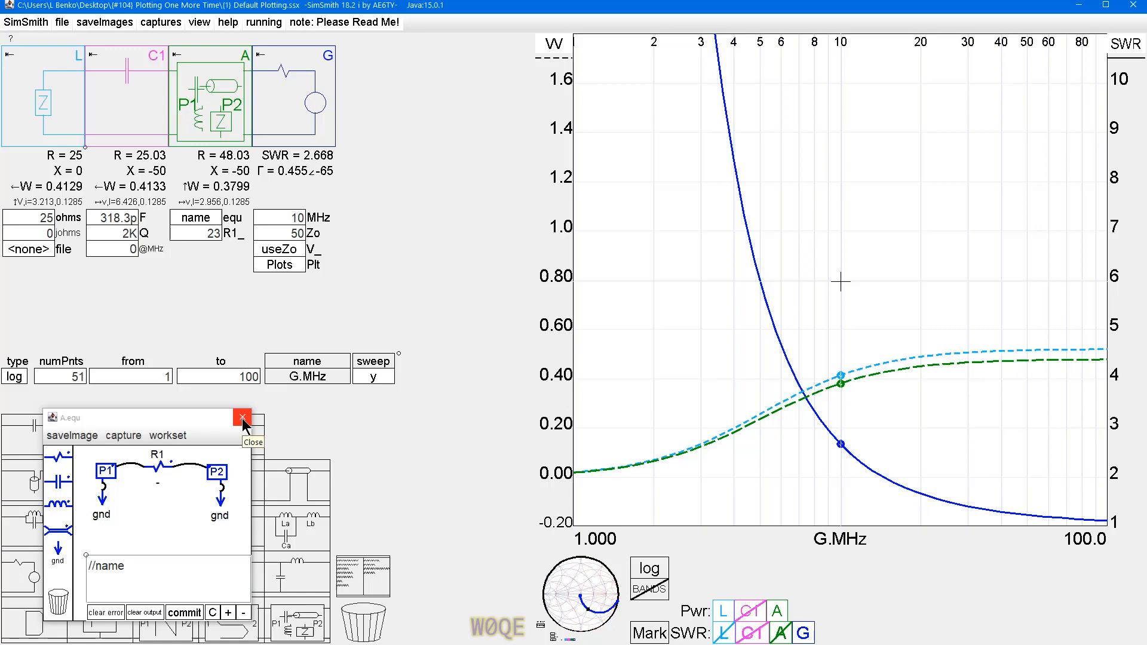
Close block A's A.equ editor window
{"action": "left_click", "coordinate": [241, 417]}
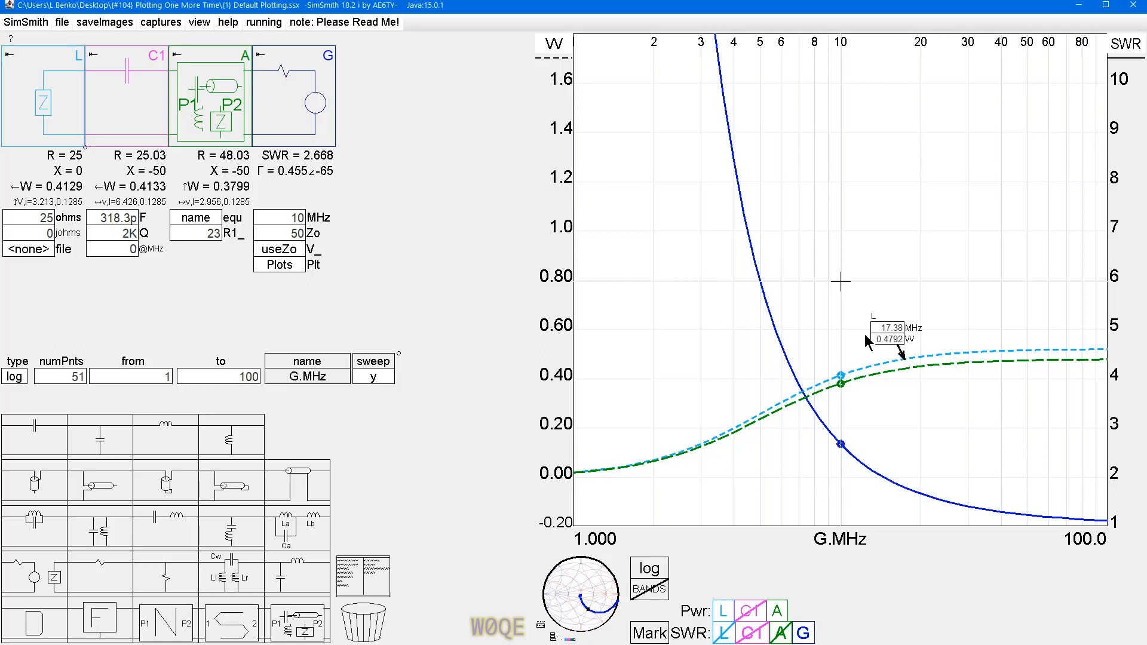
{"action": "mouse_move", "coordinate": [920, 371]}
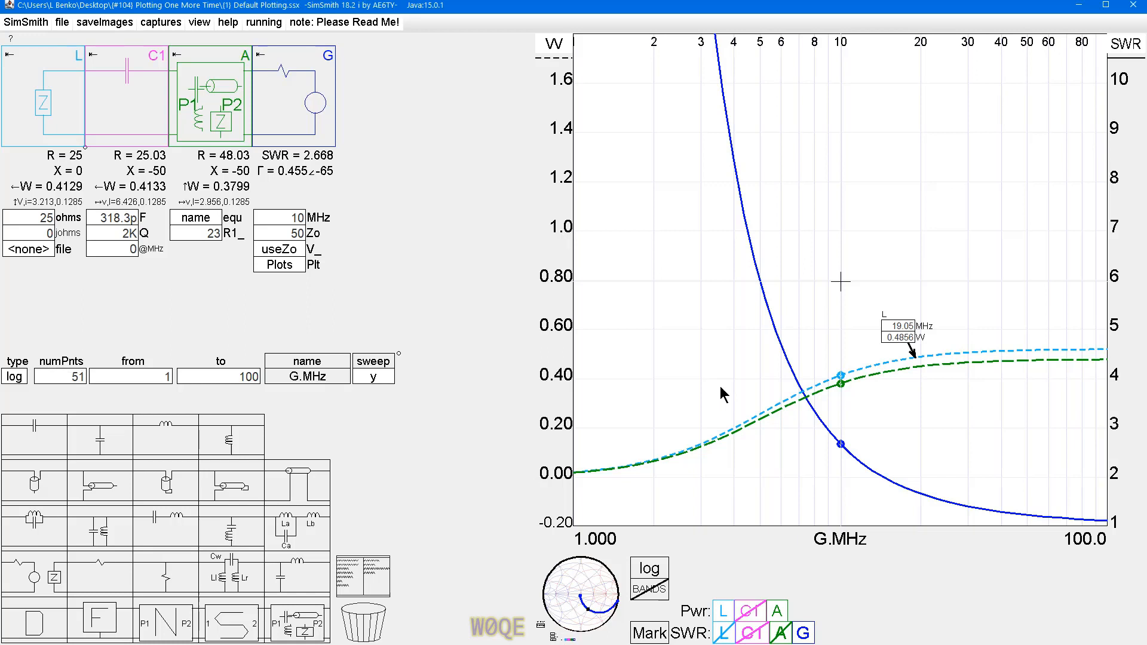
{"action": "mouse_move", "coordinate": [251, 511]}
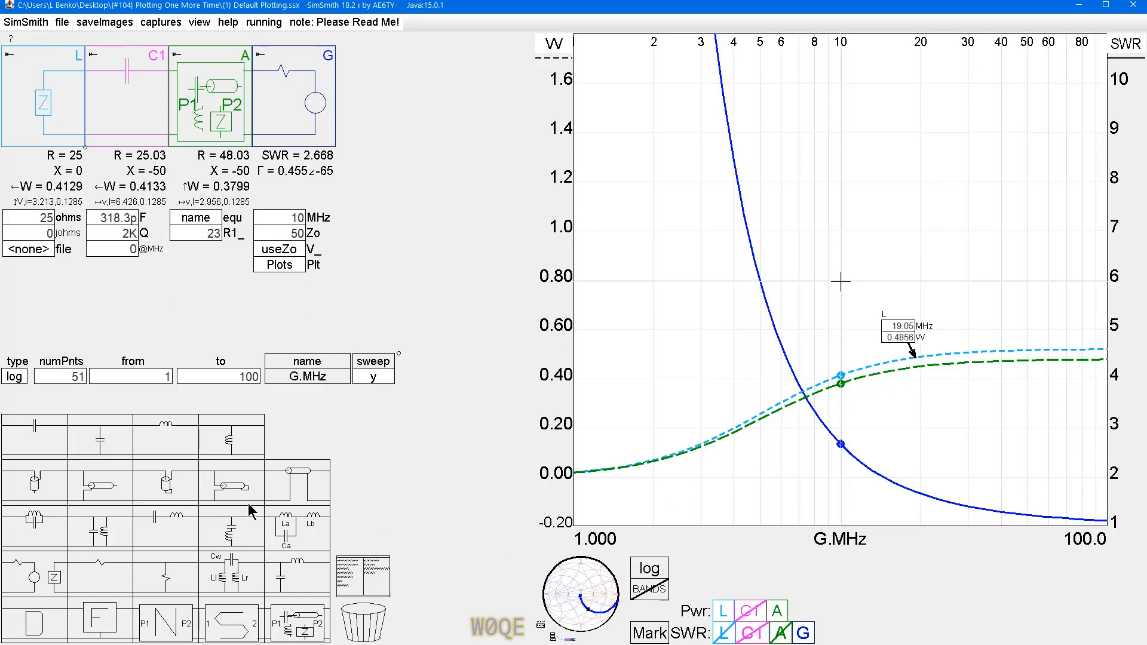
{"action": "mouse_move", "coordinate": [655, 581]}
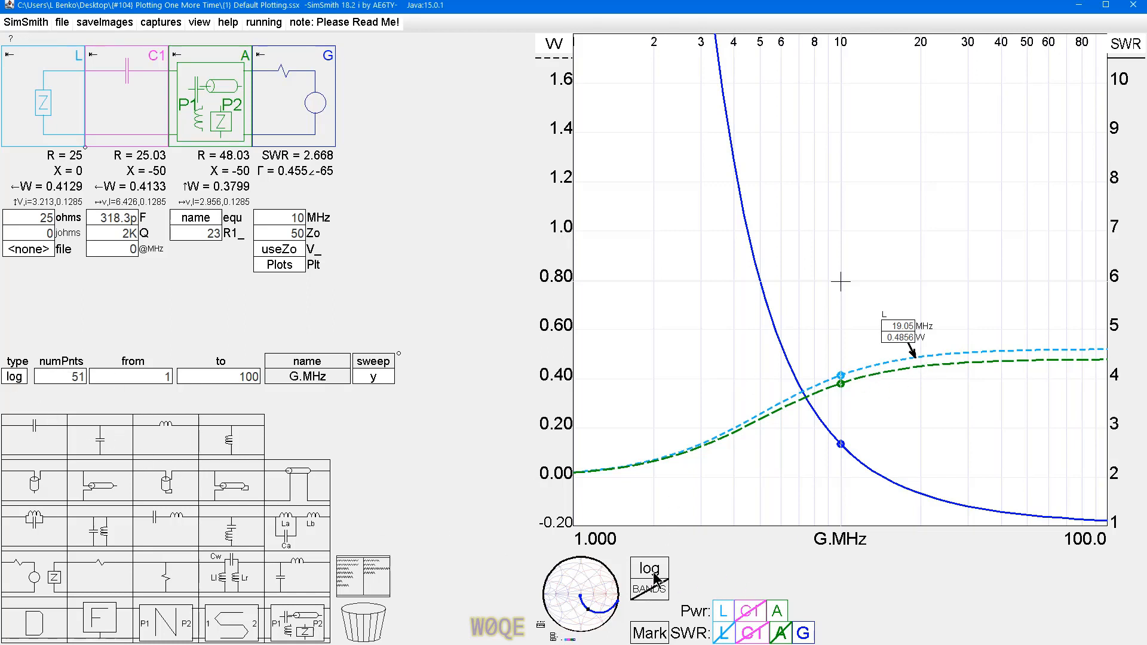
{"action": "mouse_move", "coordinate": [1112, 534]}
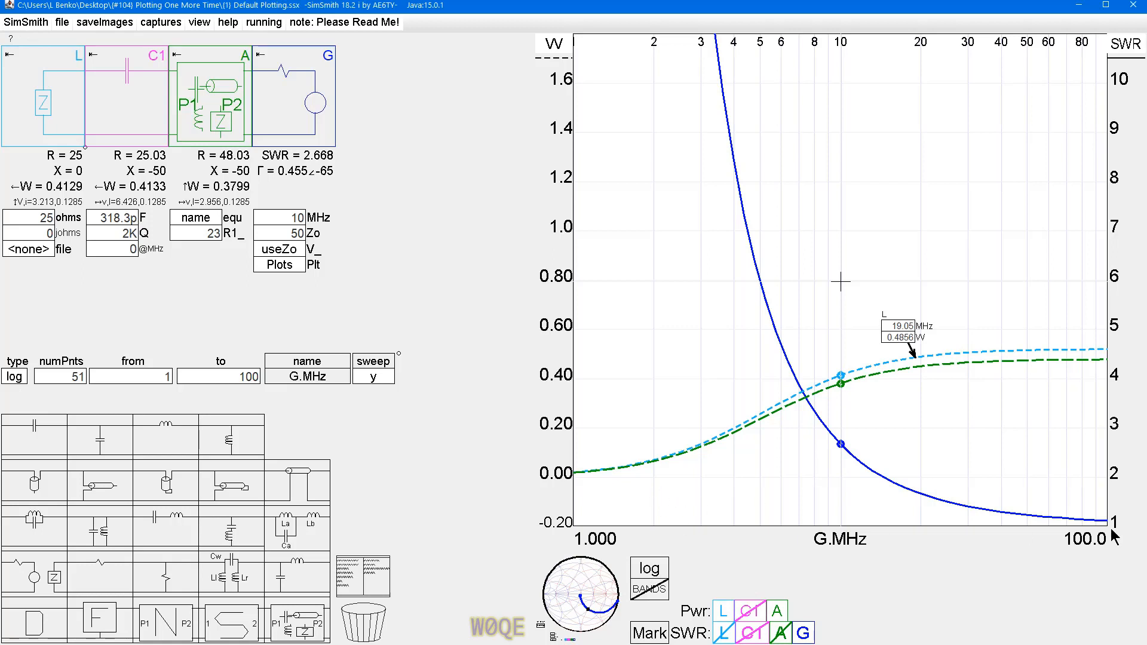
{"action": "mouse_move", "coordinate": [727, 516]}
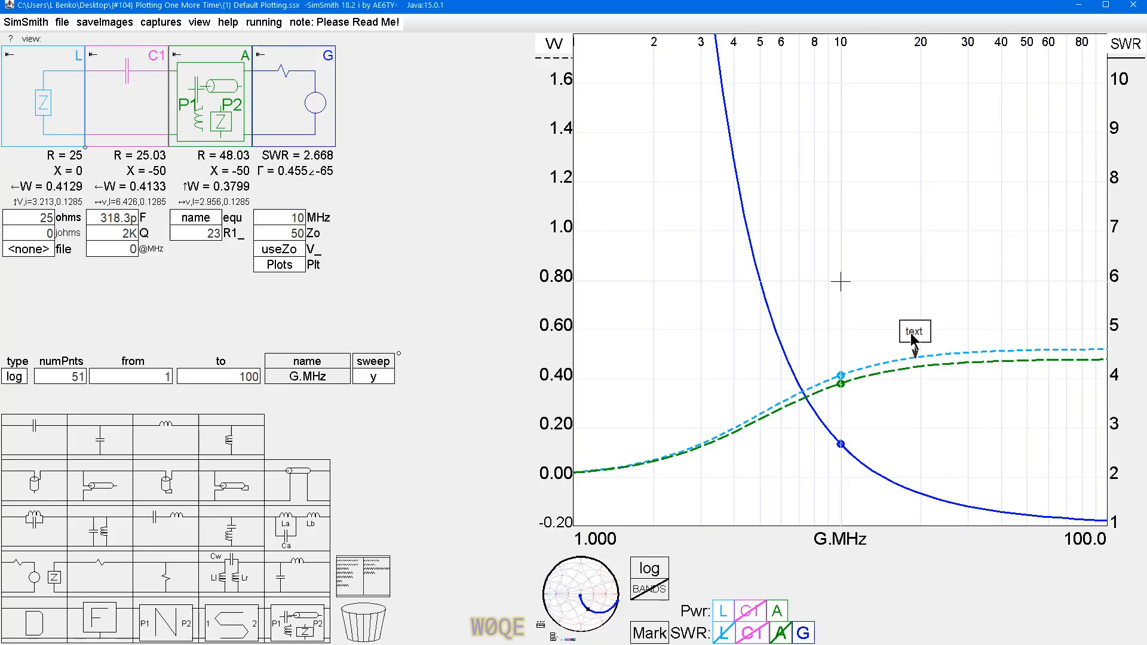
Color the power curve's text label red through its styling options
{"action": "left_click", "coordinate": [913, 330]}
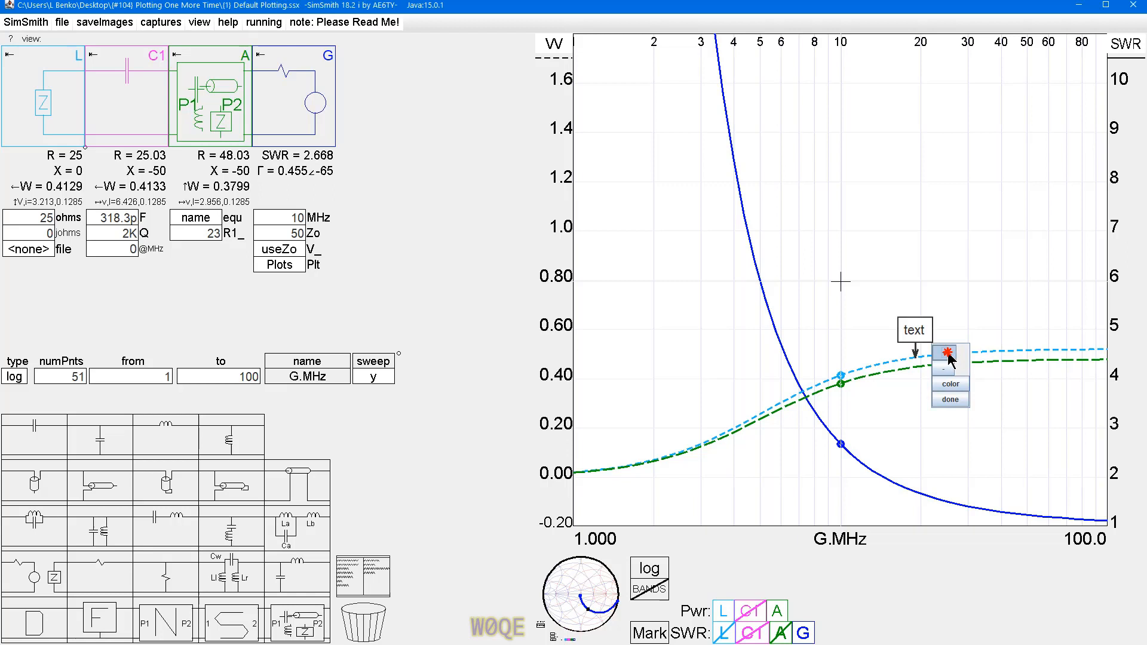
{"action": "left_click", "coordinate": [949, 384]}
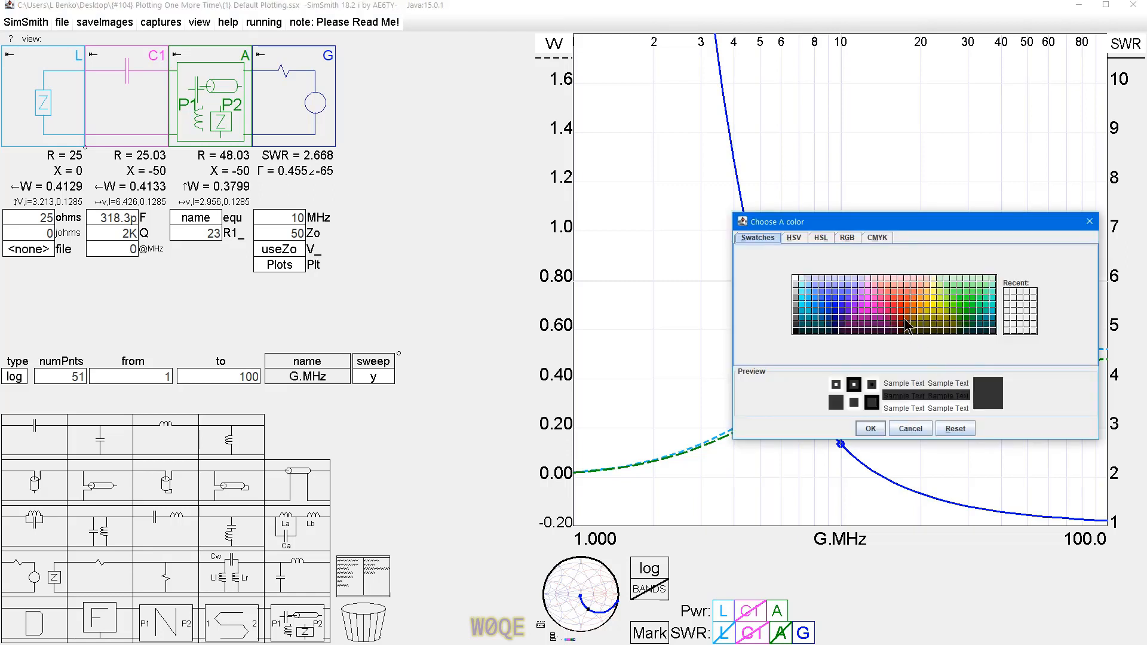
{"action": "left_click", "coordinate": [869, 428]}
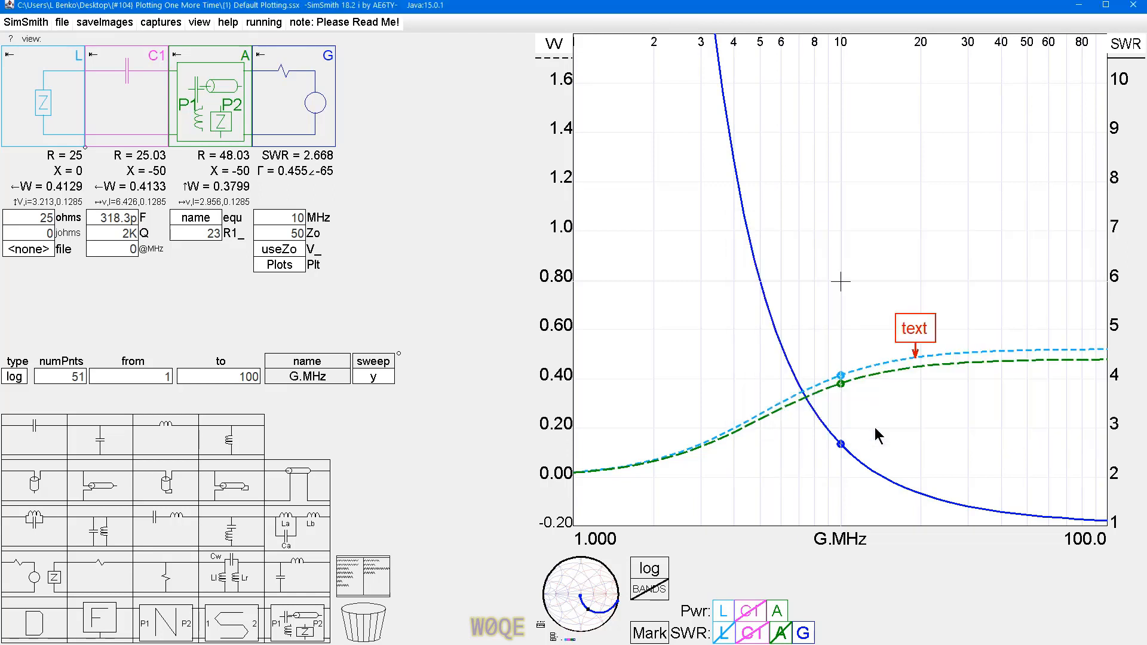
{"action": "mouse_move", "coordinate": [739, 395]}
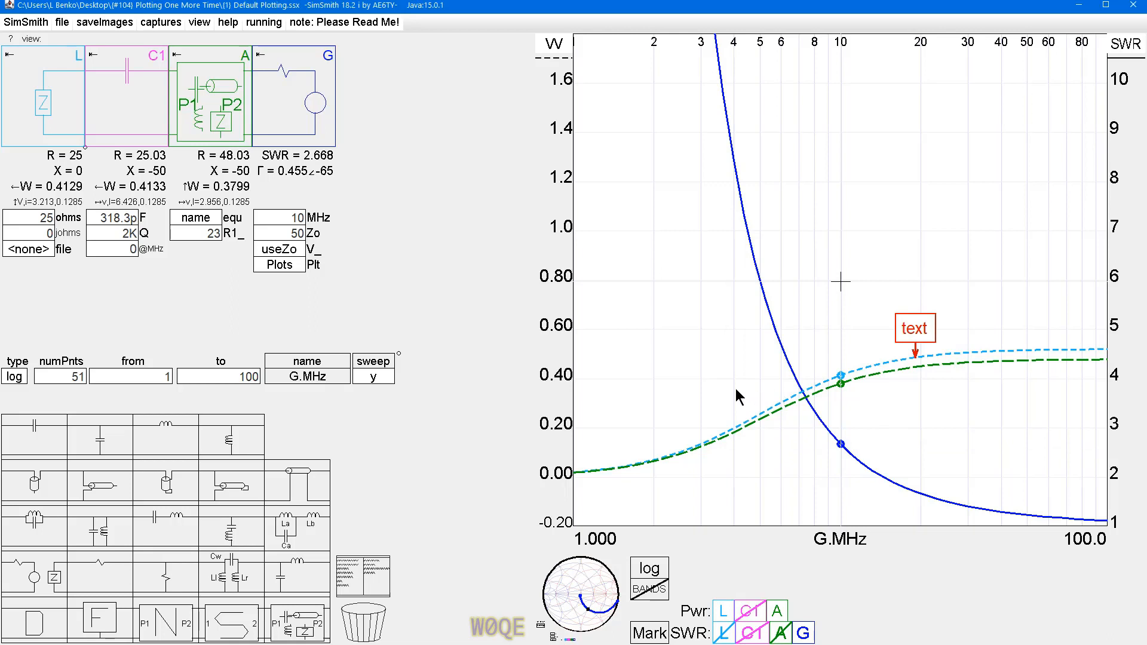
{"action": "mouse_move", "coordinate": [805, 338]}
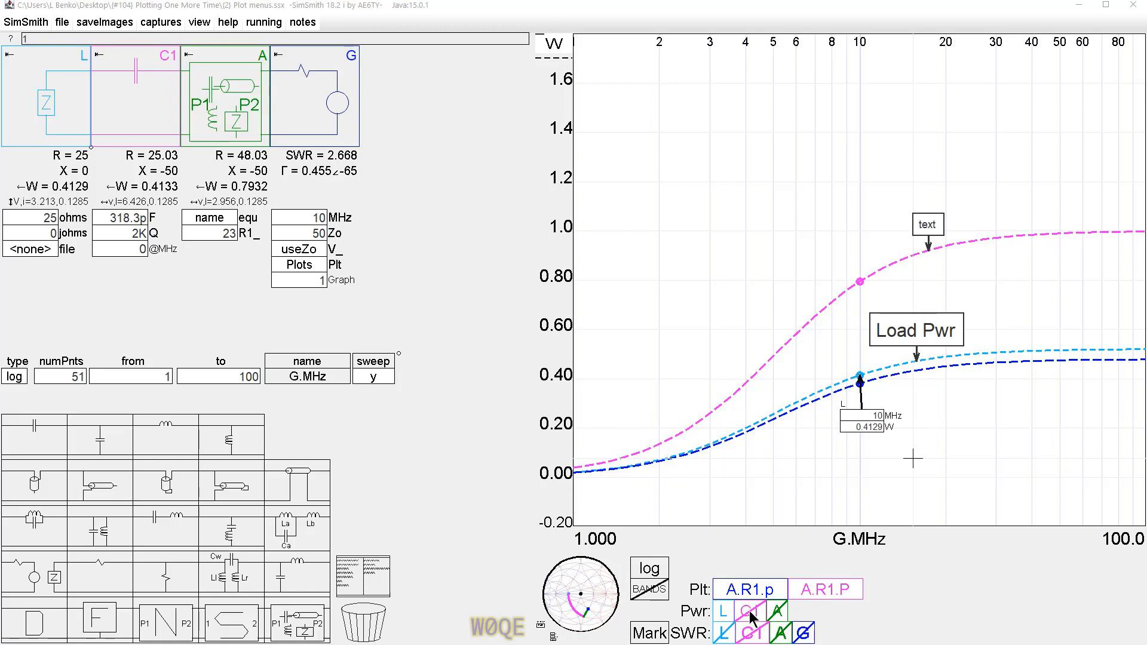
{"action": "mouse_move", "coordinate": [779, 460]}
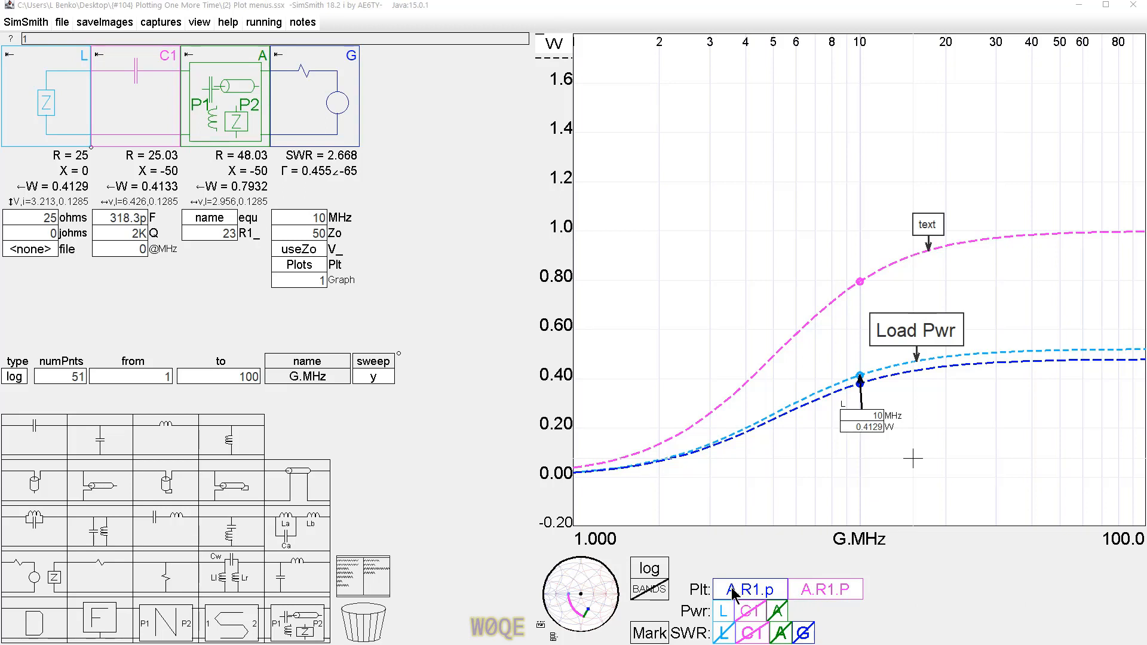
{"action": "mouse_move", "coordinate": [740, 594]}
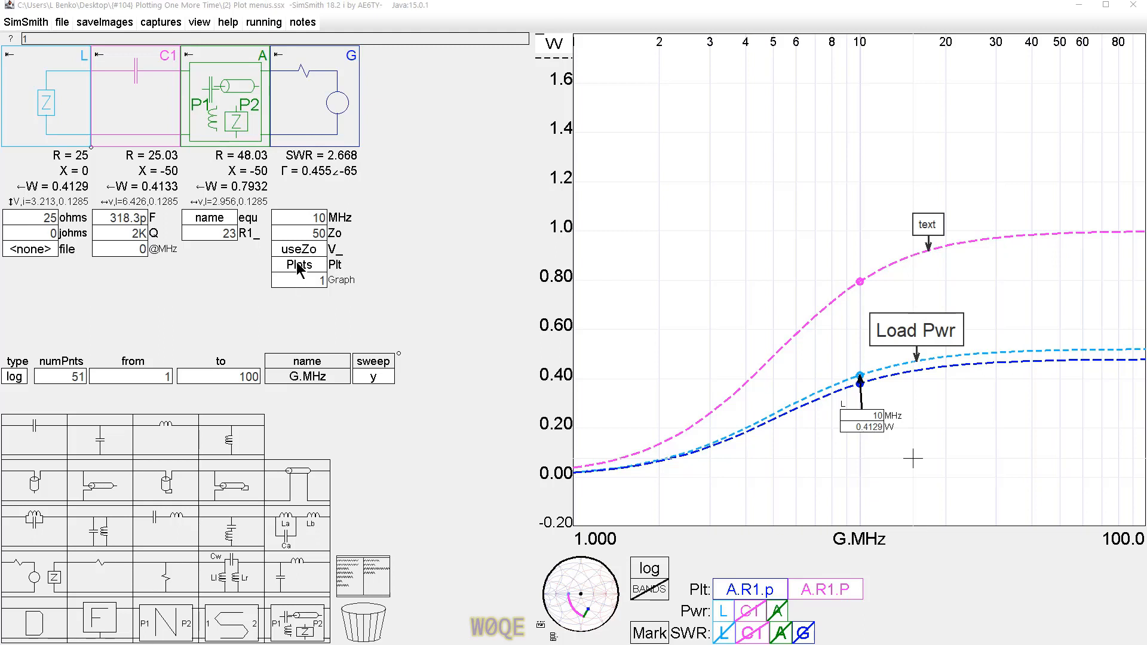
Bring up the Plt plotting script editor for the Plot menus demo
{"action": "left_click", "coordinate": [299, 264]}
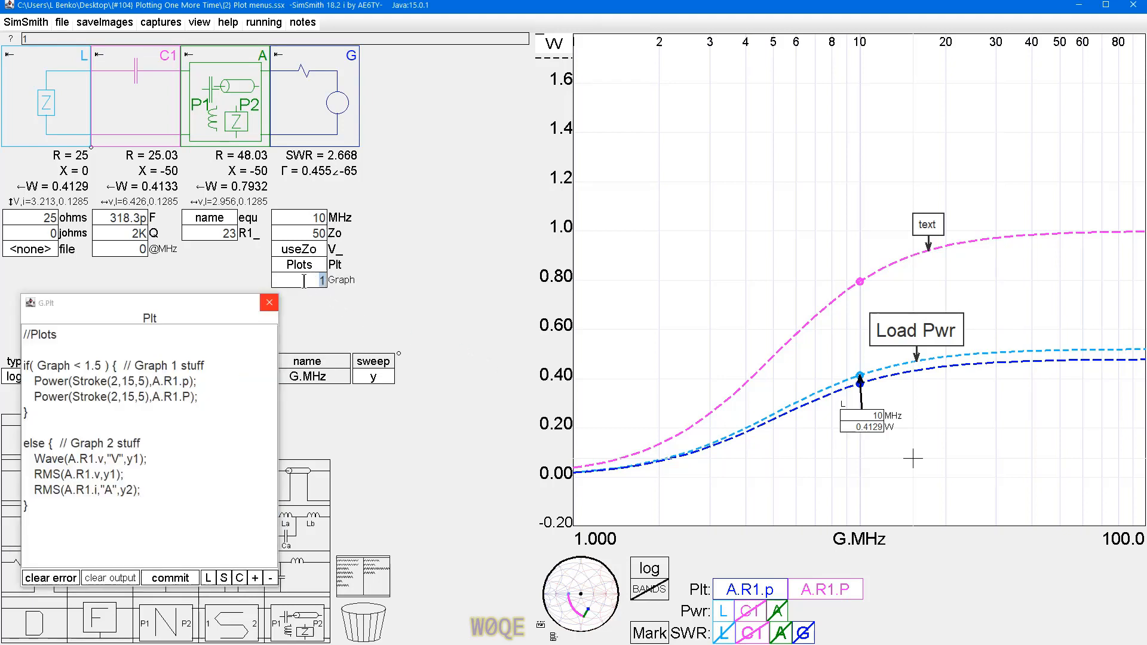
Change the Graph number to 2 to show voltage wave and RMS plots
{"action": "left_click", "coordinate": [66, 365]}
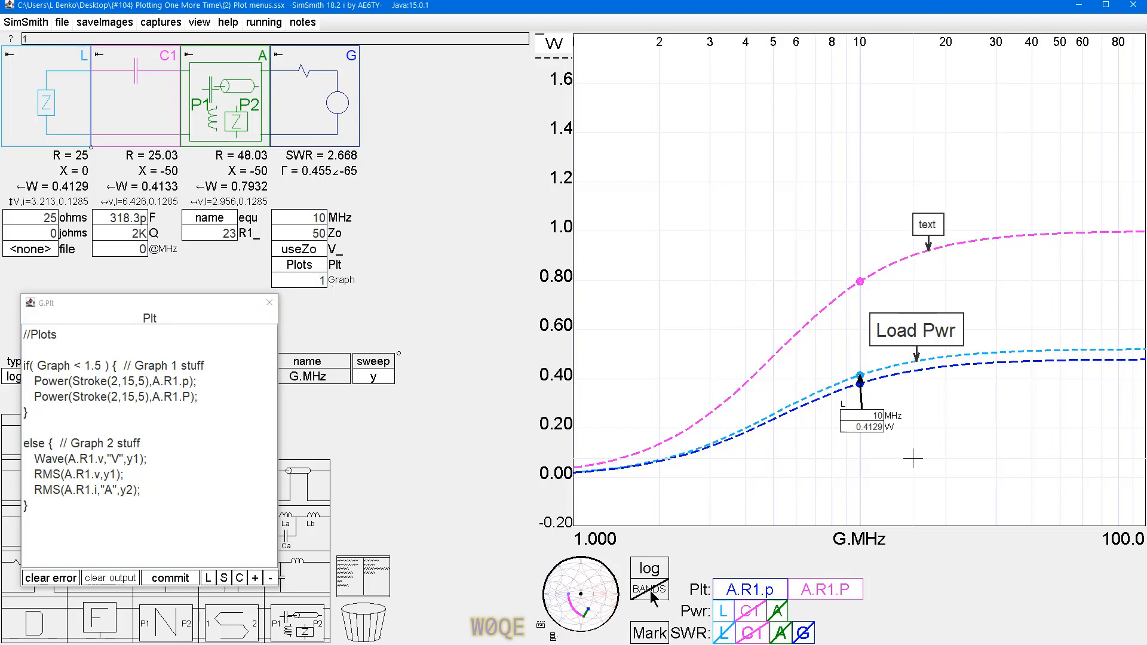
{"action": "mouse_move", "coordinate": [322, 325]}
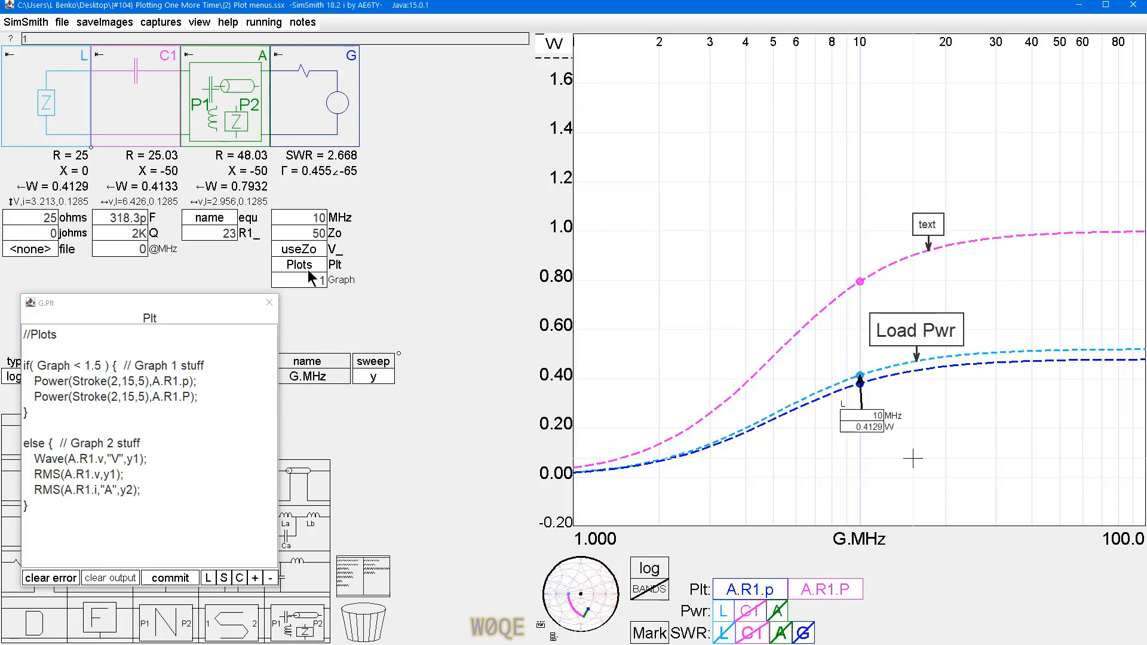
{"action": "left_click", "coordinate": [314, 279]}
{"action": "type", "text": "2"}
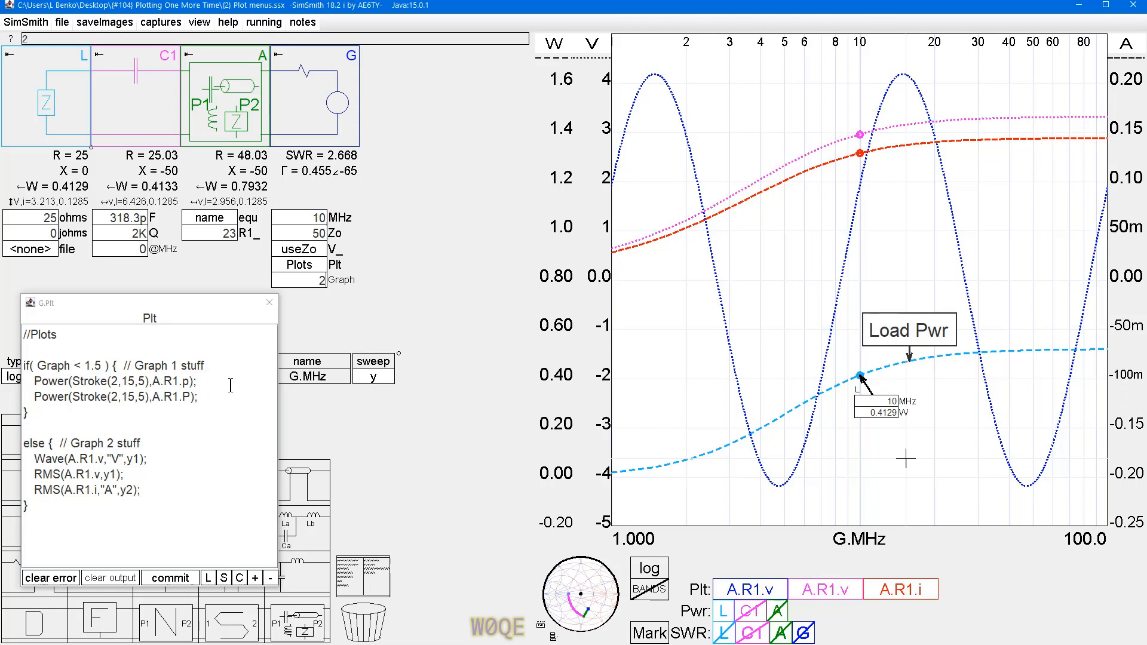
{"action": "mouse_move", "coordinate": [620, 569]}
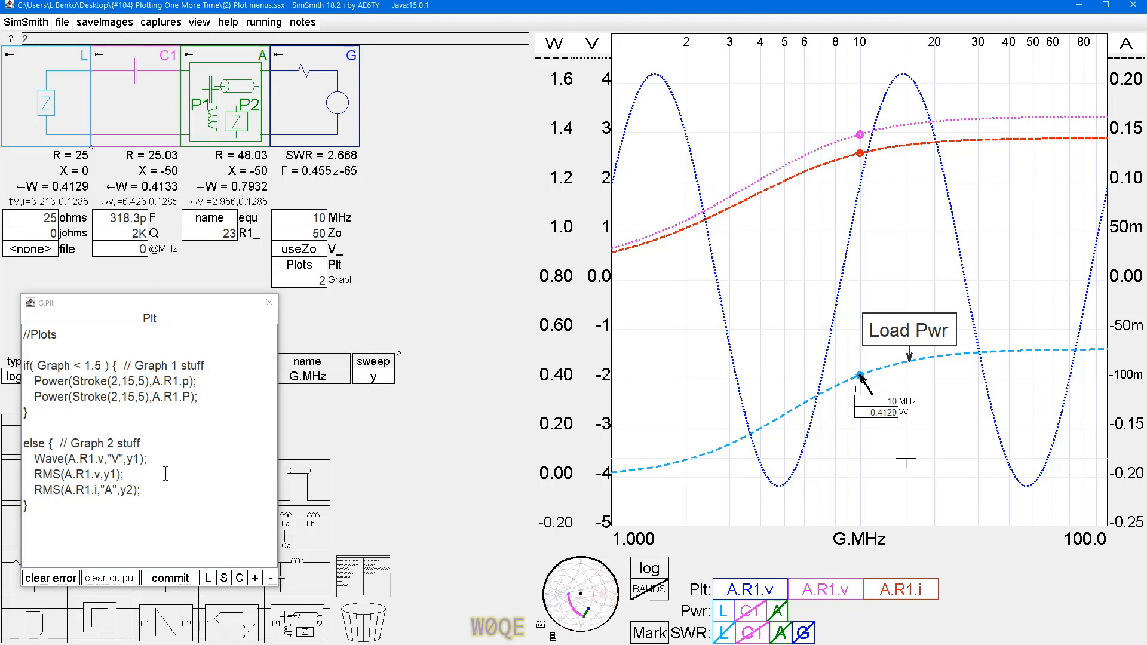
{"action": "mouse_move", "coordinate": [430, 447]}
{"action": "type", "text": "1"}
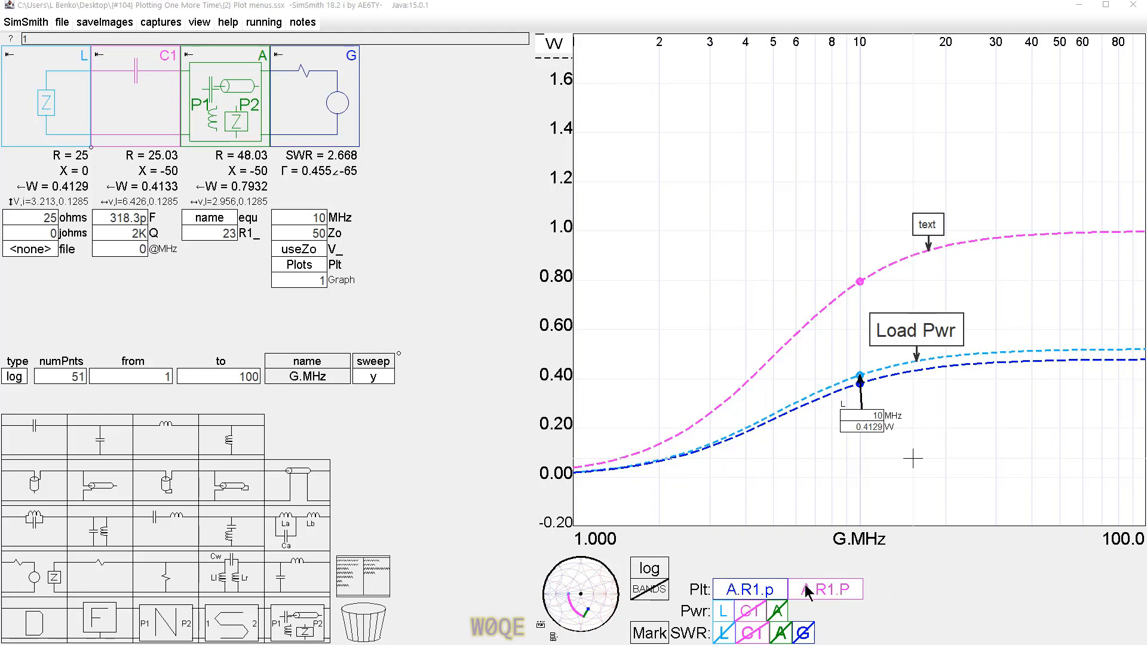
Load Plot Examples.ssx and bring up its plotting script
{"action": "left_click", "coordinate": [746, 590]}
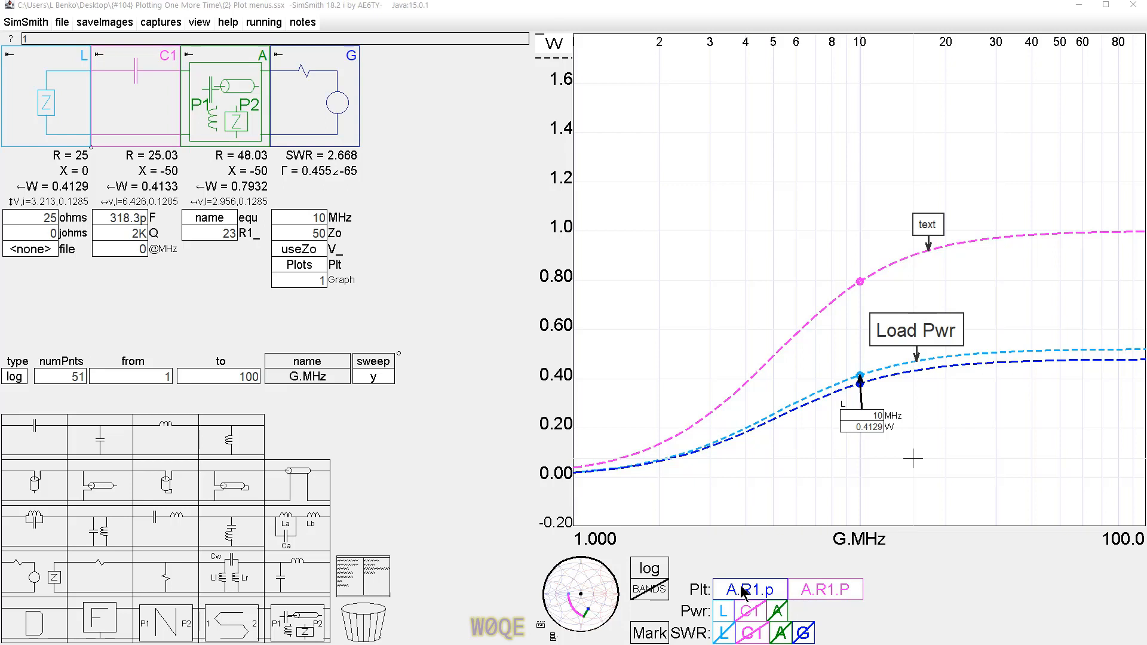
{"action": "mouse_move", "coordinate": [750, 593]}
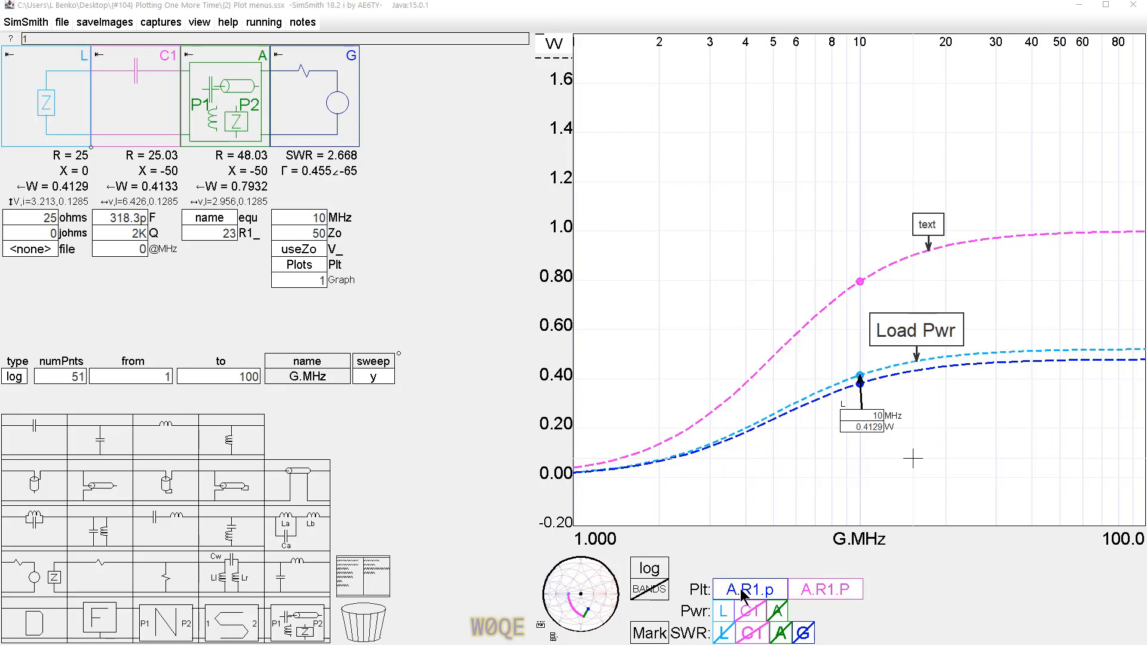
{"action": "mouse_move", "coordinate": [740, 600]}
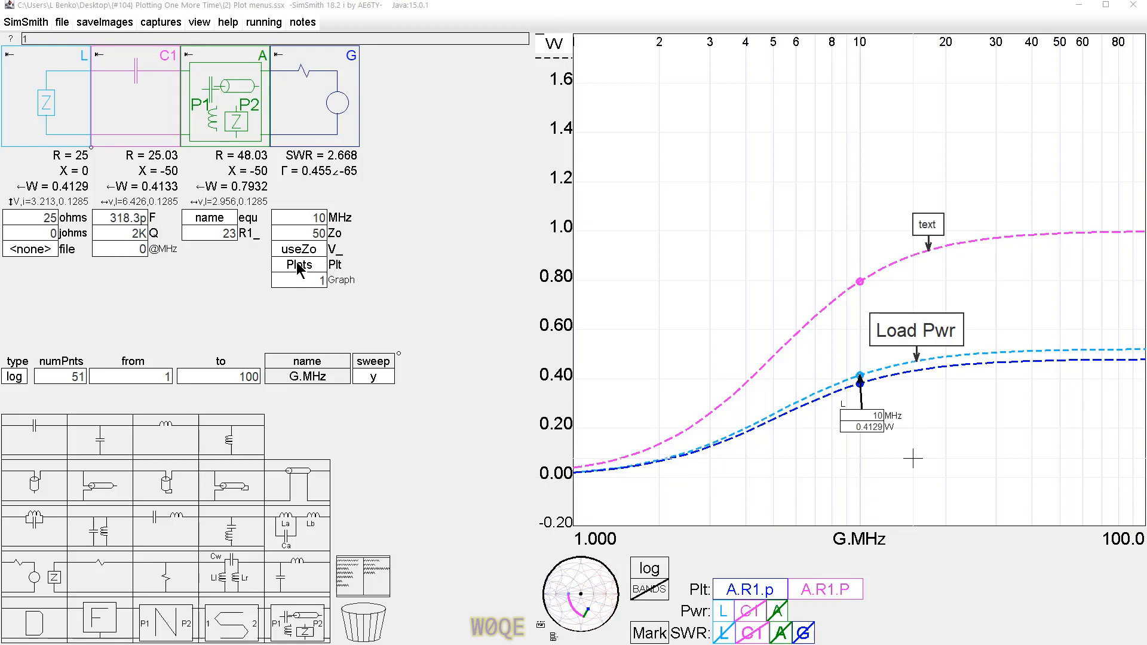
{"action": "left_click", "coordinate": [297, 264]}
{"action": "type", "text": "2"}
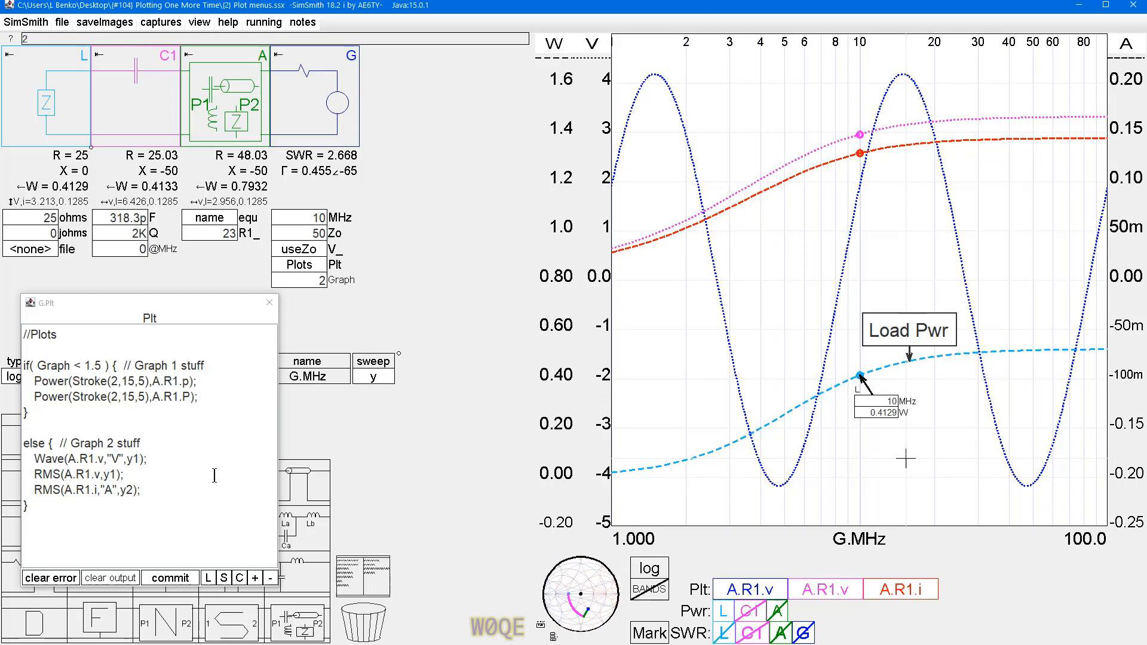
{"action": "mouse_move", "coordinate": [430, 446]}
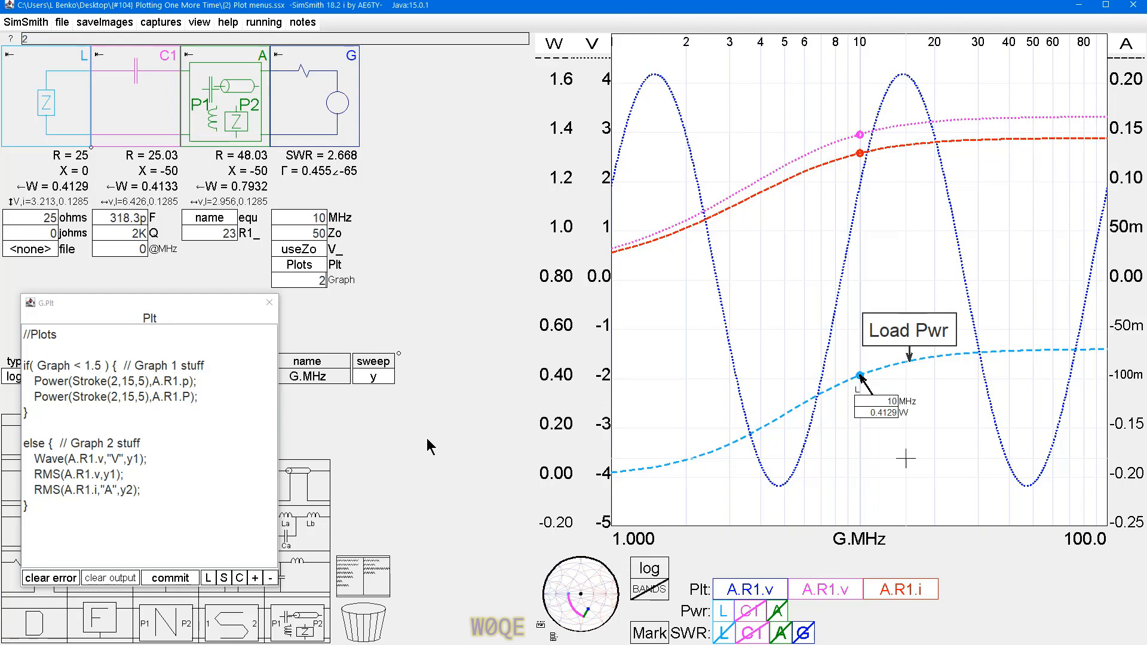
{"action": "left_click", "coordinate": [98, 381]}
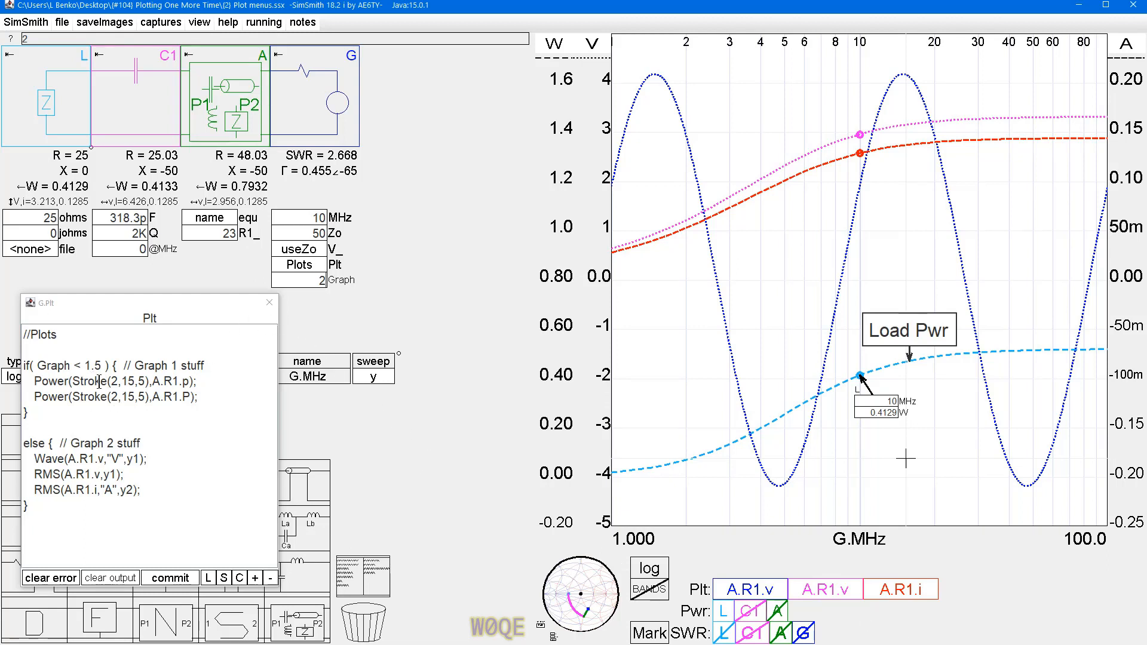
{"action": "left_click", "coordinate": [79, 381]}
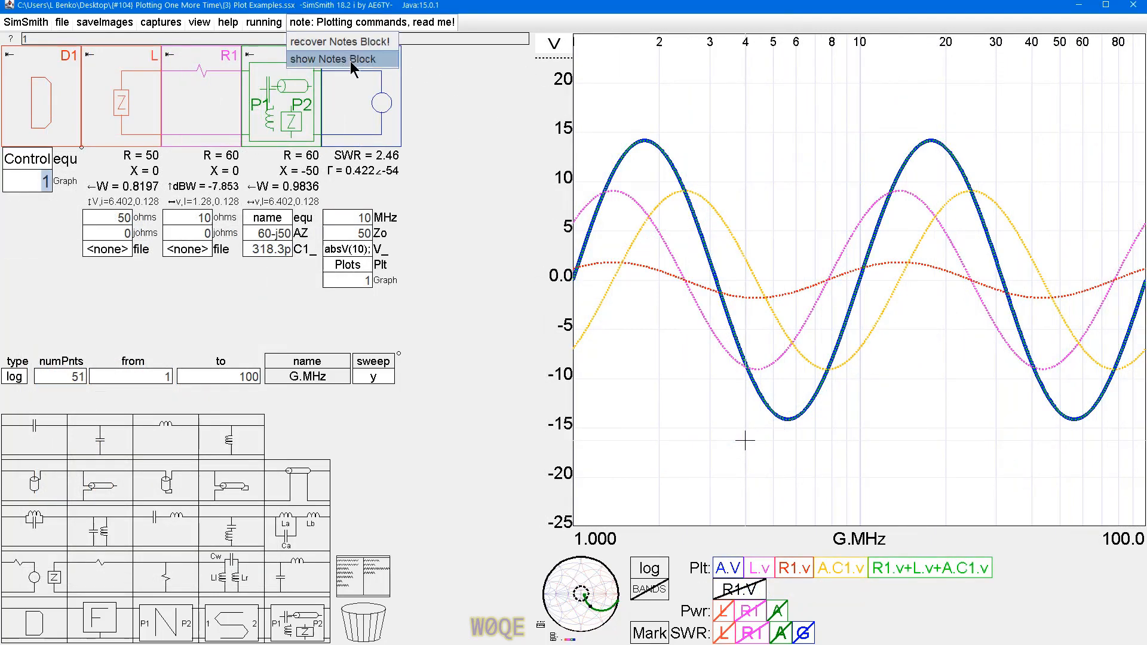
{"action": "left_click", "coordinate": [338, 59]}
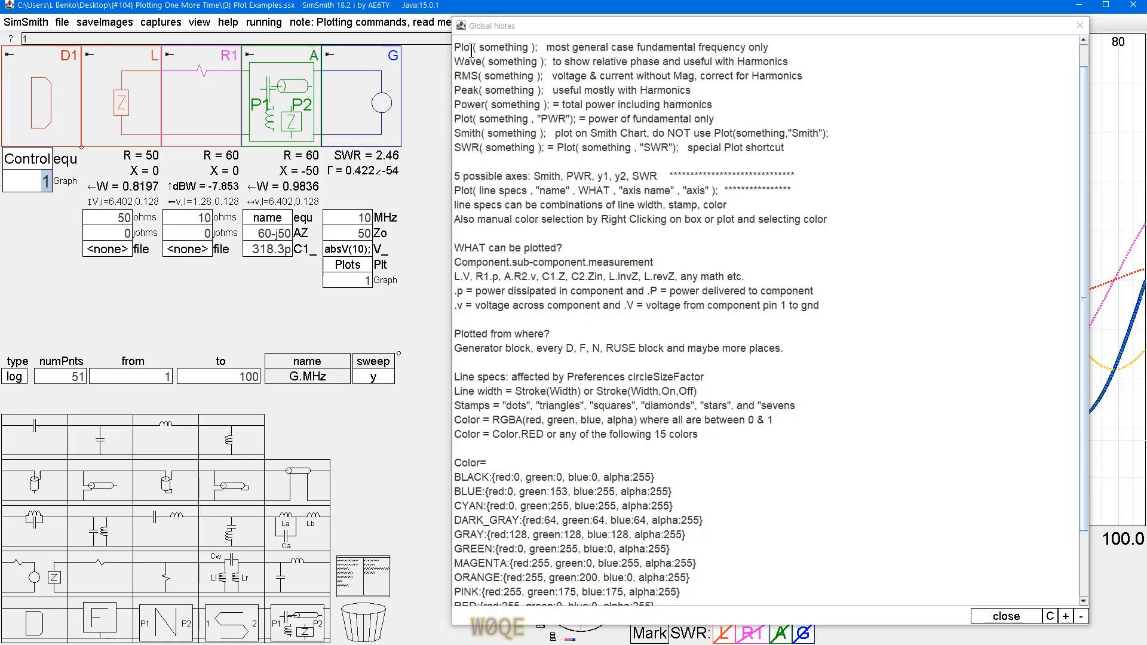
{"action": "mouse_move", "coordinate": [442, 62]}
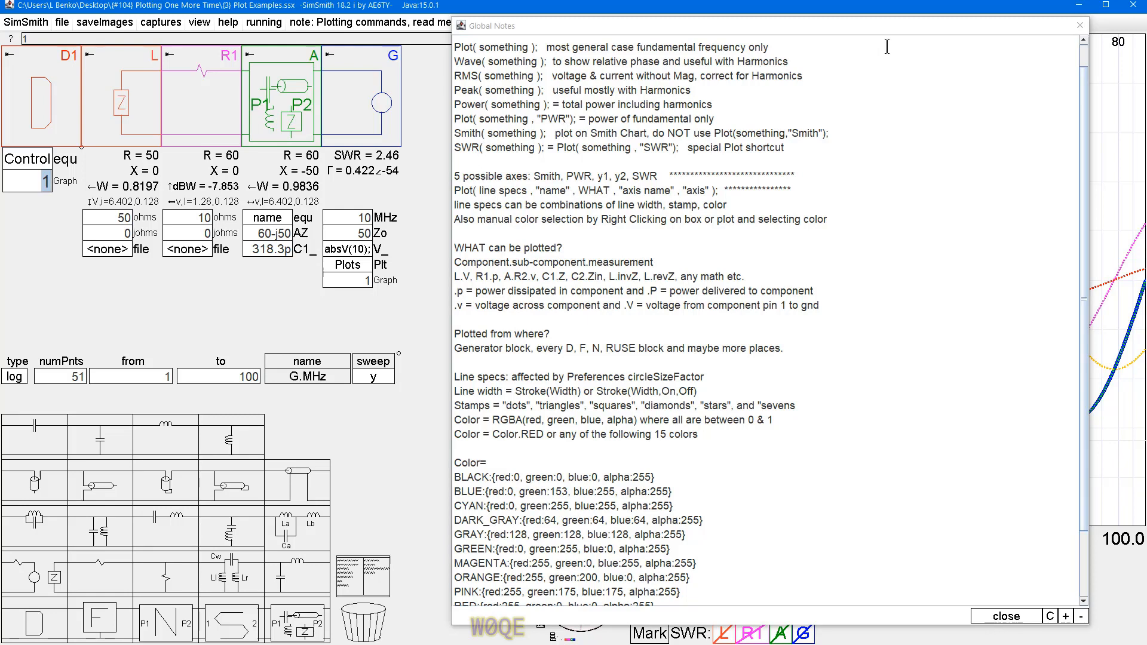
{"action": "mouse_move", "coordinate": [719, 75]}
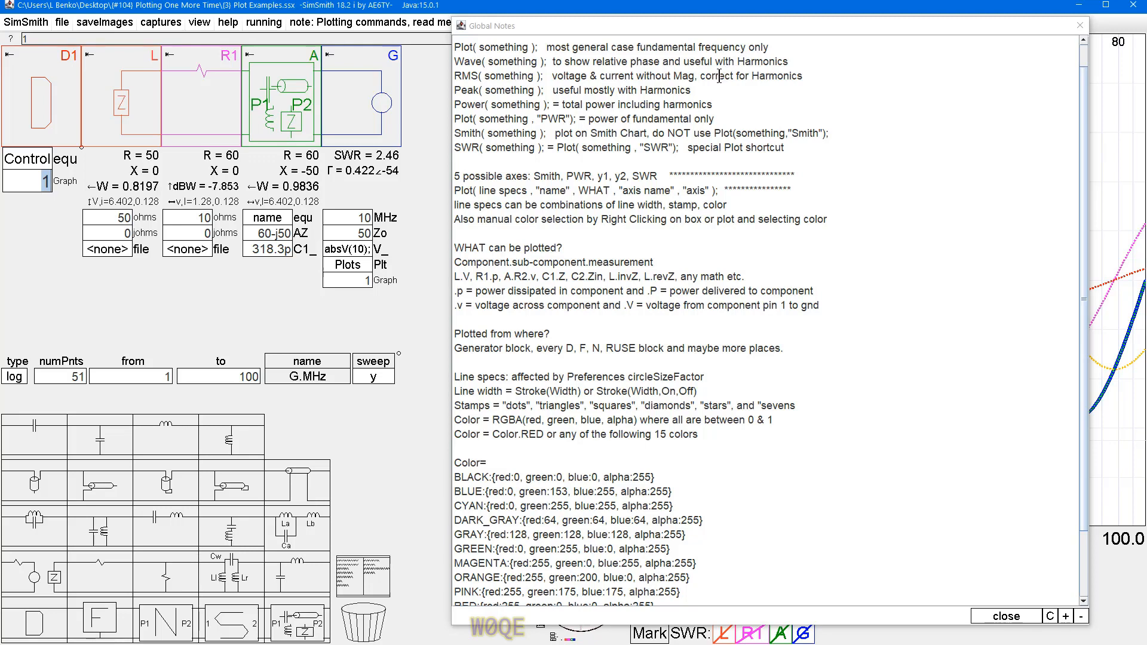
{"action": "mouse_move", "coordinate": [424, 178]}
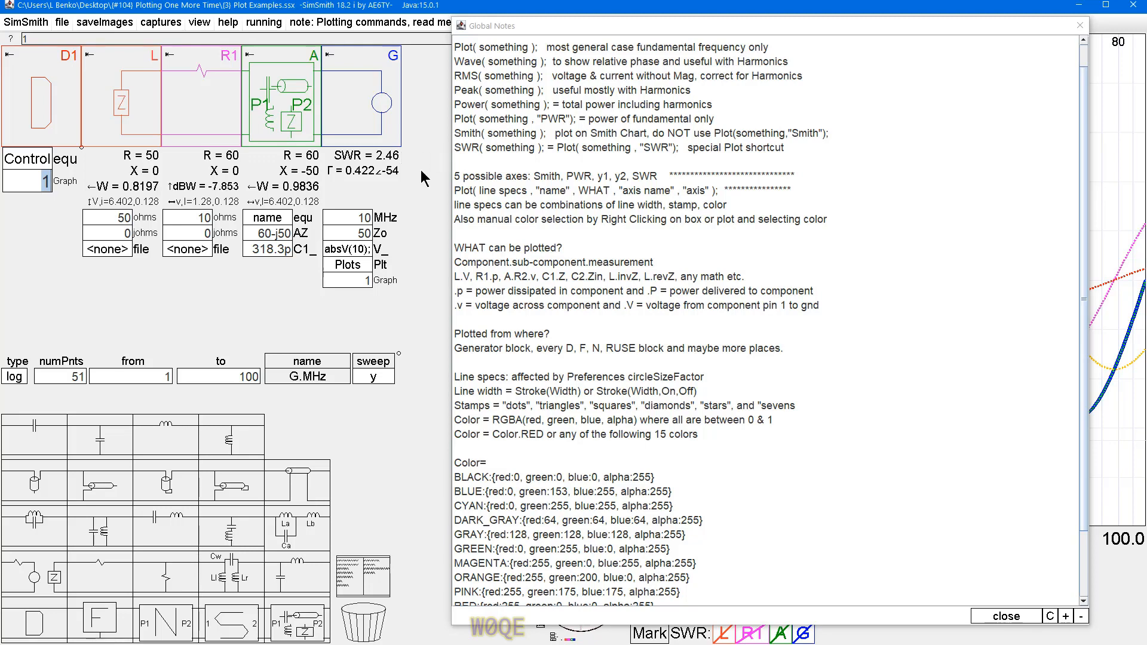
{"action": "mouse_move", "coordinate": [1033, 81]}
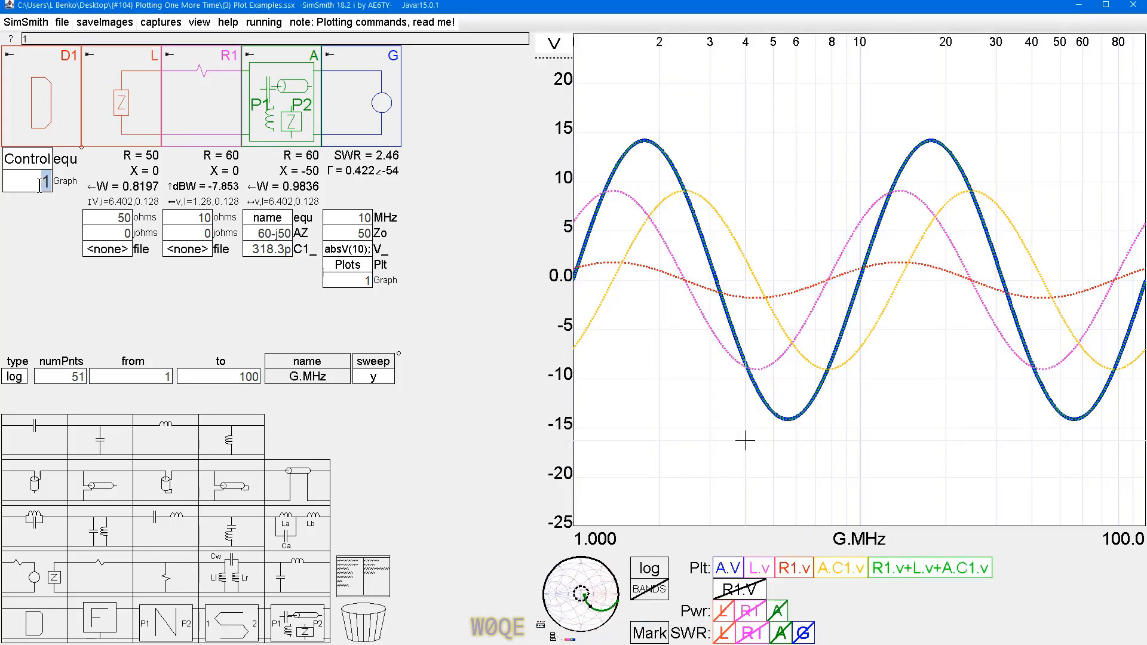
Open the Graph 1 plot script and re-show the hidden voltage traces: A, L, R1, capacitor
{"action": "left_click", "coordinate": [347, 264]}
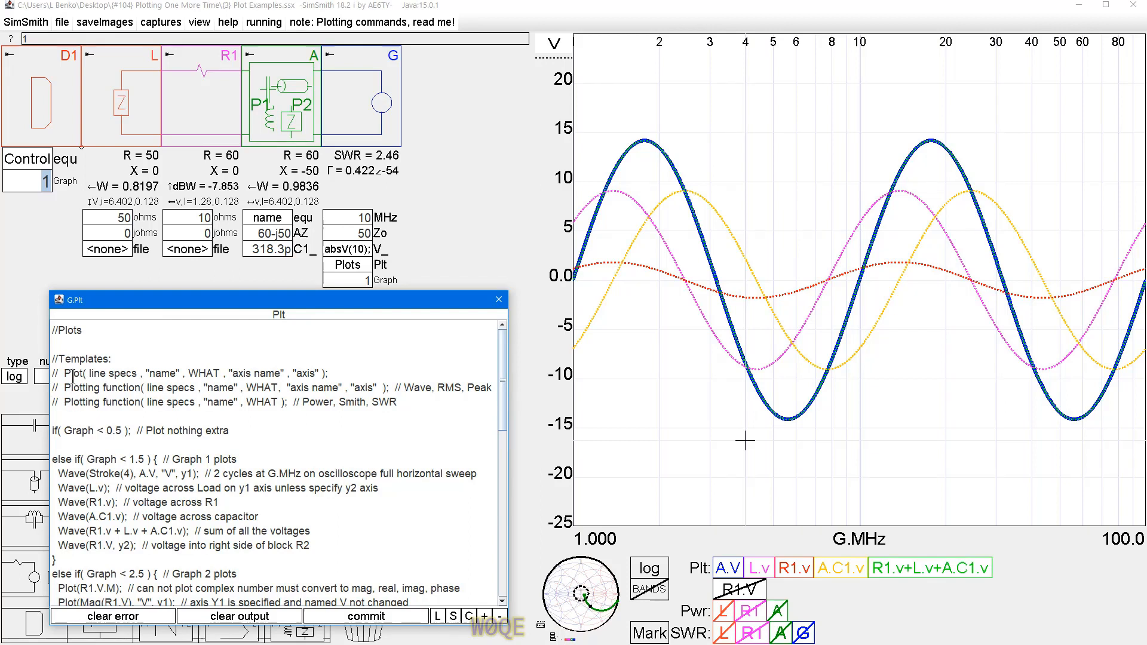
{"action": "mouse_move", "coordinate": [300, 380]}
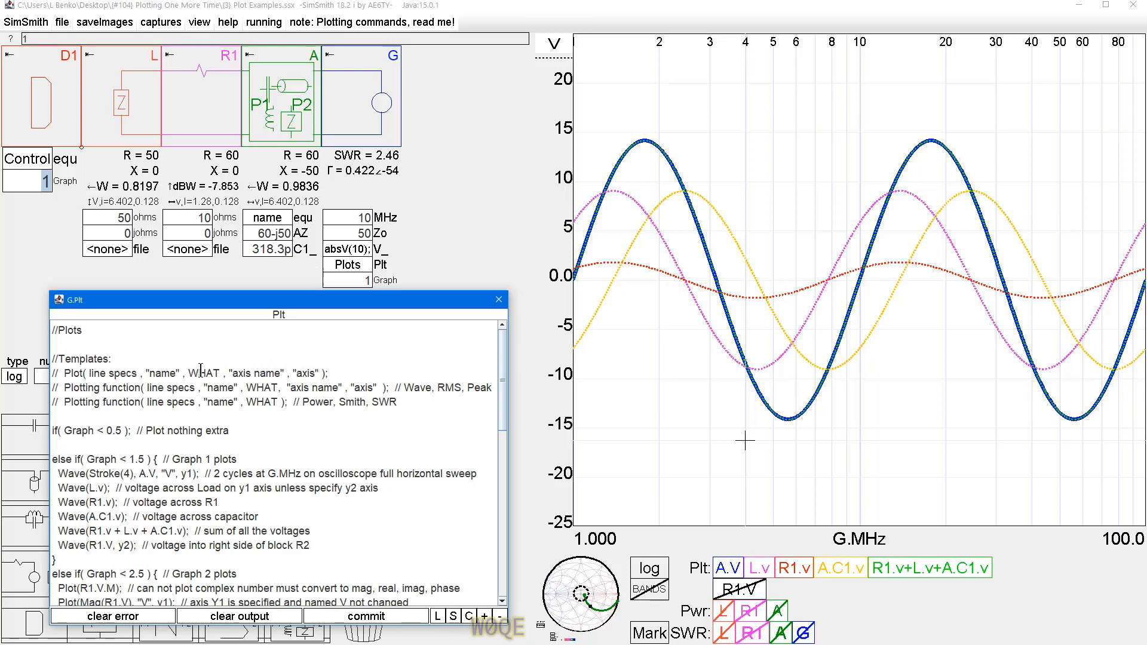
{"action": "left_click", "coordinate": [225, 372]}
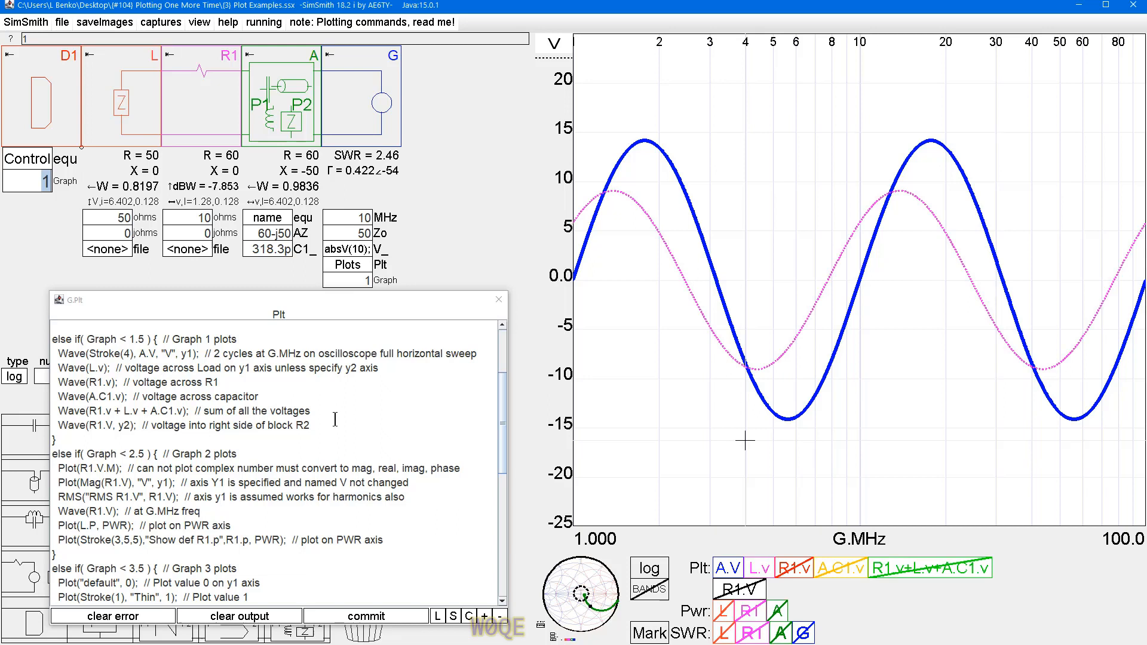
{"action": "mouse_move", "coordinate": [610, 204]}
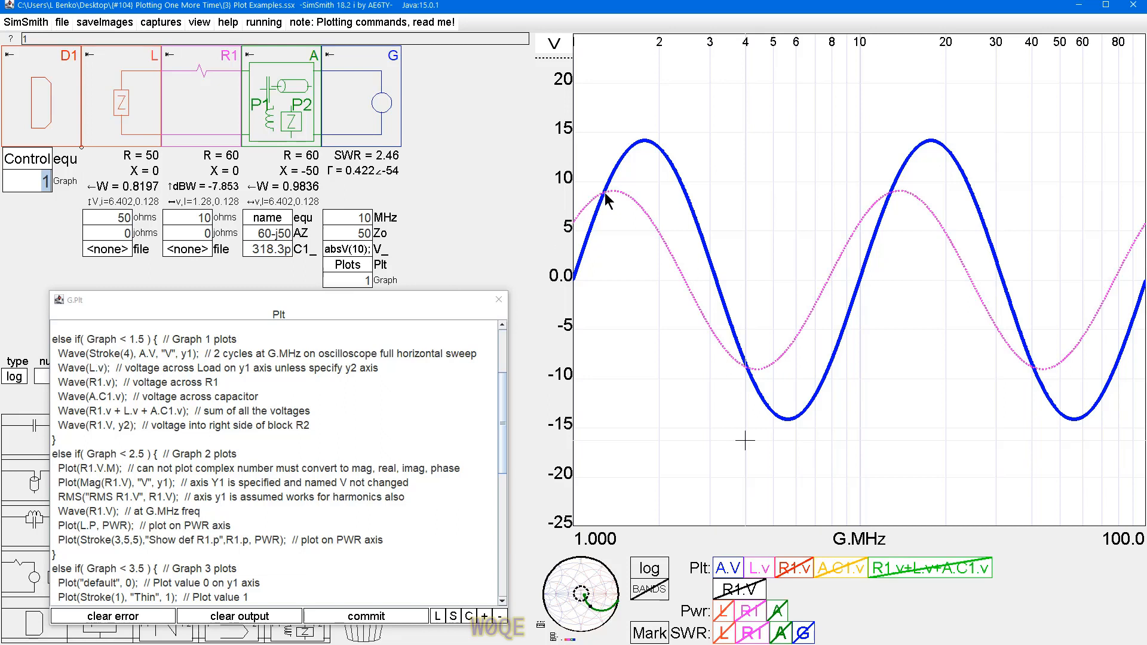
{"action": "mouse_move", "coordinate": [845, 180]}
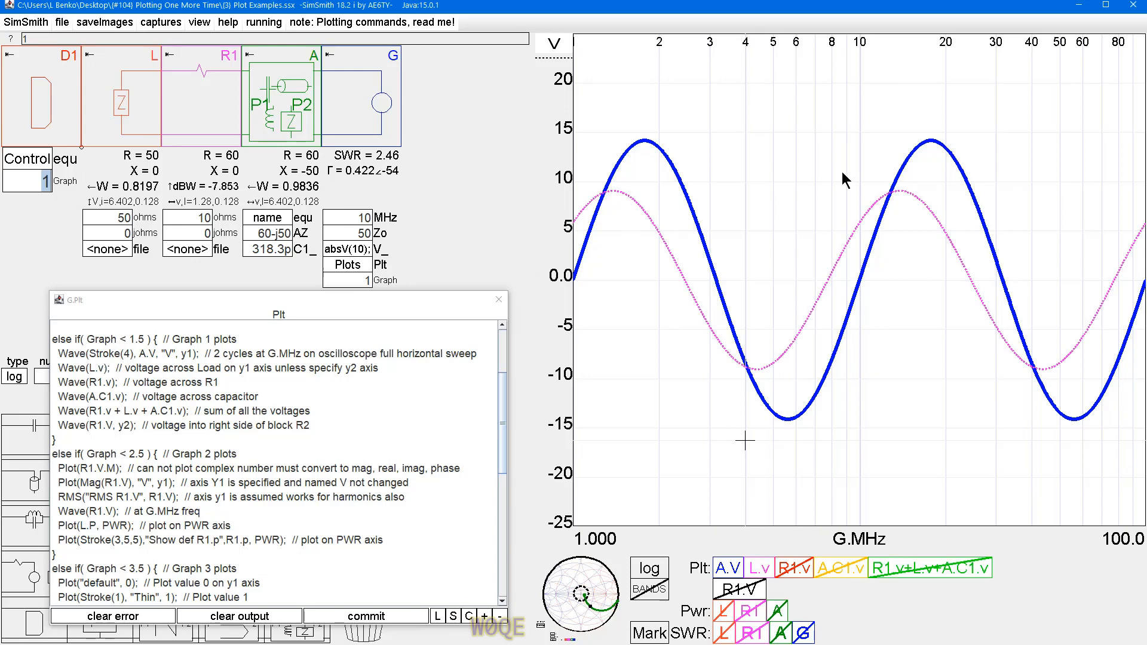
{"action": "mouse_move", "coordinate": [890, 452]}
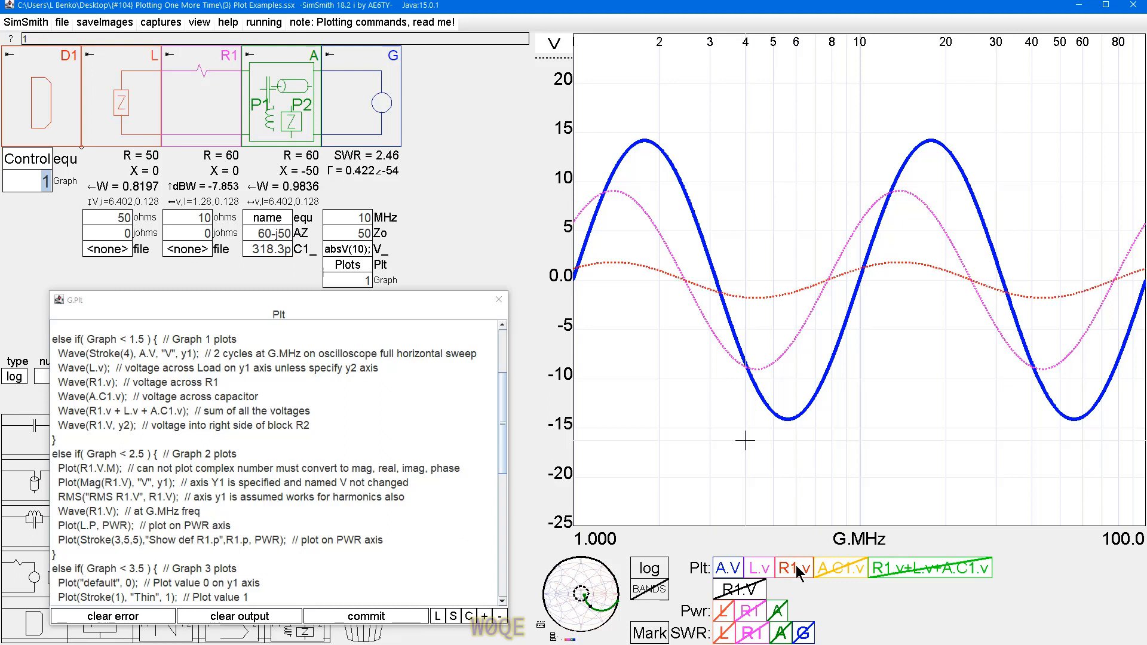
{"action": "left_click", "coordinate": [839, 567]}
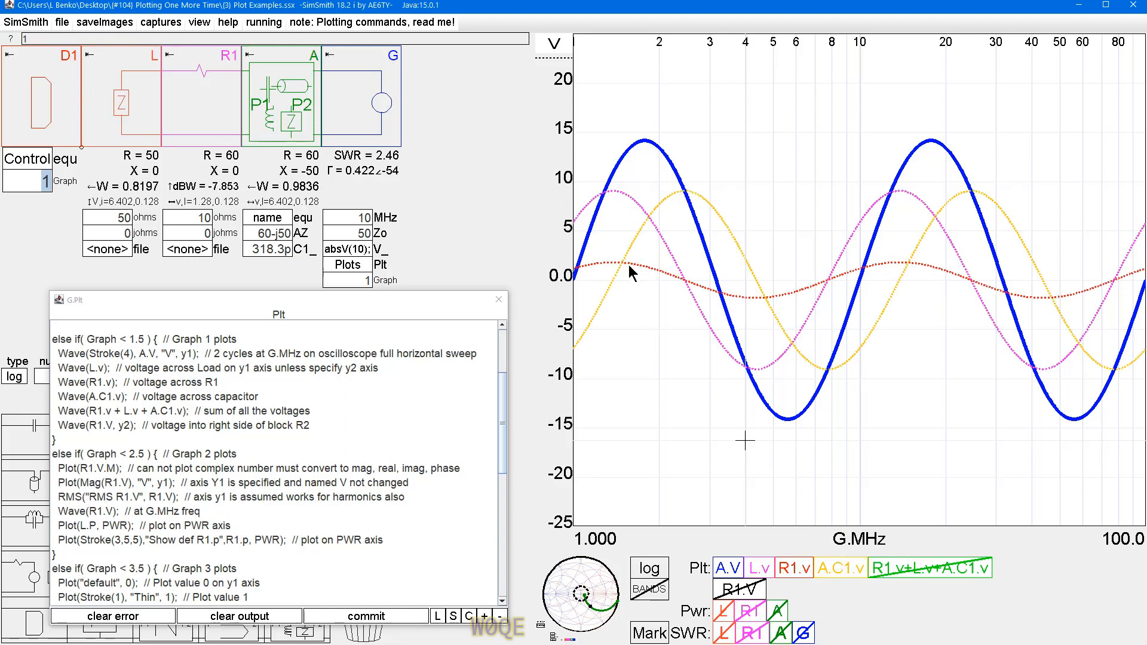
{"action": "mouse_move", "coordinate": [652, 160]}
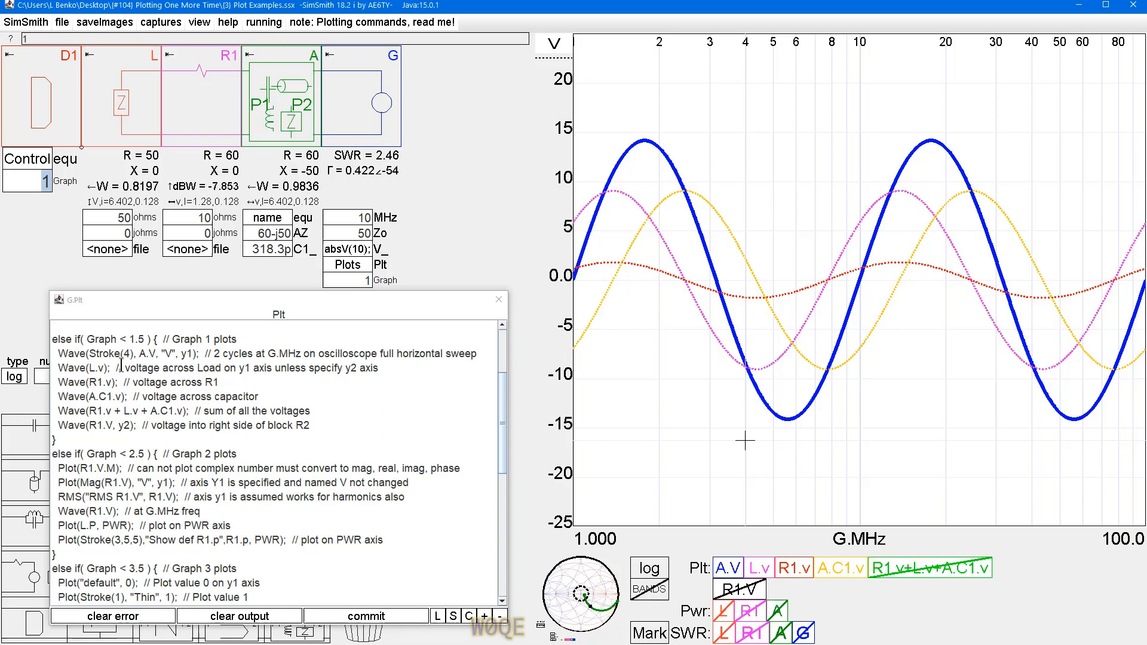
{"action": "mouse_move", "coordinate": [150, 411]}
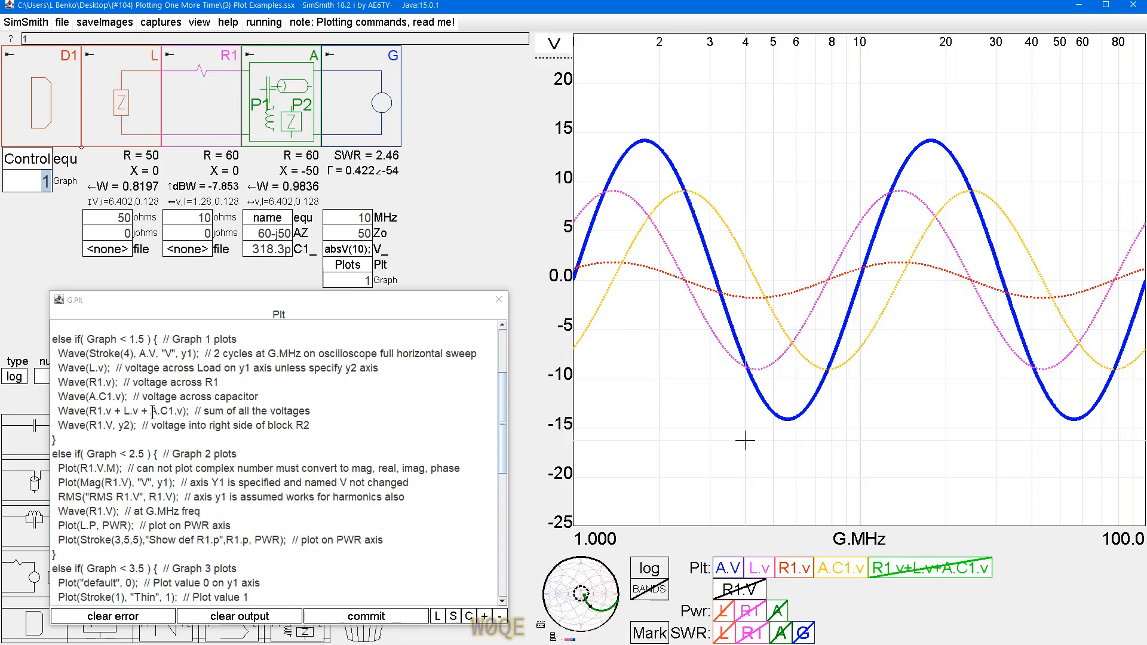
{"action": "left_click", "coordinate": [175, 410]}
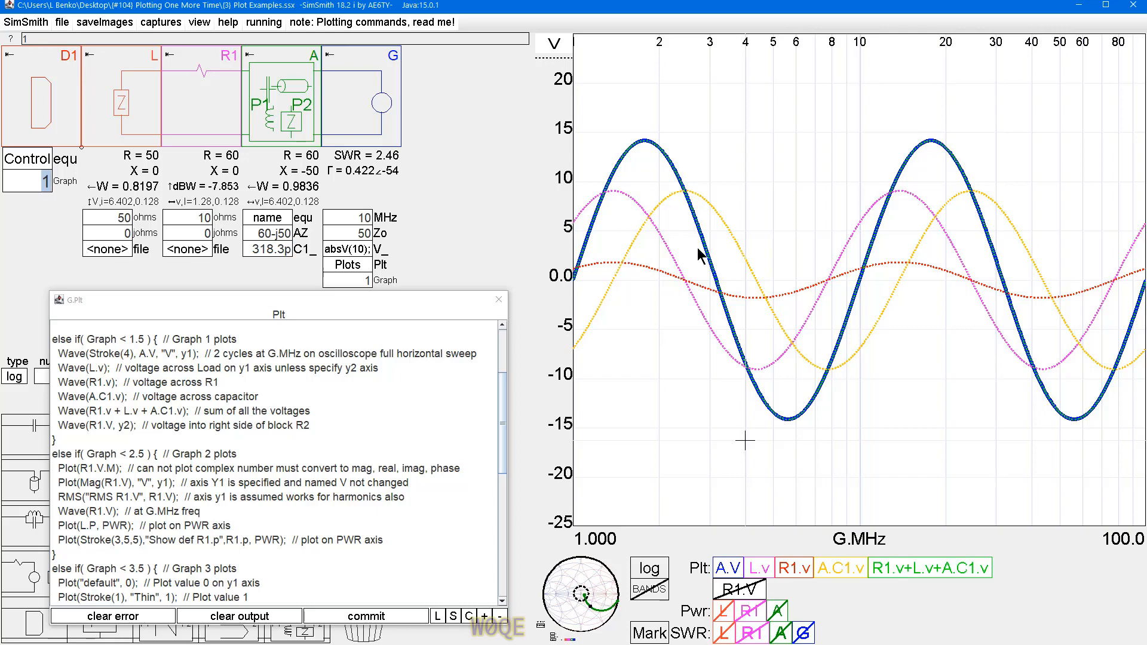
{"action": "mouse_move", "coordinate": [933, 151]}
{"action": "type", "text": "2"}
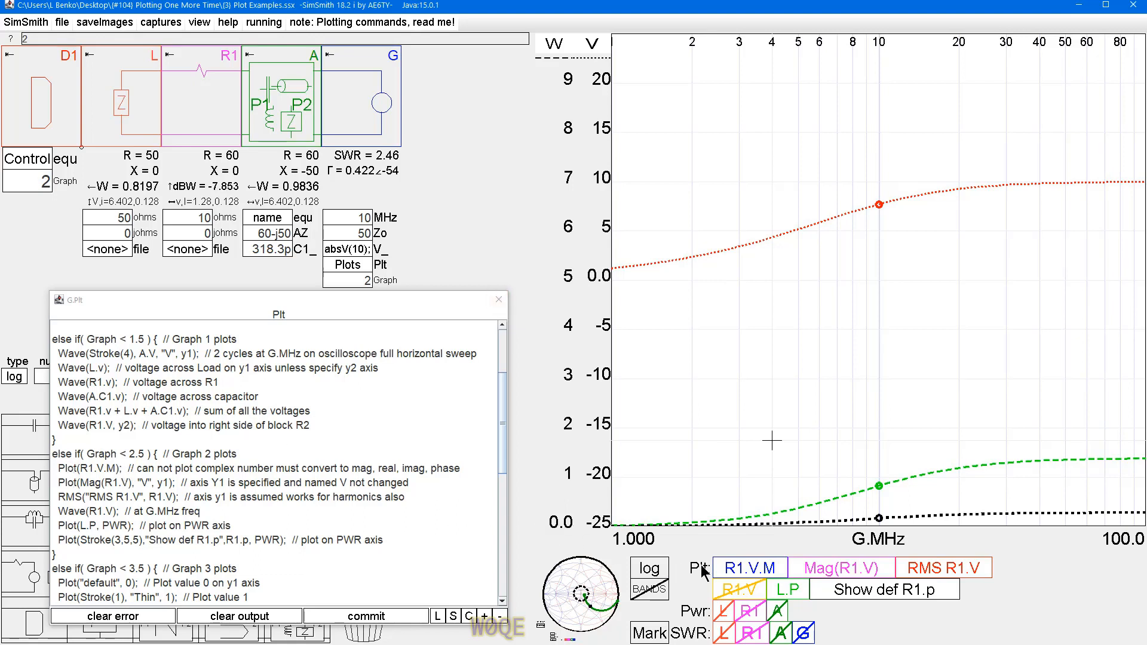
{"action": "mouse_move", "coordinate": [808, 581]}
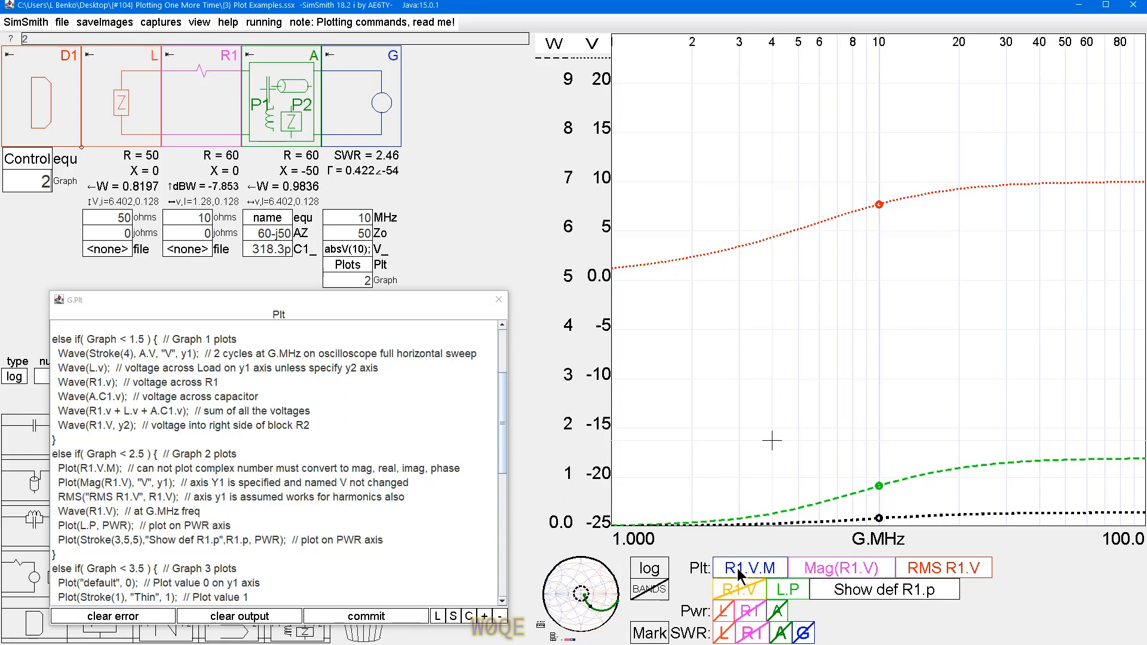
{"action": "mouse_move", "coordinate": [743, 315]}
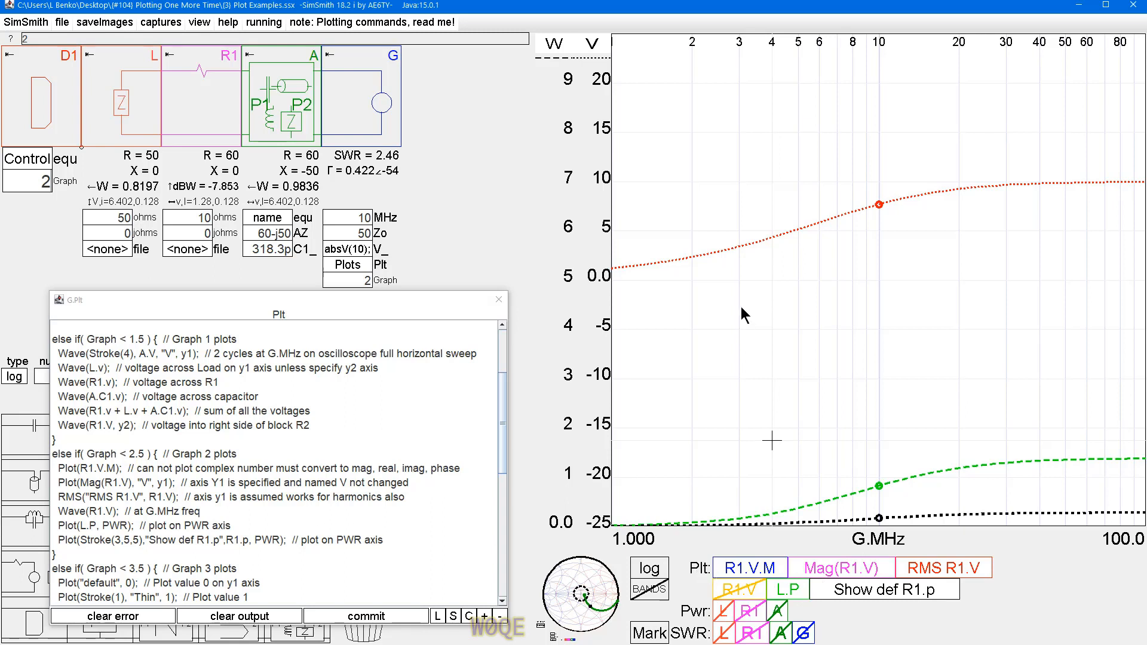
{"action": "mouse_move", "coordinate": [893, 318]}
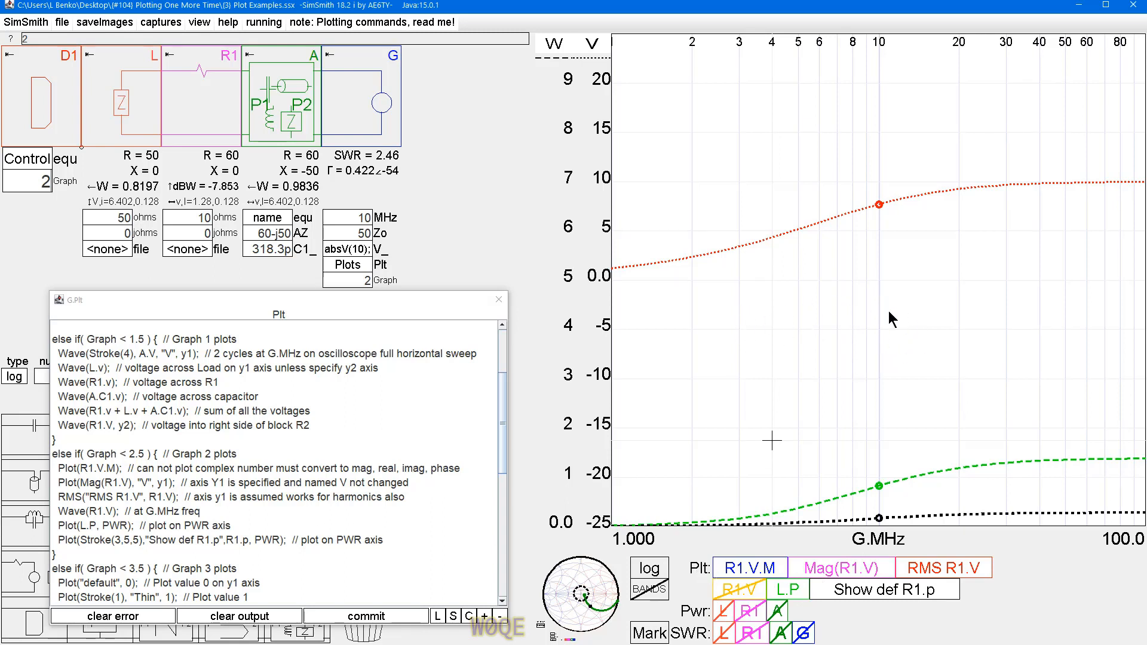
{"action": "mouse_move", "coordinate": [827, 395]}
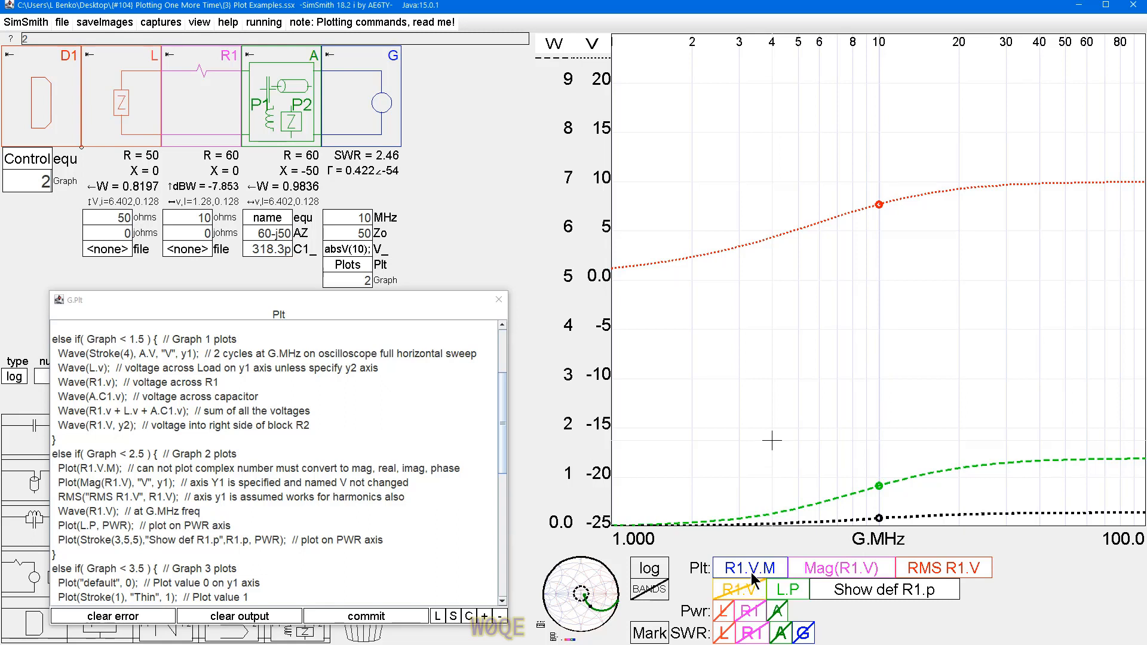
{"action": "mouse_move", "coordinate": [766, 580]}
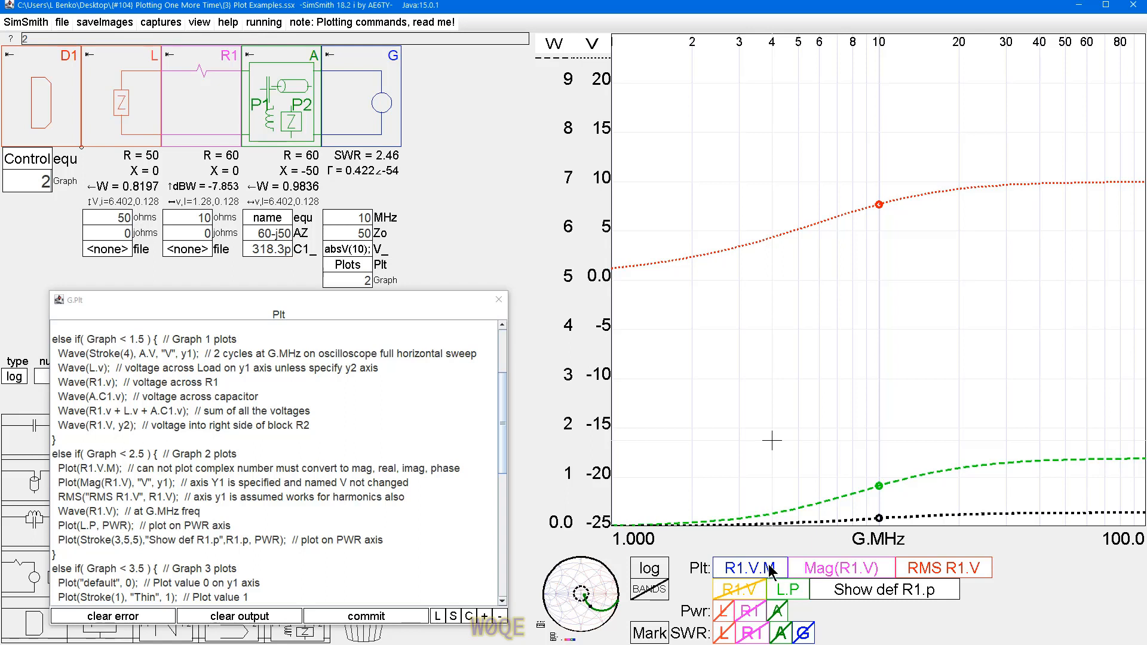
{"action": "mouse_move", "coordinate": [774, 575]}
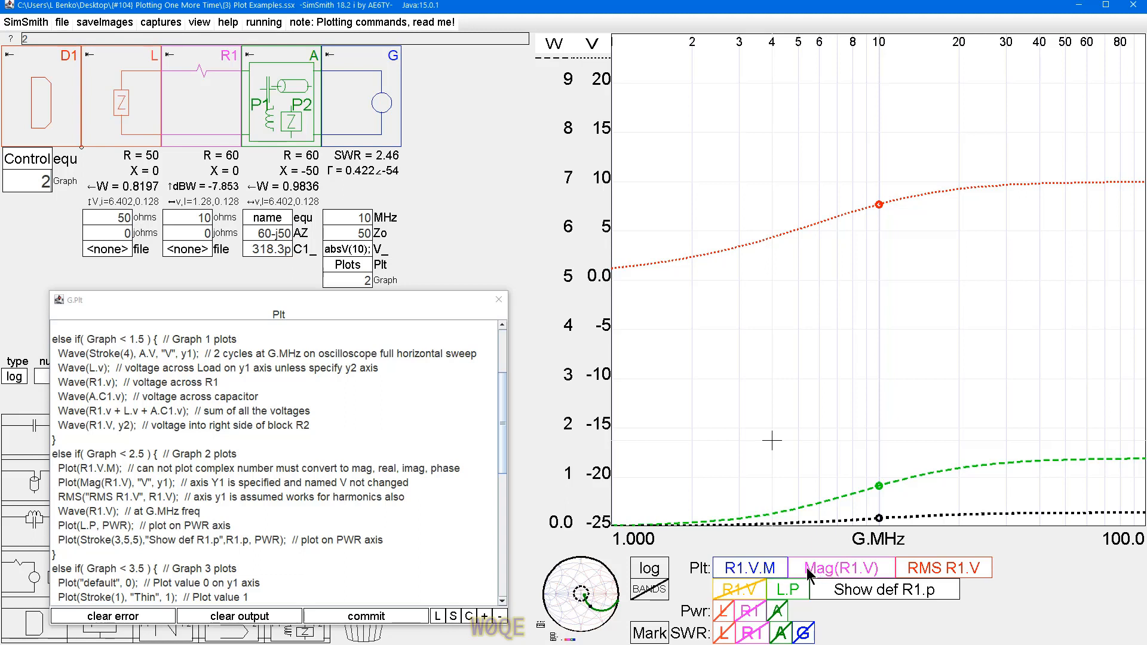
{"action": "mouse_move", "coordinate": [931, 577]}
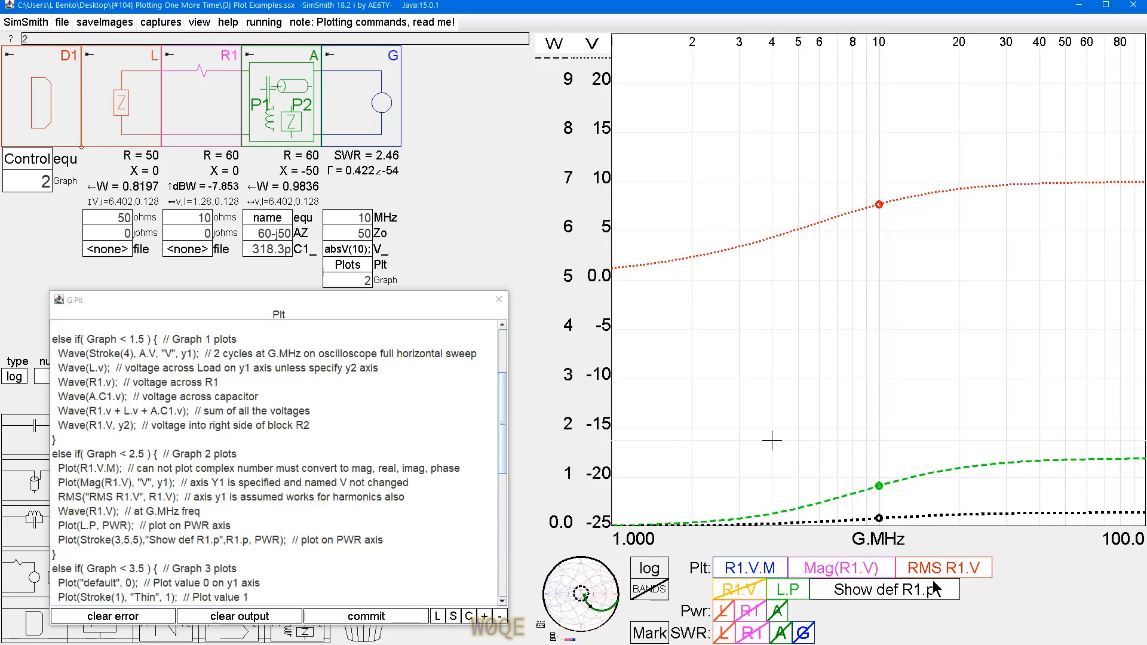
Change the Control Graph value to show graph 2's R1 voltage, RMS and power curves
{"action": "left_click", "coordinate": [68, 454]}
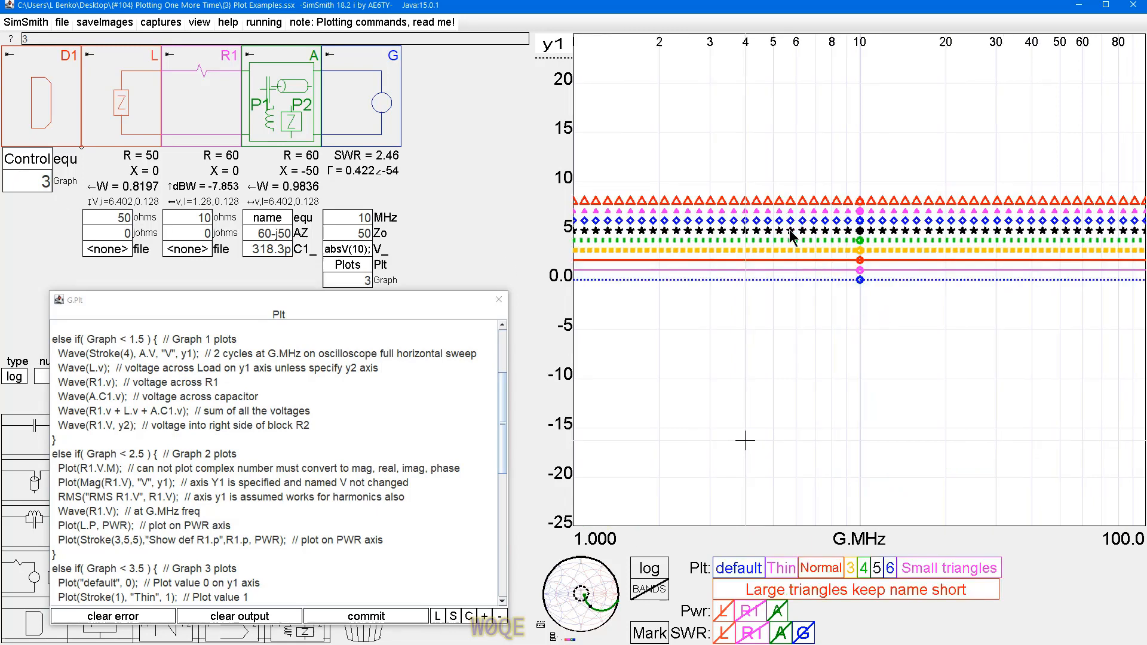
{"action": "mouse_move", "coordinate": [539, 433]}
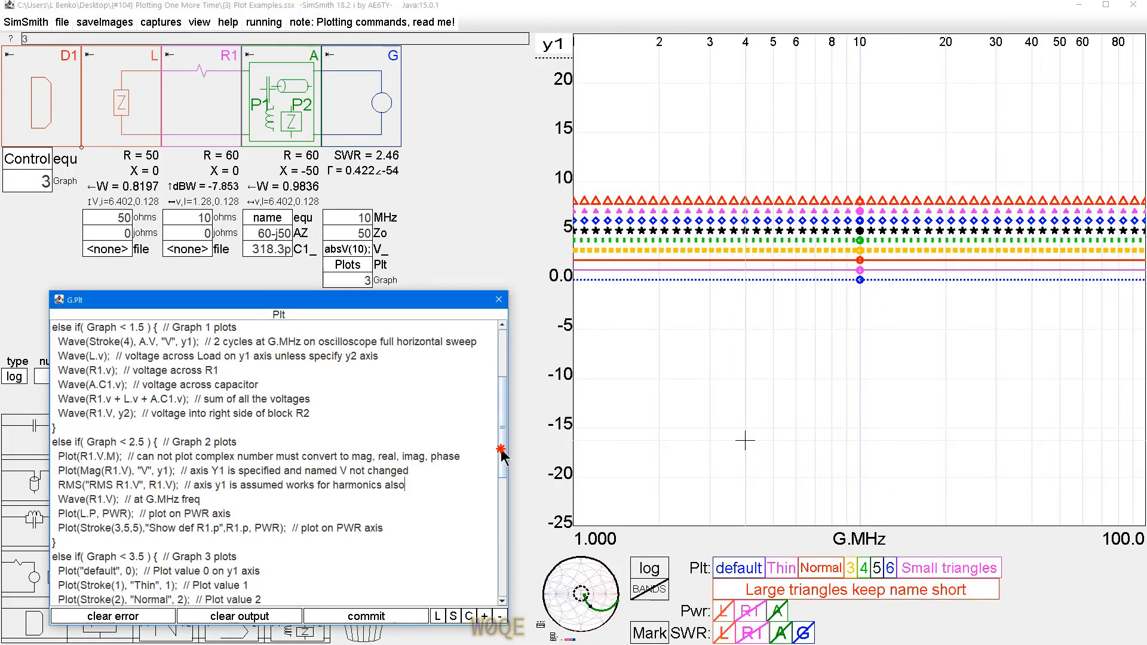
{"action": "scroll", "scroll_direction": "down", "scroll_amount": 3}
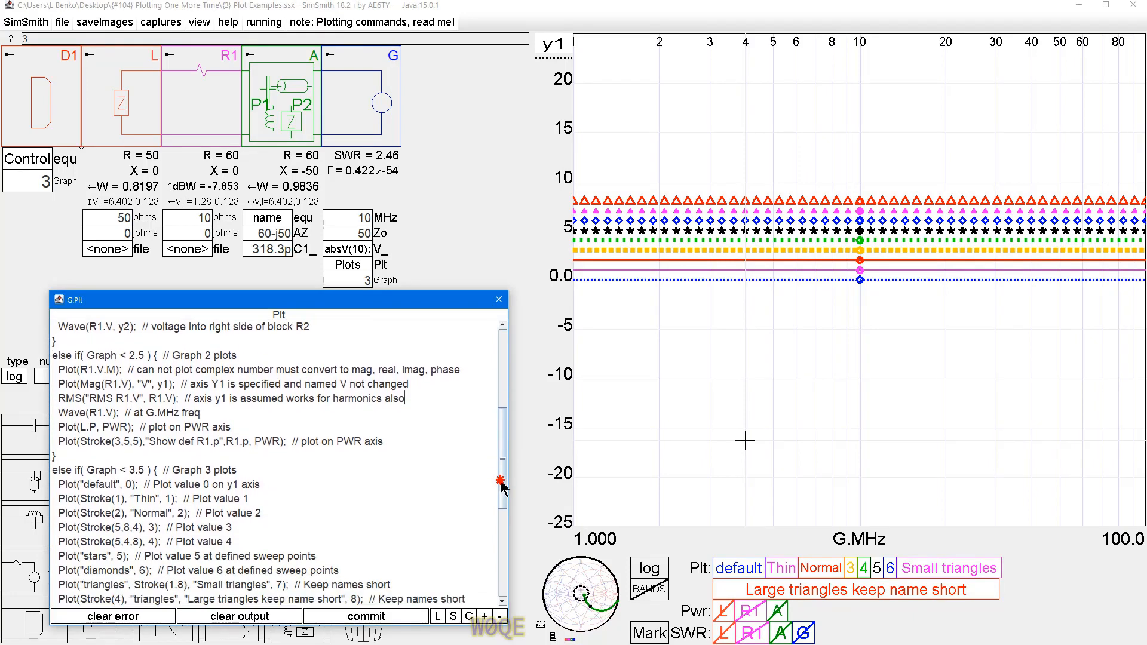
{"action": "scroll", "scroll_direction": "down", "scroll_amount": 3}
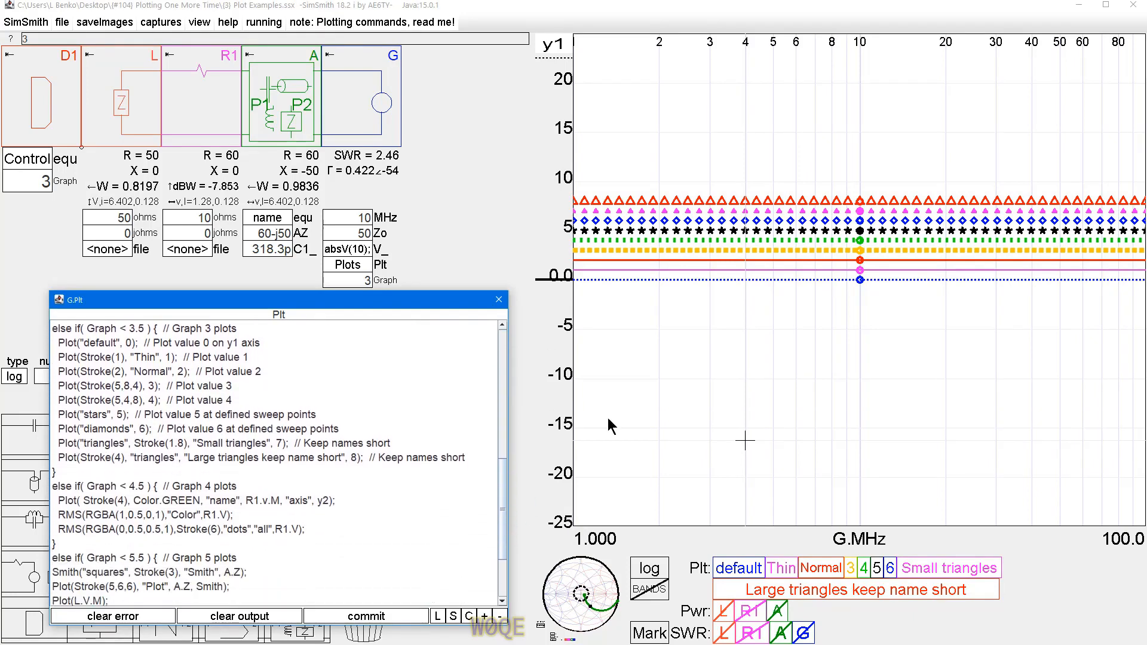
{"action": "mouse_move", "coordinate": [584, 208]}
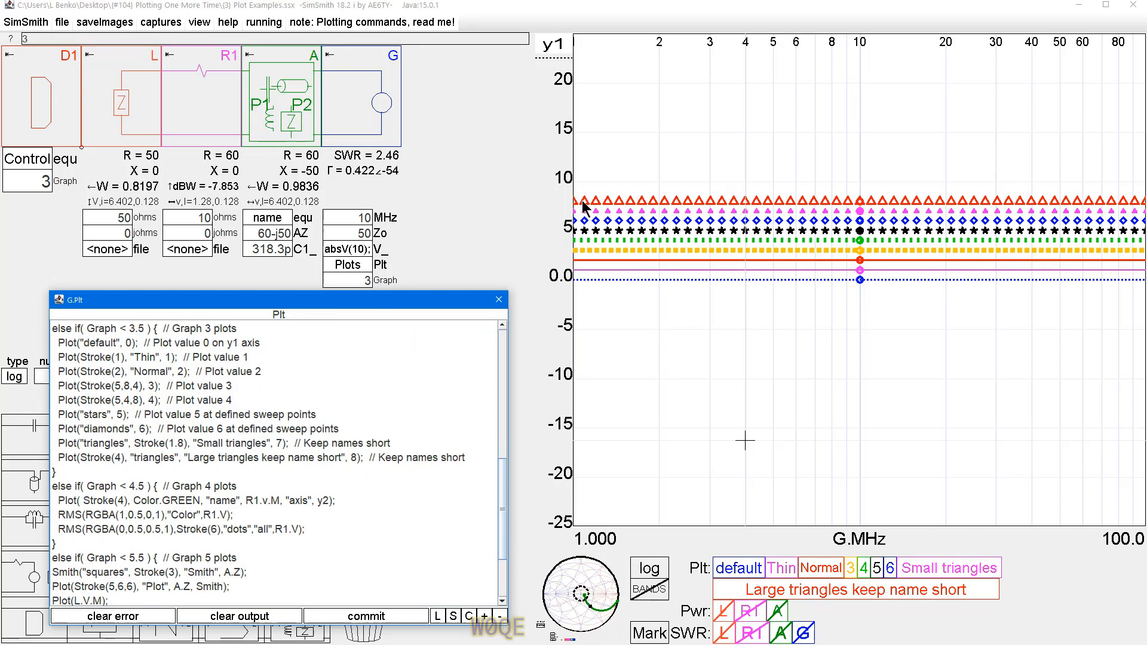
{"action": "mouse_move", "coordinate": [818, 217]}
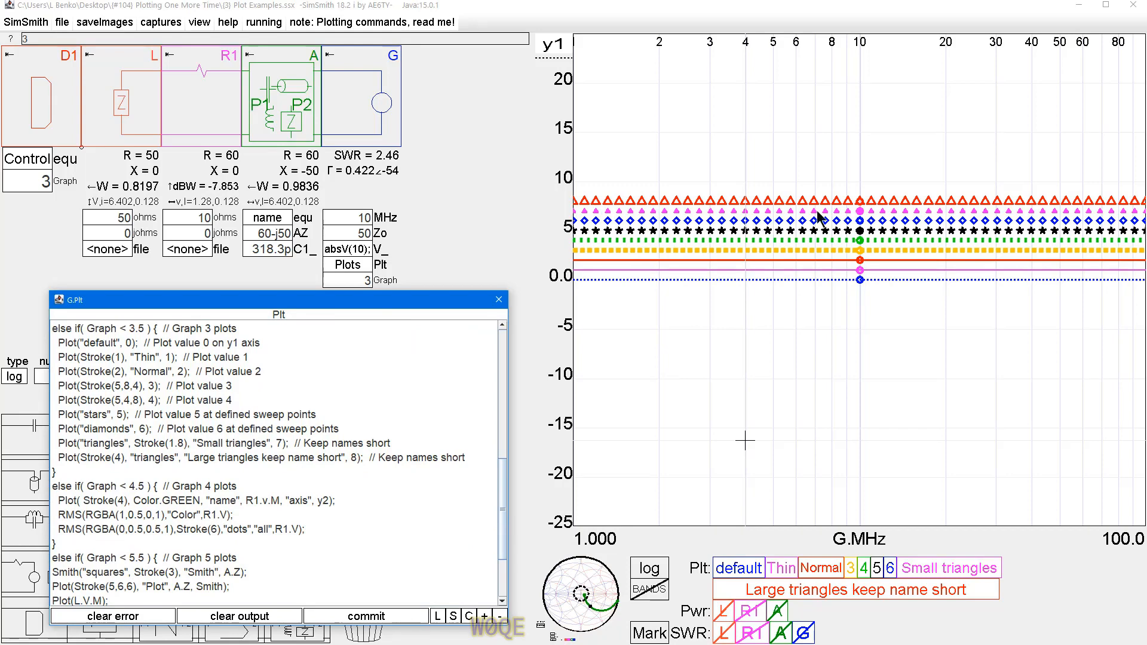
{"action": "mouse_move", "coordinate": [717, 260]}
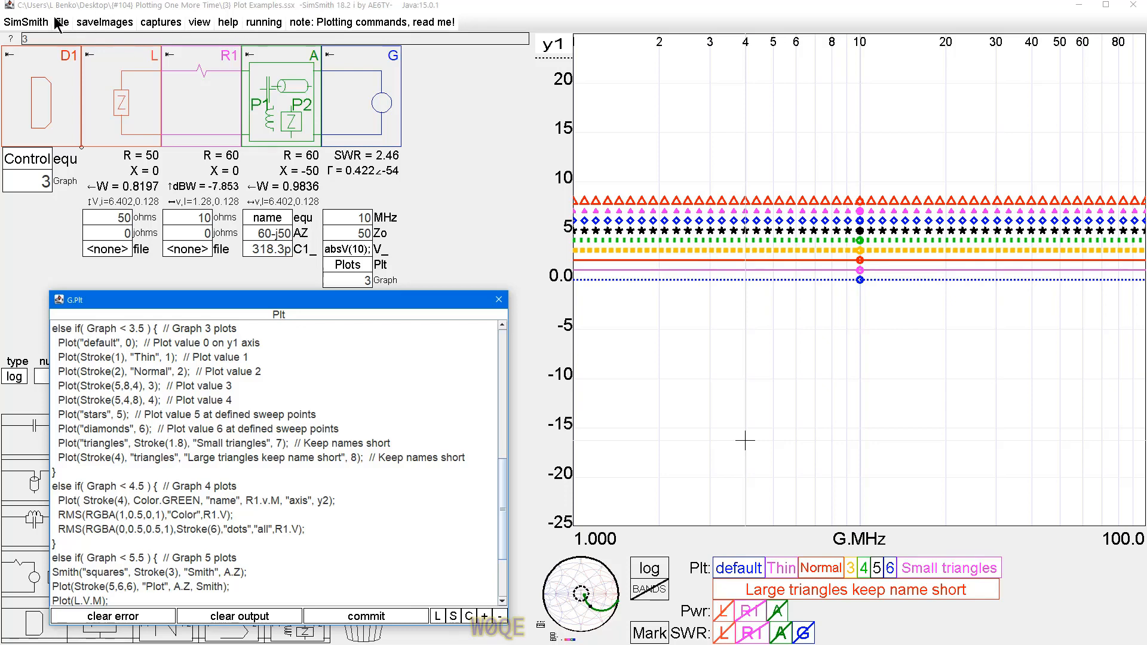
{"action": "left_click", "coordinate": [62, 22]}
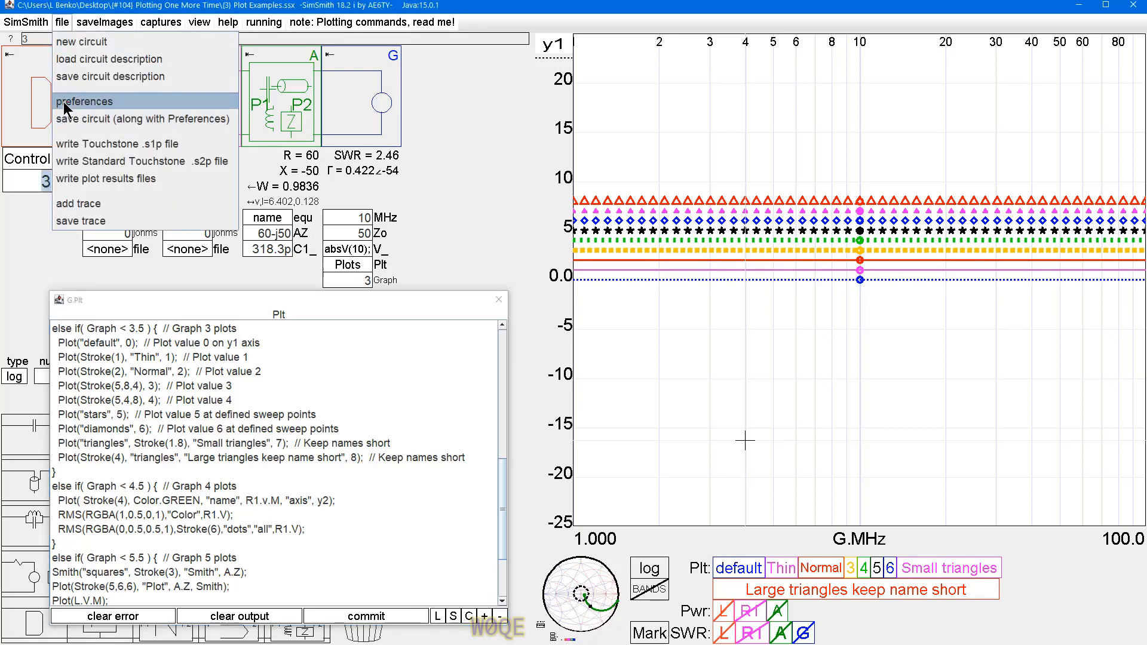
{"action": "left_click", "coordinate": [86, 101]}
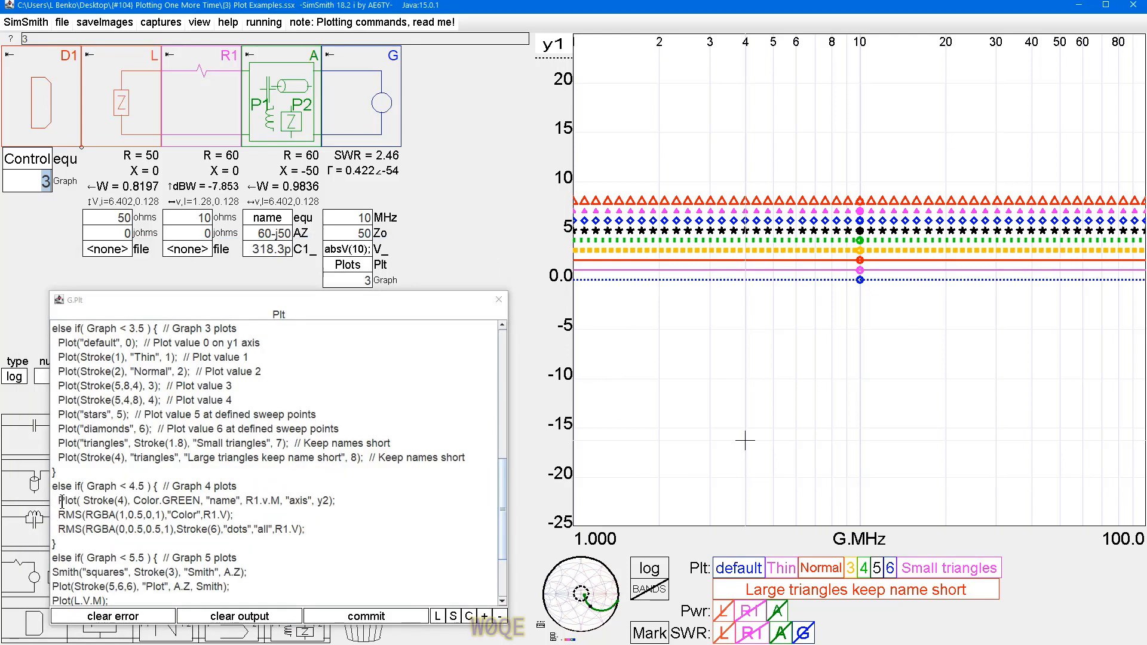
{"action": "left_click", "coordinate": [98, 342]}
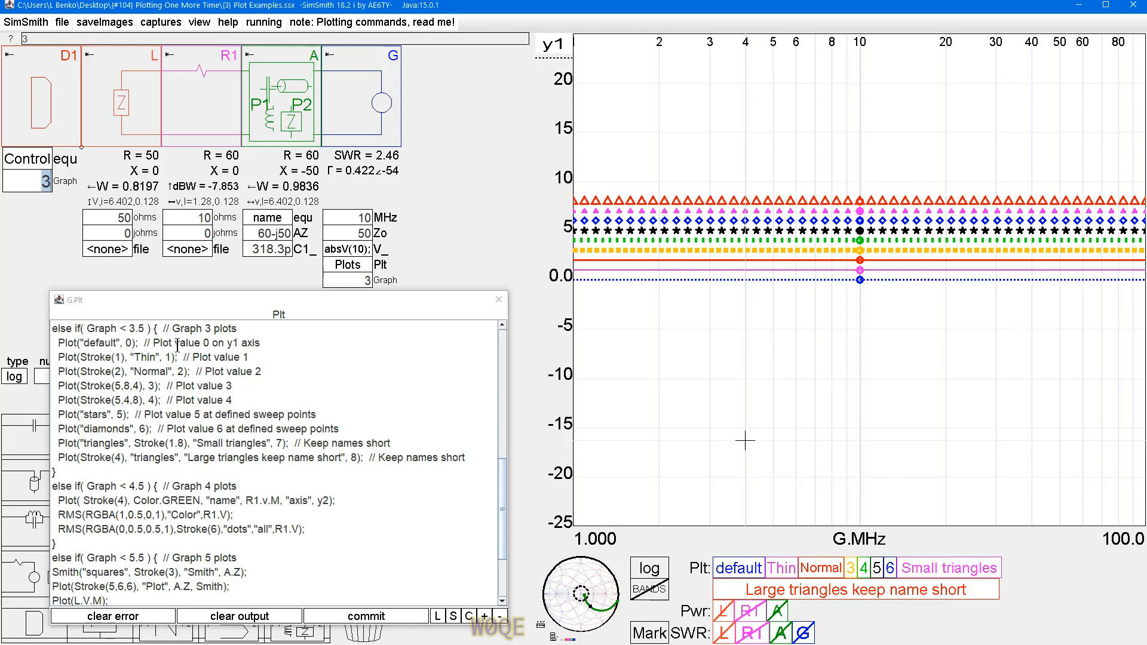
{"action": "mouse_move", "coordinate": [798, 286]}
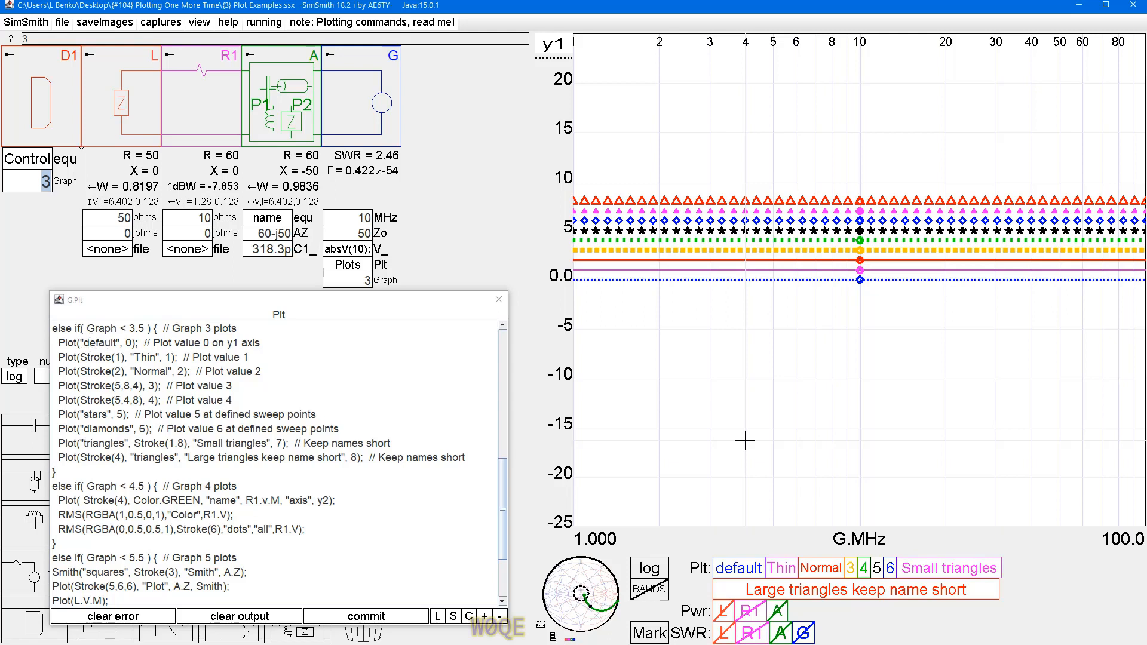
{"action": "mouse_move", "coordinate": [732, 574]}
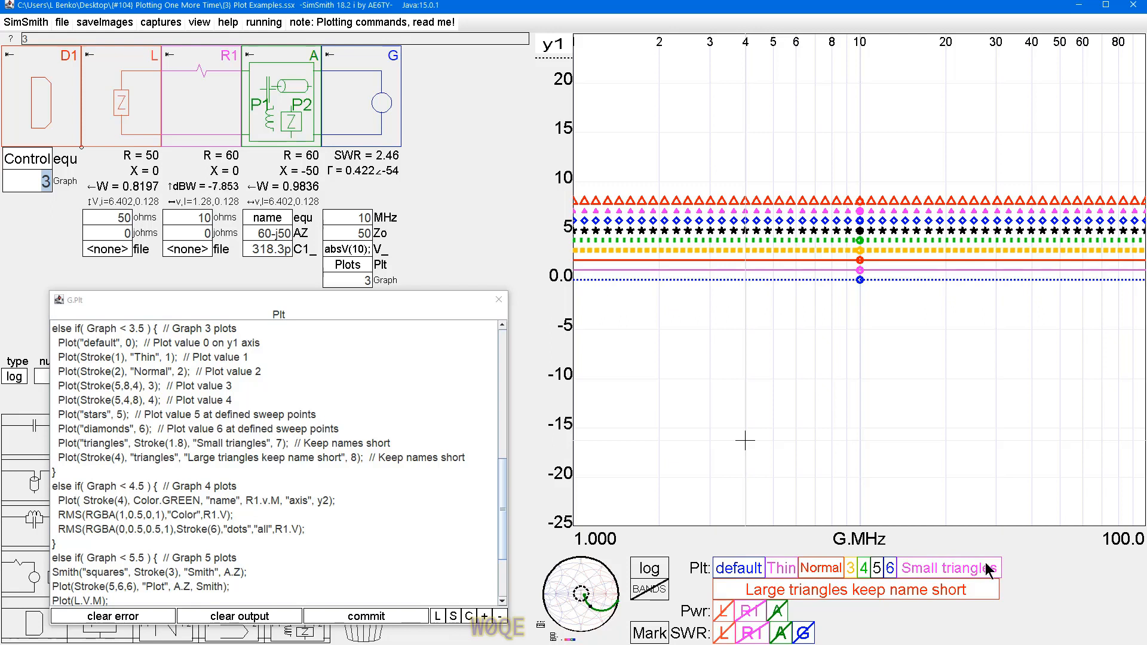
{"action": "mouse_move", "coordinate": [967, 594]}
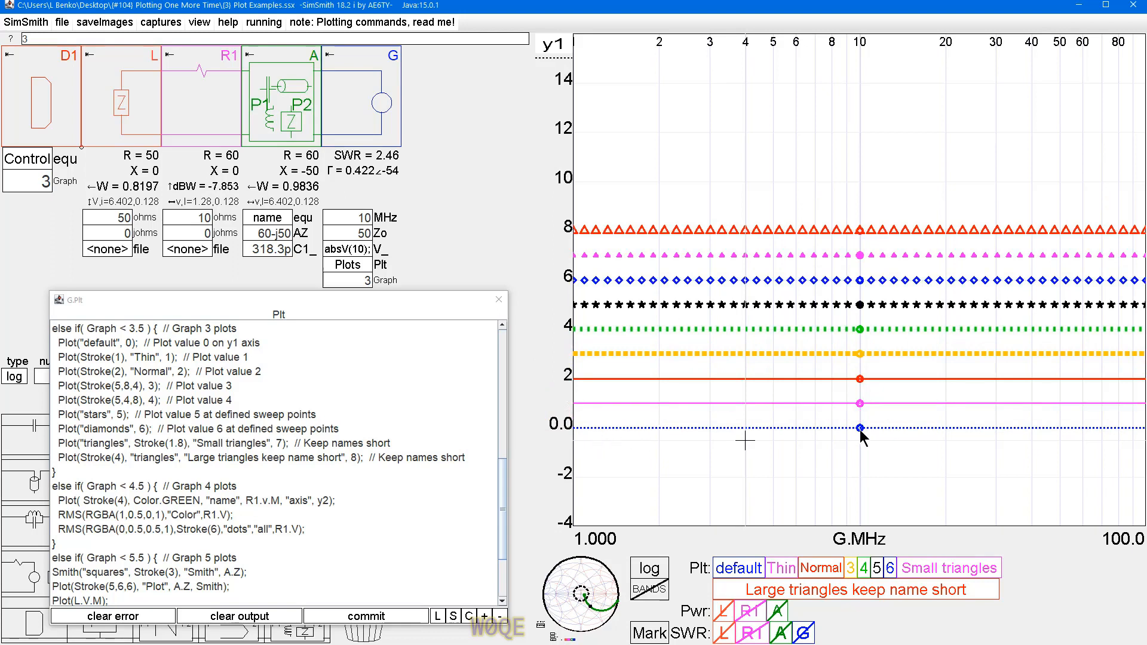
{"action": "mouse_move", "coordinate": [1040, 446]}
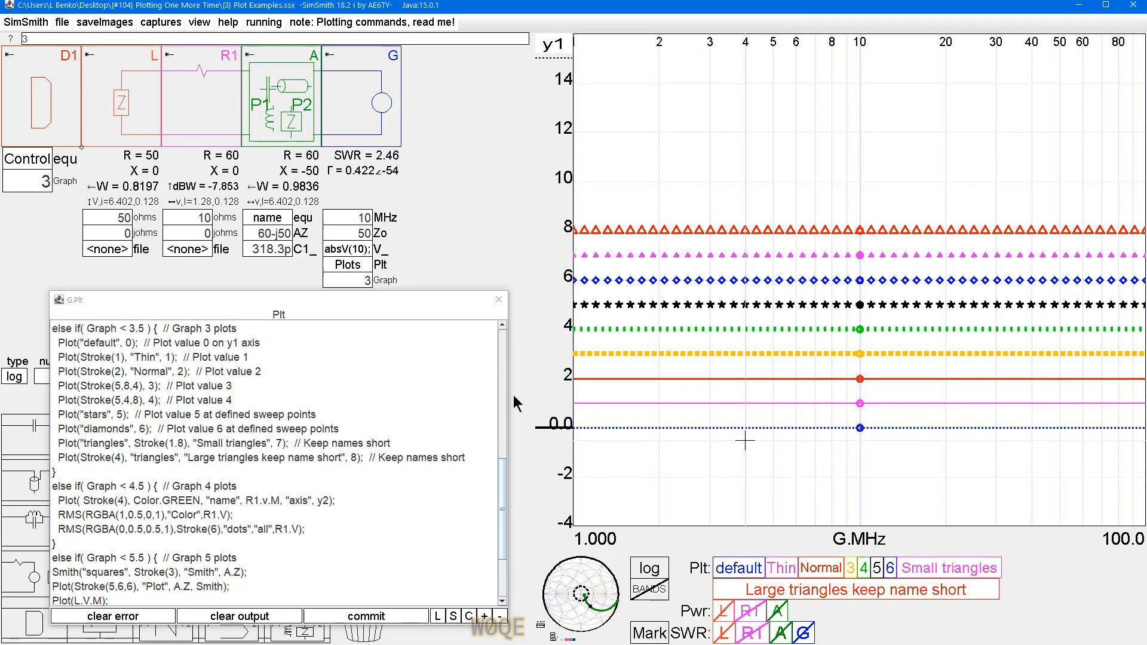
{"action": "mouse_move", "coordinate": [714, 441]}
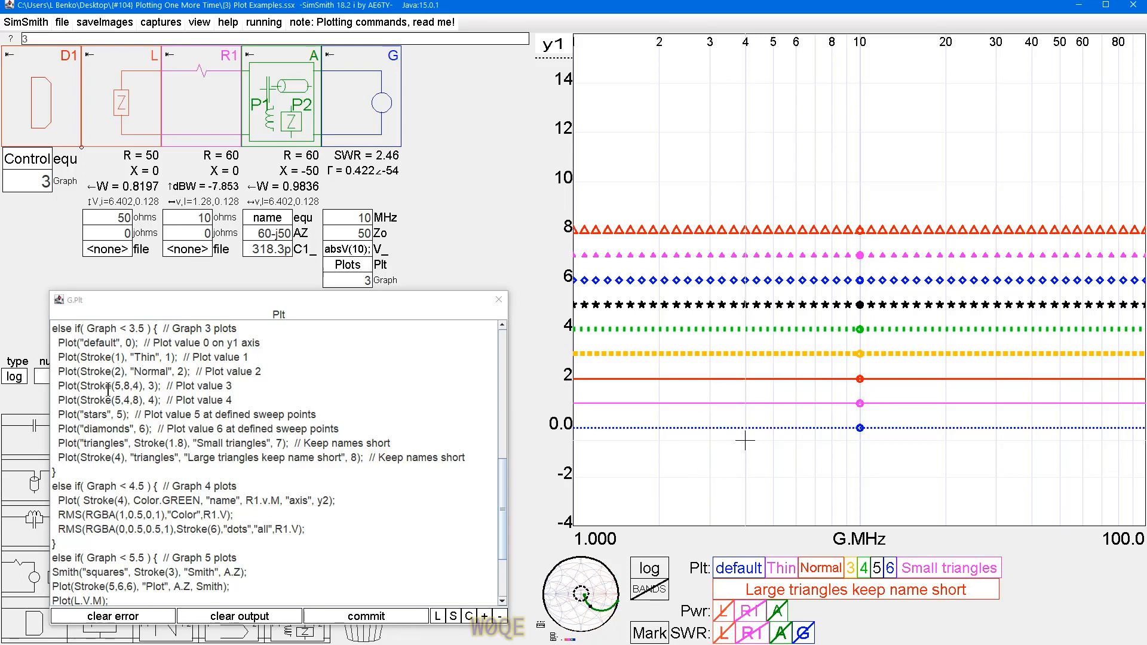
{"action": "mouse_move", "coordinate": [731, 381]}
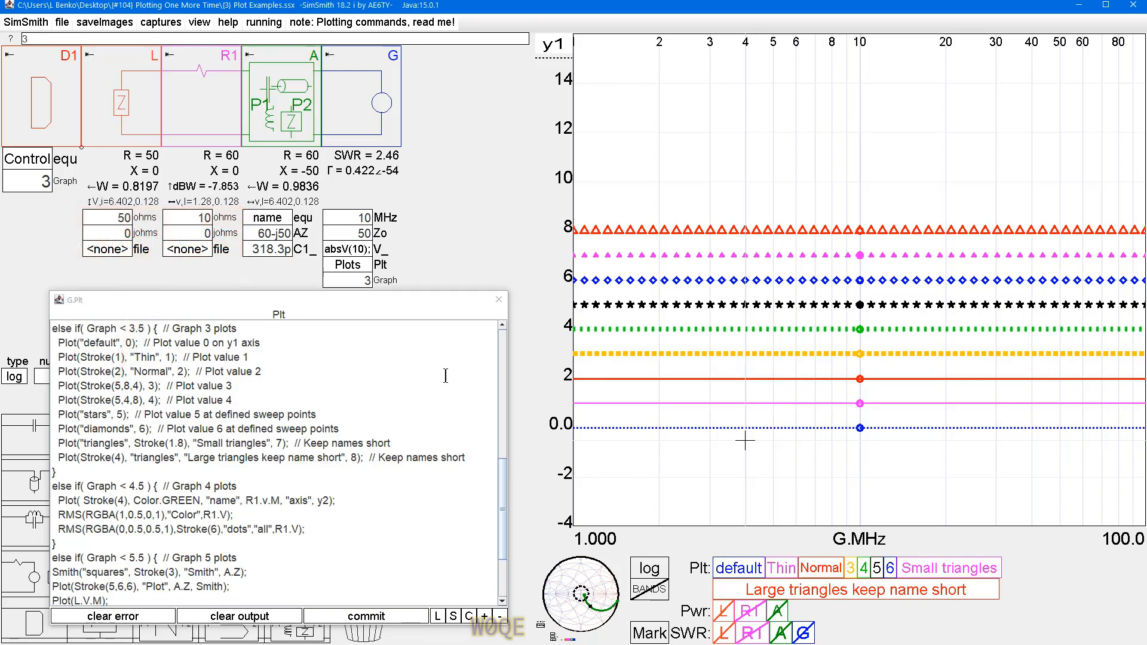
{"action": "mouse_move", "coordinate": [665, 362]}
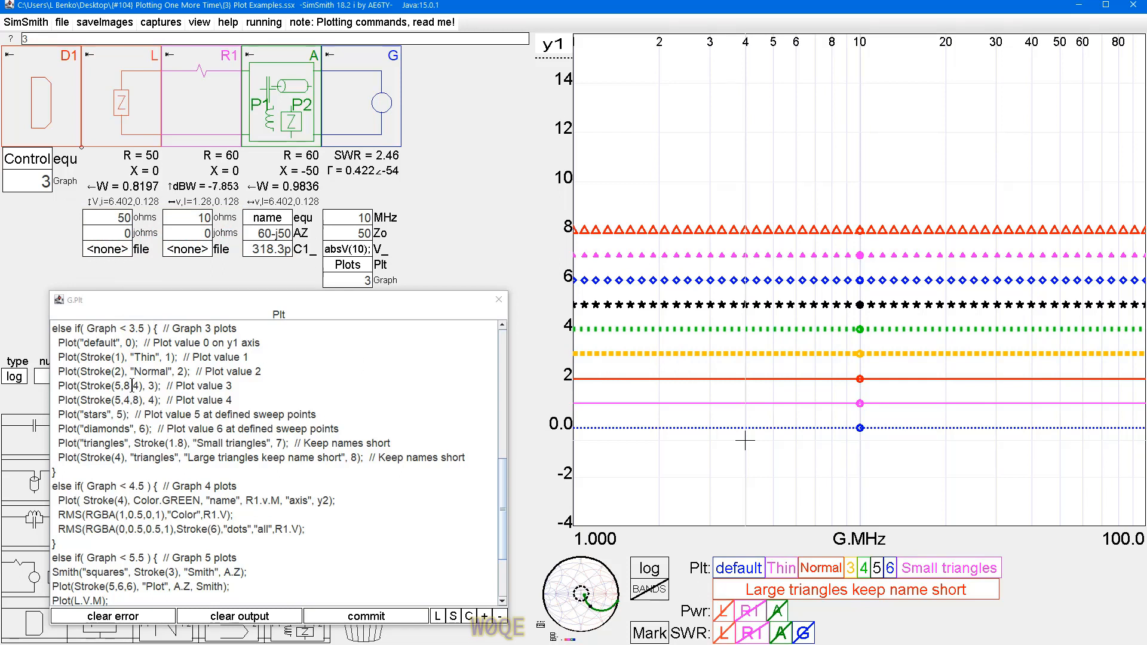
Rescale the Graph 3 y1 axis to about -4 to 14
{"action": "left_click", "coordinate": [114, 399]}
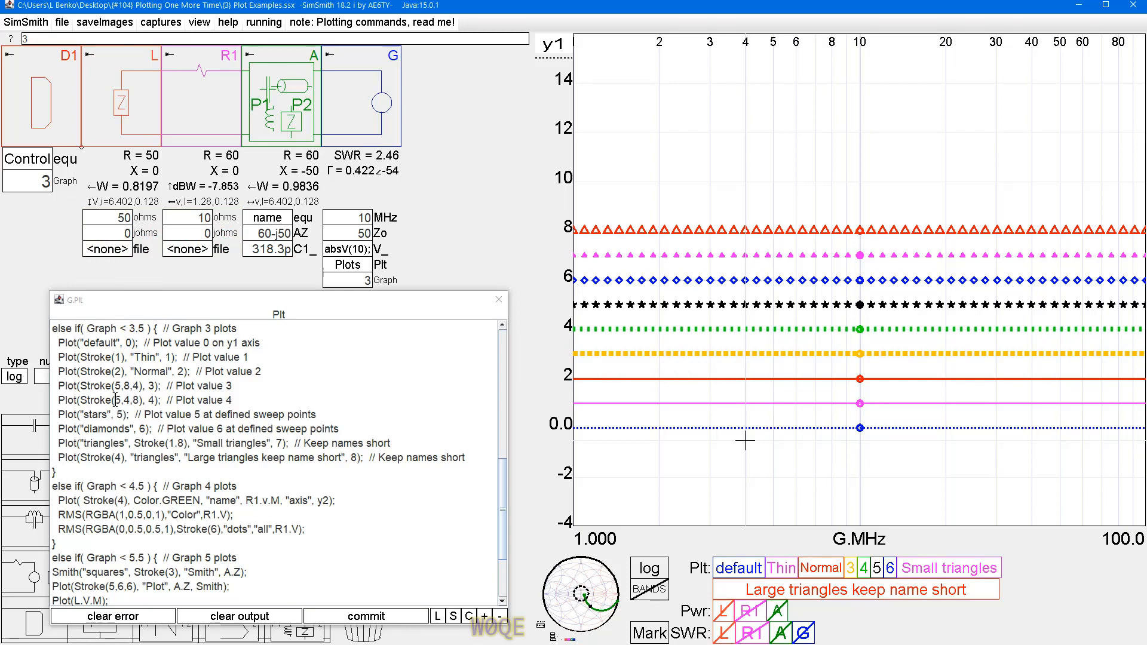
{"action": "mouse_move", "coordinate": [727, 336]}
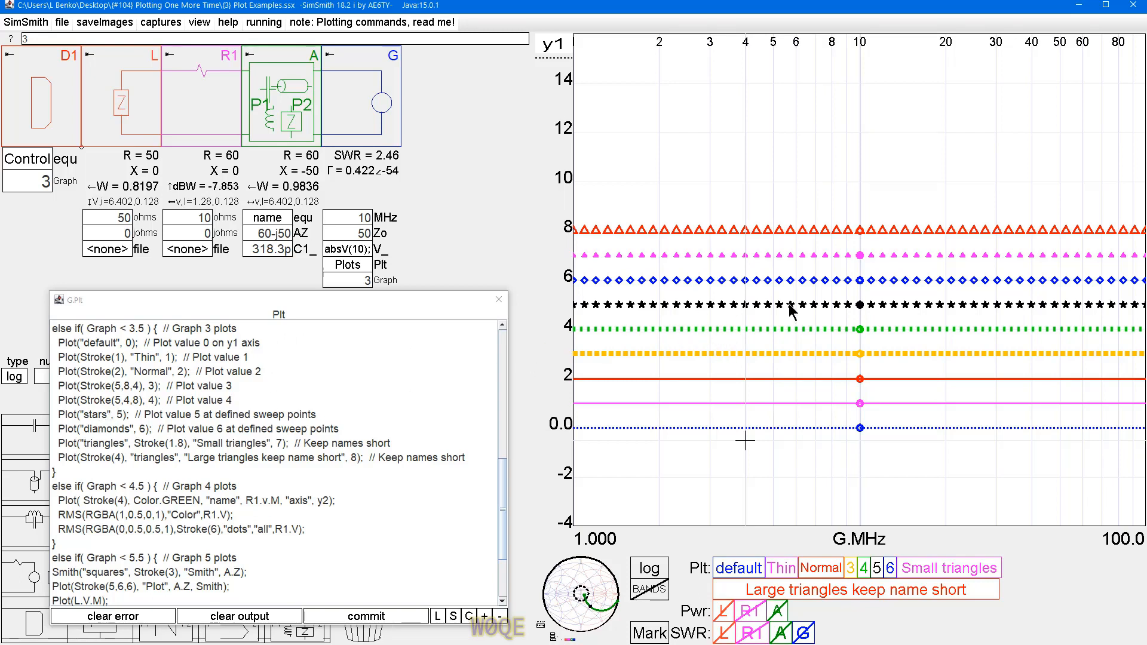
{"action": "mouse_move", "coordinate": [748, 313]}
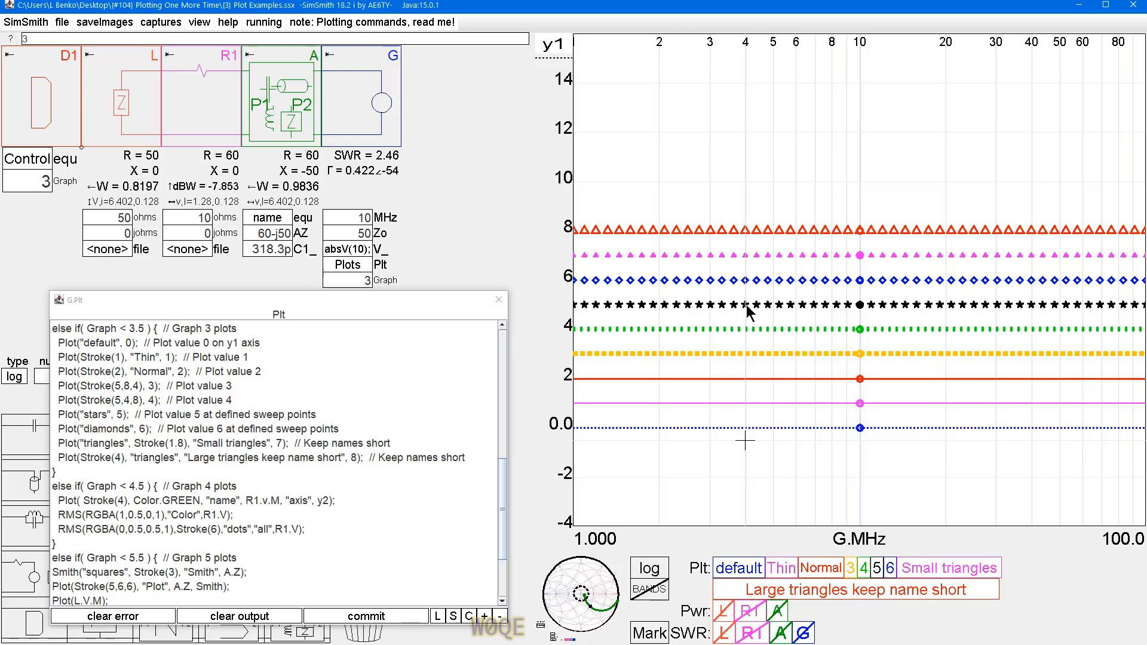
{"action": "mouse_move", "coordinate": [739, 311]}
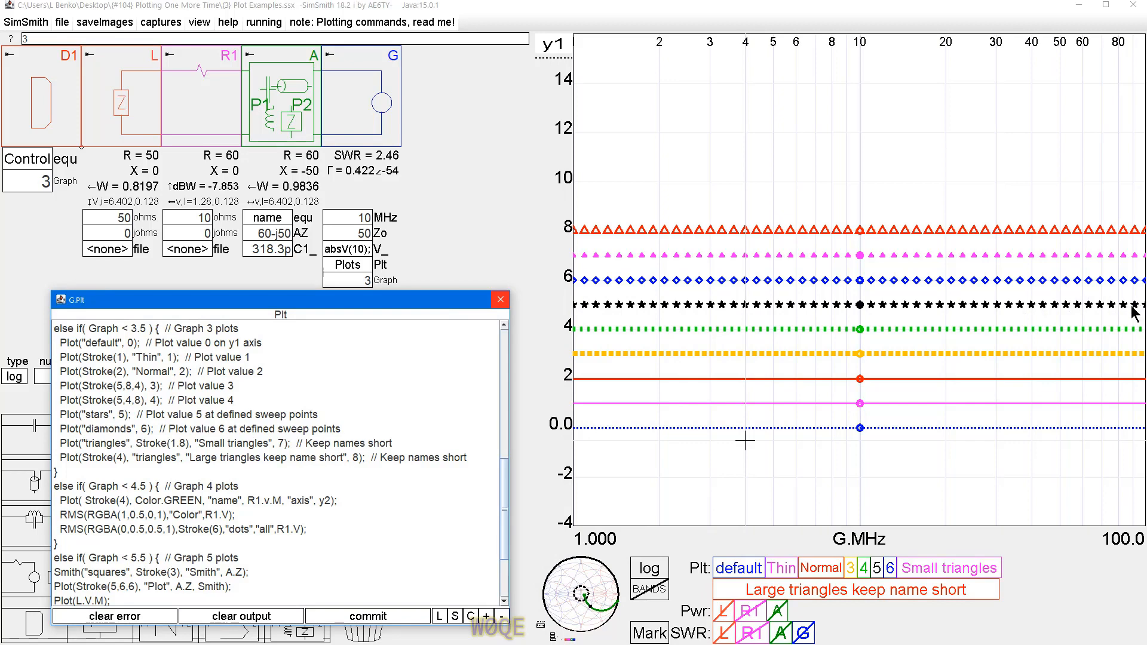
{"action": "mouse_move", "coordinate": [747, 307]}
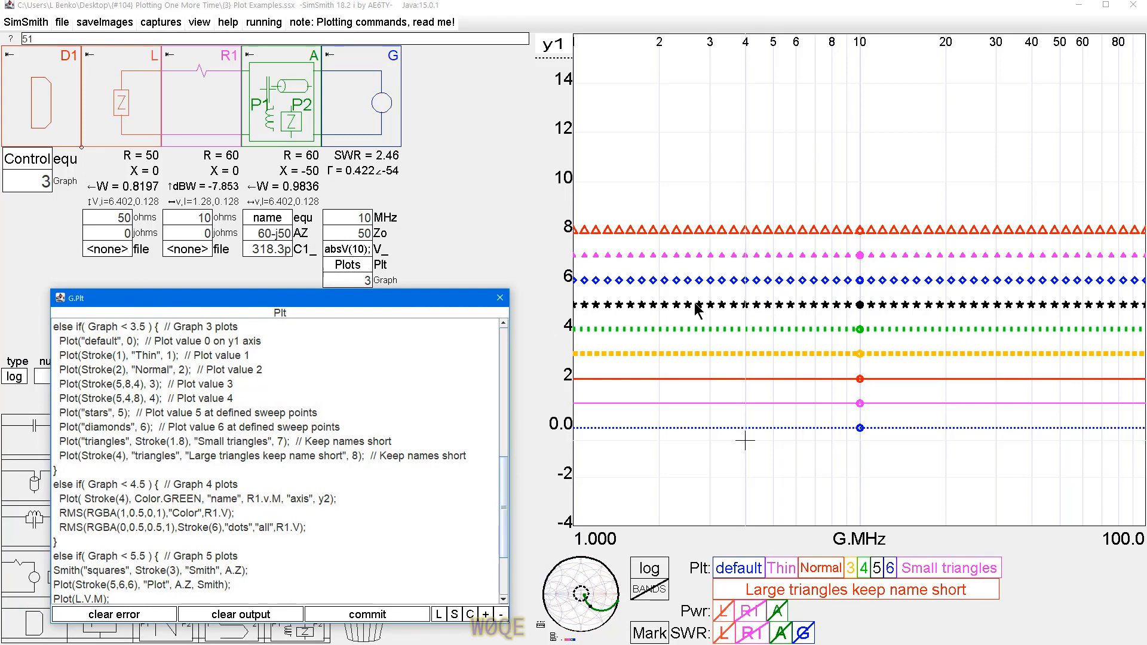
{"action": "mouse_move", "coordinate": [700, 262]}
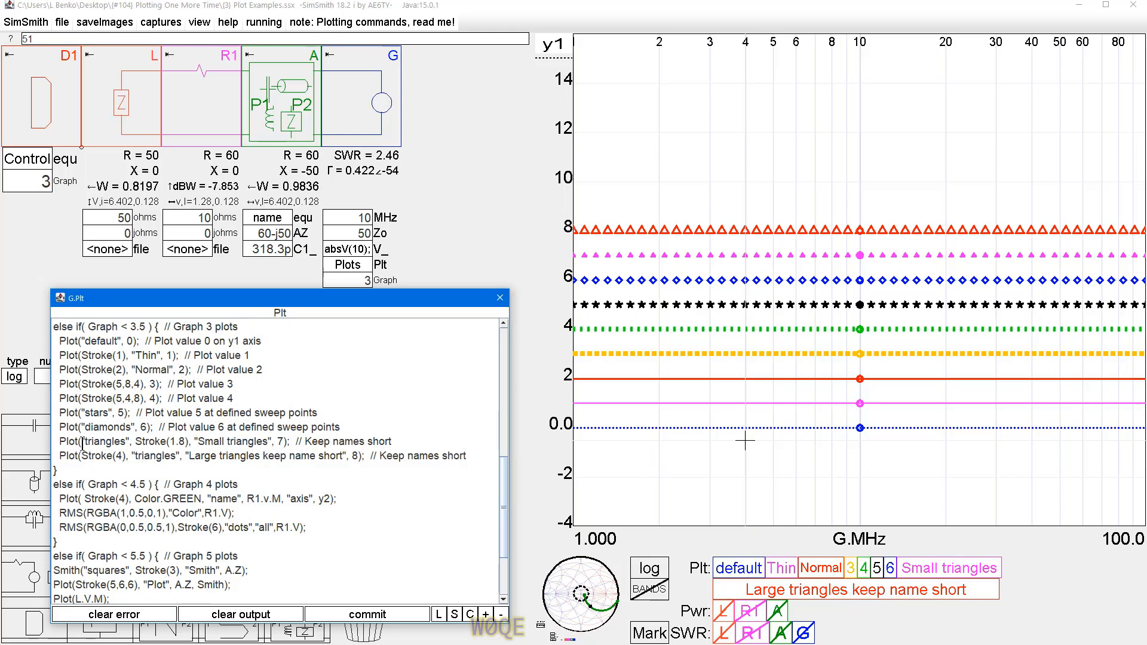
{"action": "mouse_move", "coordinate": [745, 261]}
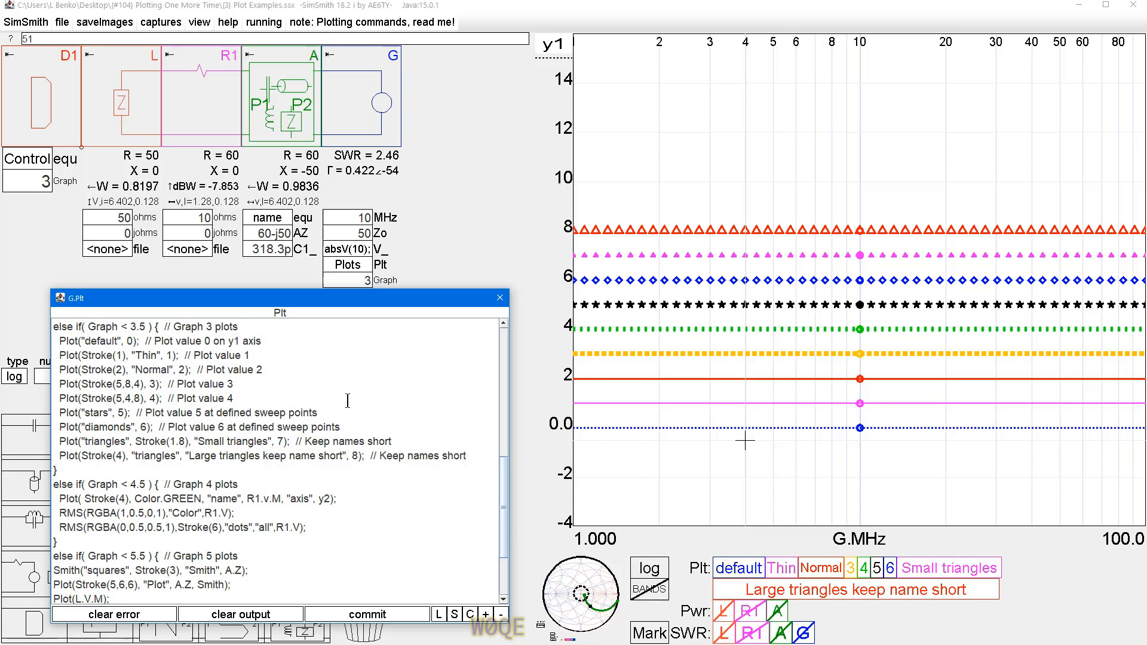
Scroll the script to the Graph 4/5 sections and set the Graph value from 3 to 4
{"action": "scroll", "scroll_direction": "down", "scroll_amount": 3}
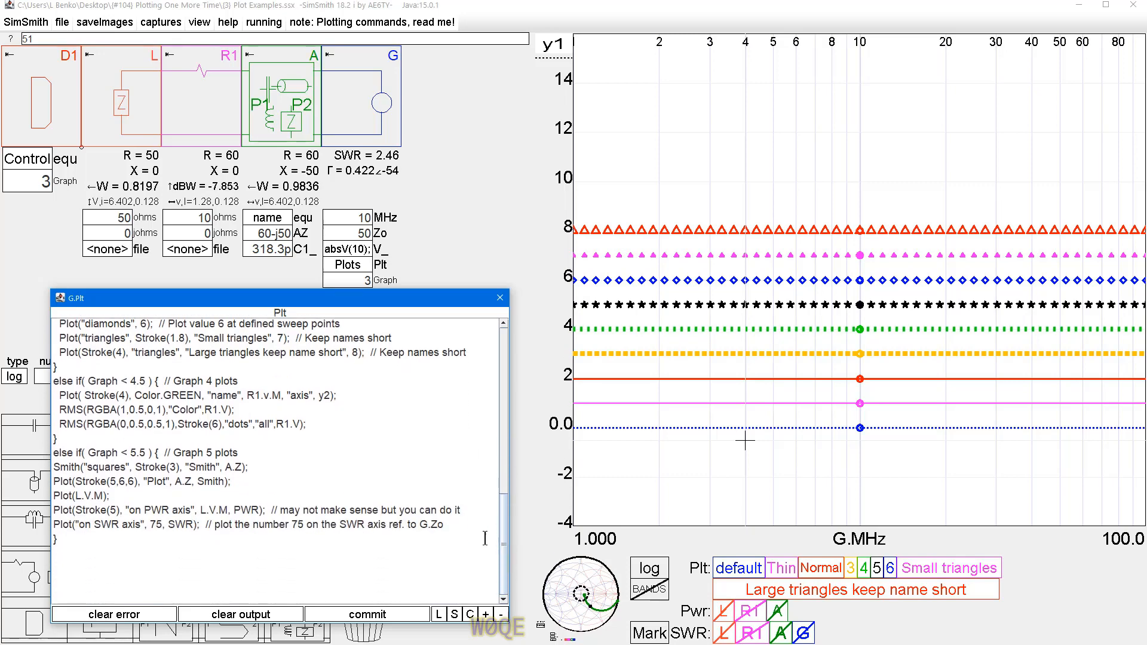
{"action": "left_click", "coordinate": [27, 182]}
{"action": "type", "text": "4"}
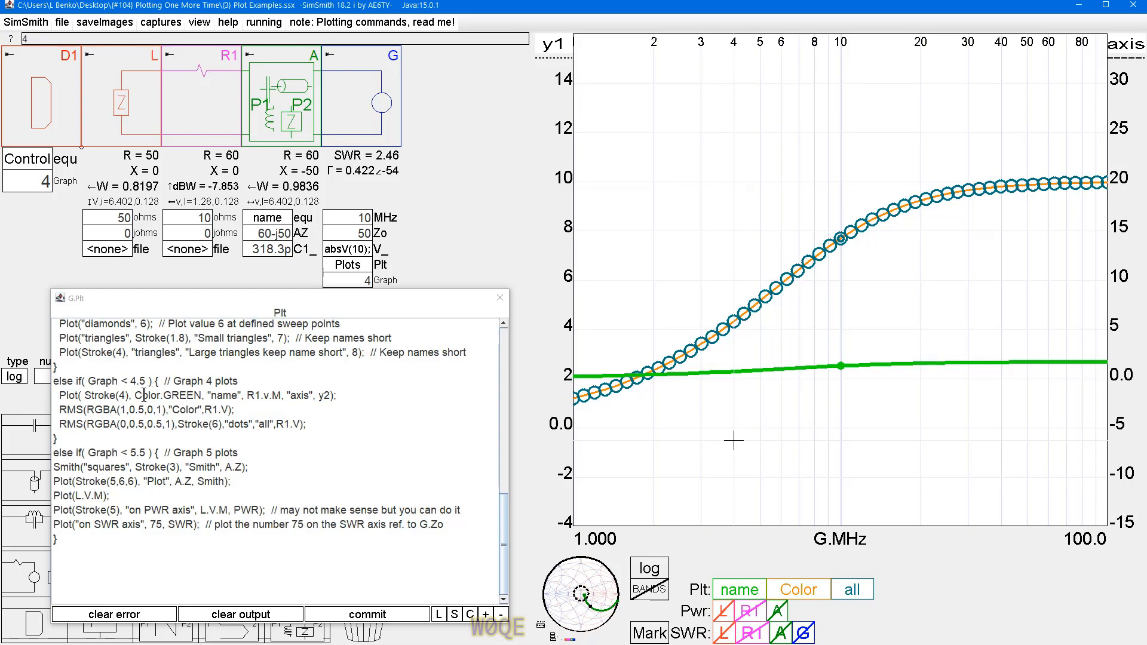
{"action": "mouse_move", "coordinate": [220, 395]}
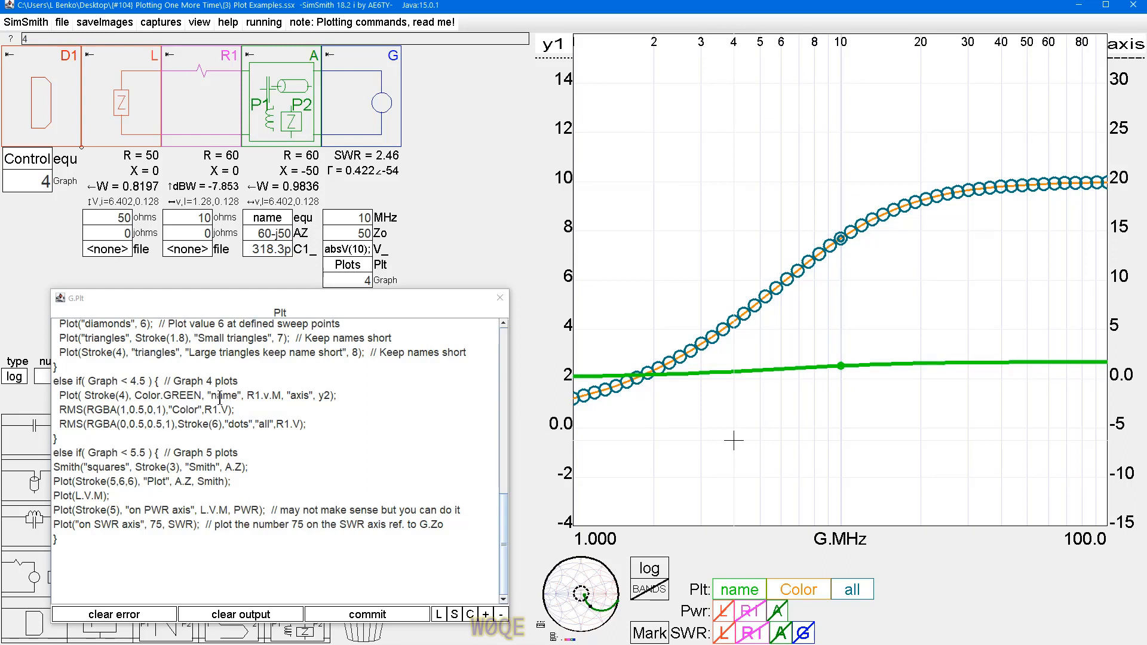
{"action": "mouse_move", "coordinate": [773, 583]}
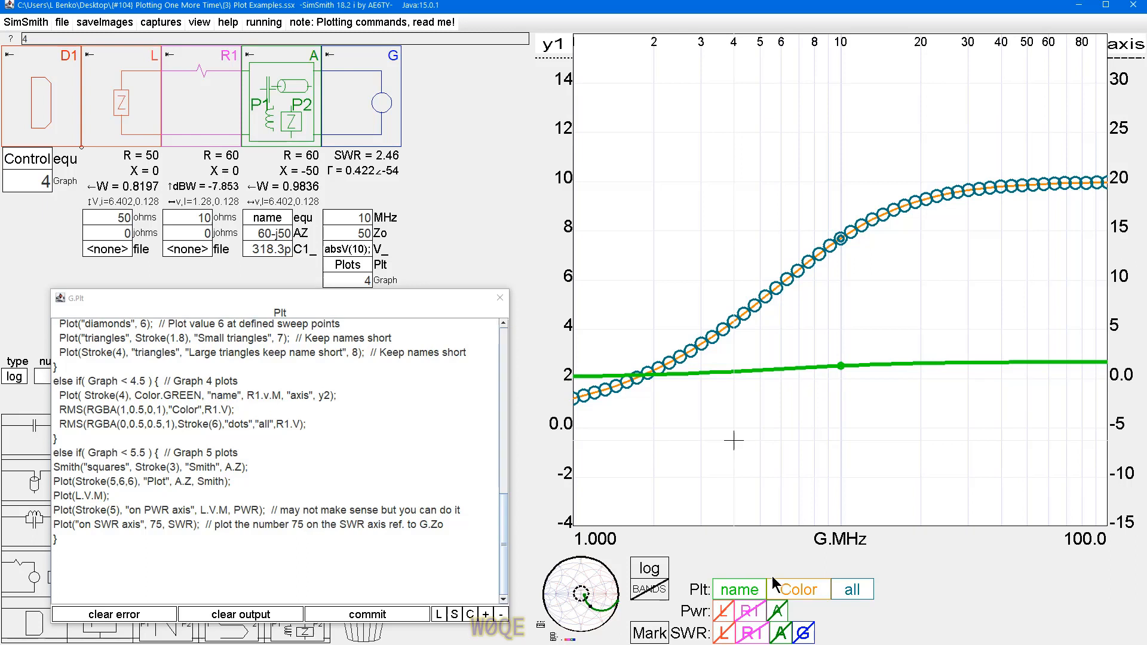
{"action": "mouse_move", "coordinate": [379, 462]}
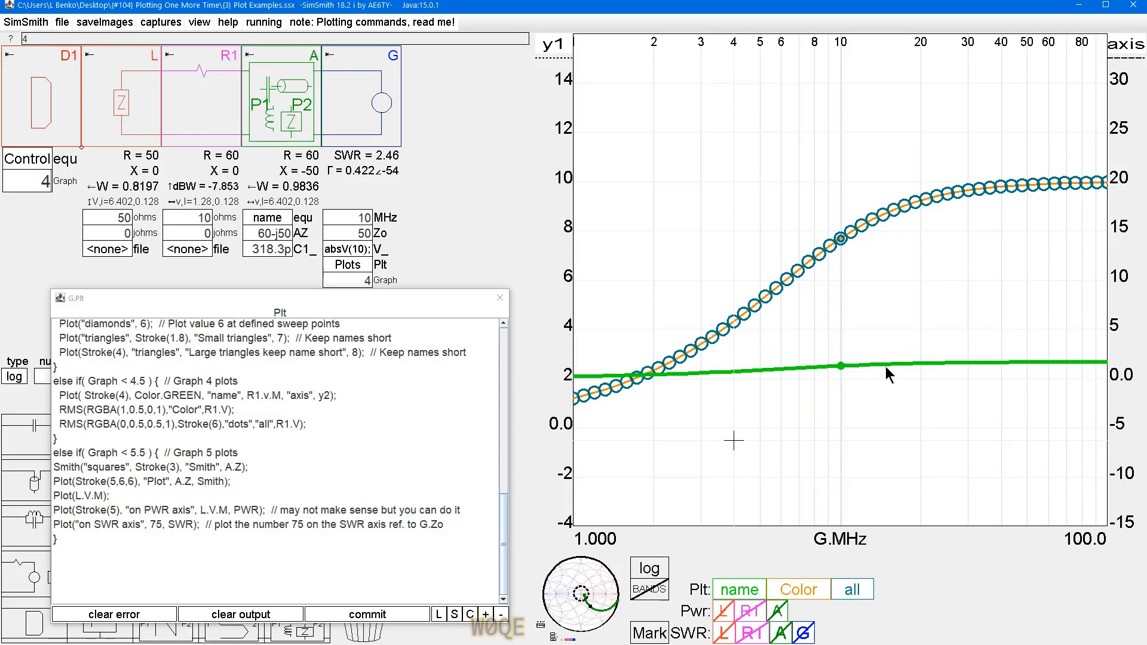
{"action": "mouse_move", "coordinate": [877, 372]}
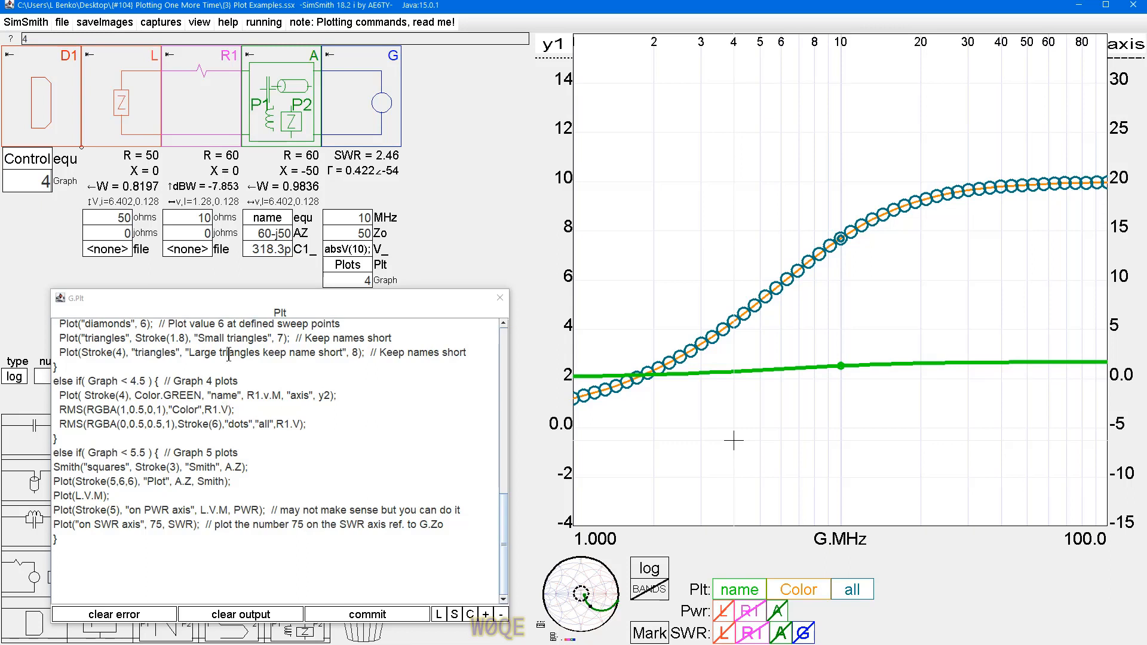
{"action": "mouse_move", "coordinate": [237, 138]}
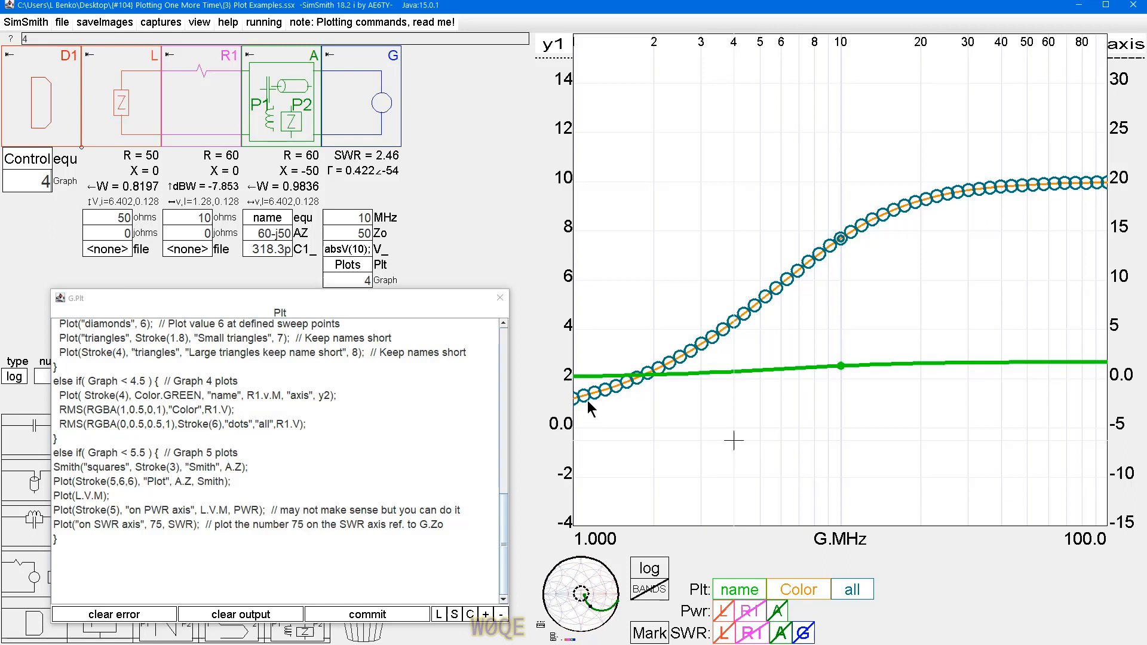
{"action": "mouse_move", "coordinate": [756, 330]}
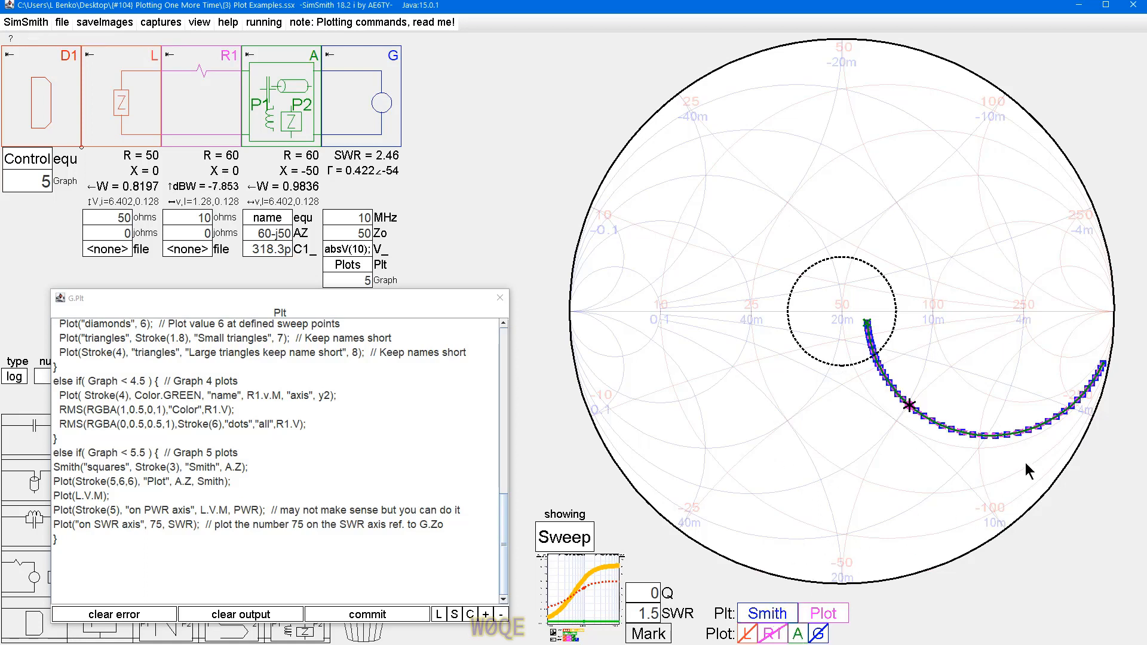
{"action": "mouse_move", "coordinate": [793, 488]}
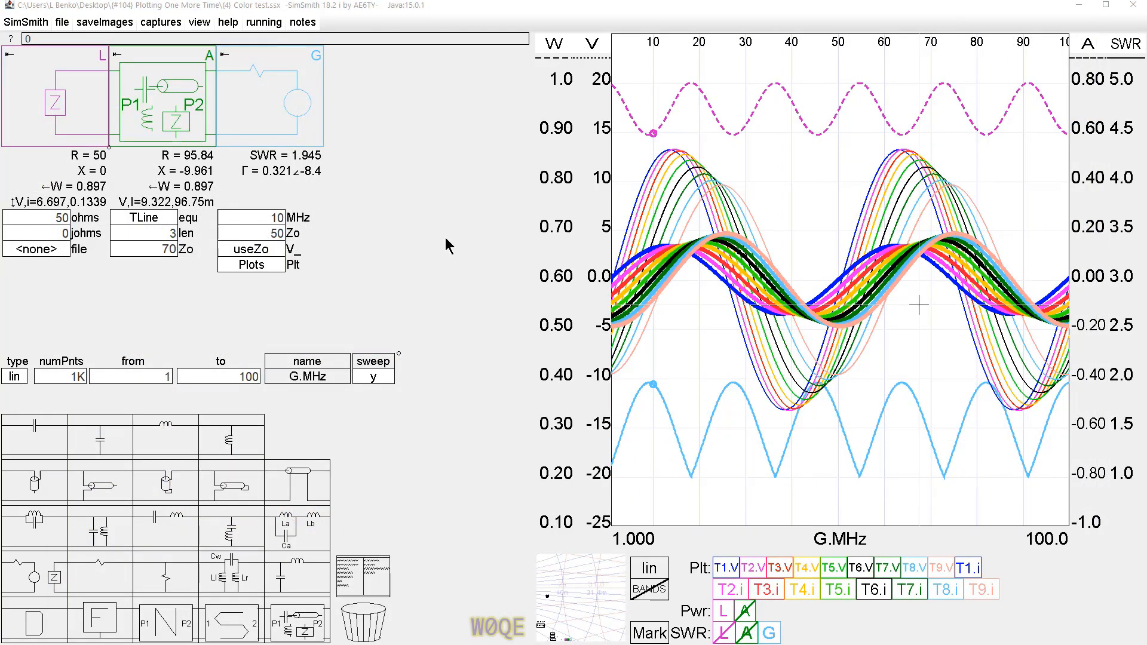
{"action": "mouse_move", "coordinate": [650, 277]}
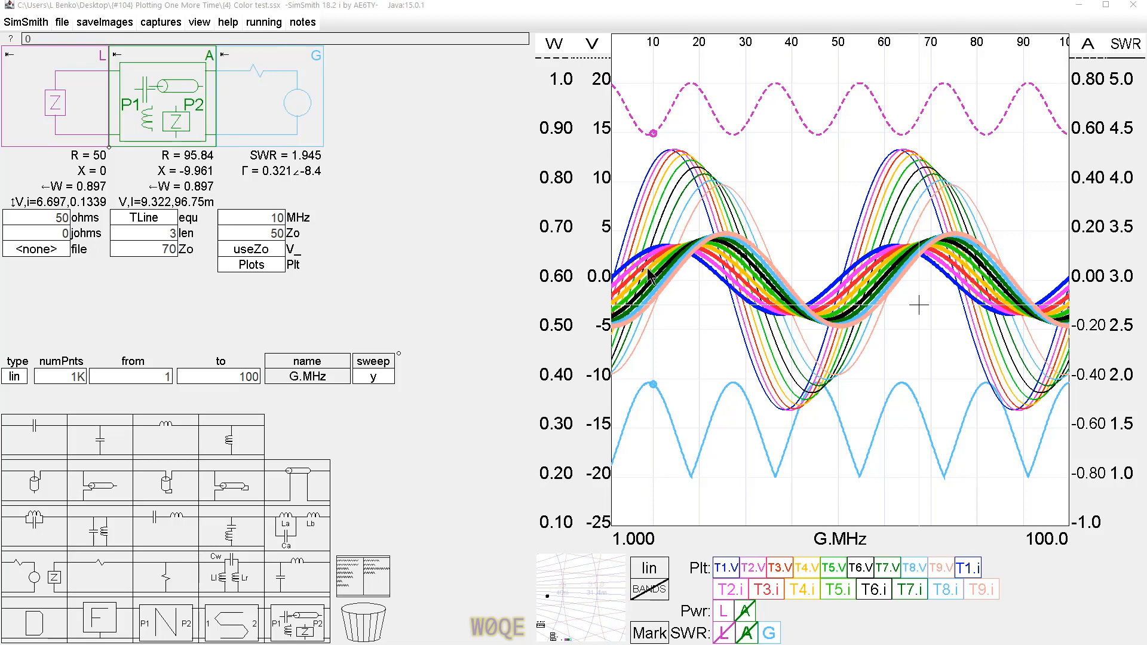
{"action": "mouse_move", "coordinate": [666, 294]}
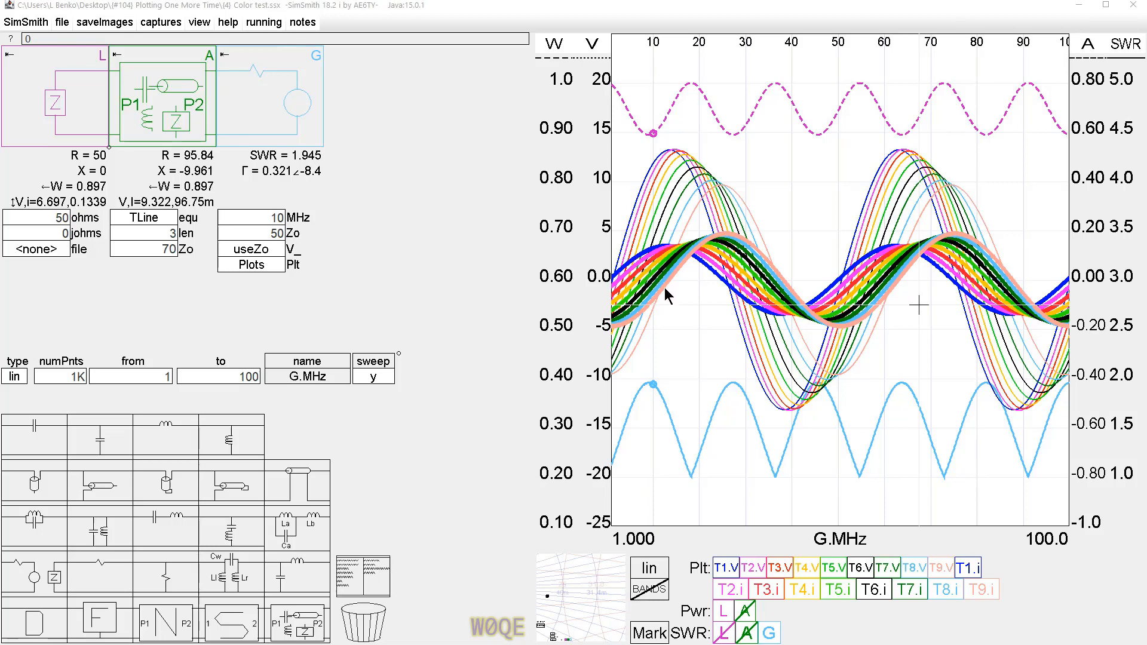
{"action": "mouse_move", "coordinate": [626, 282]}
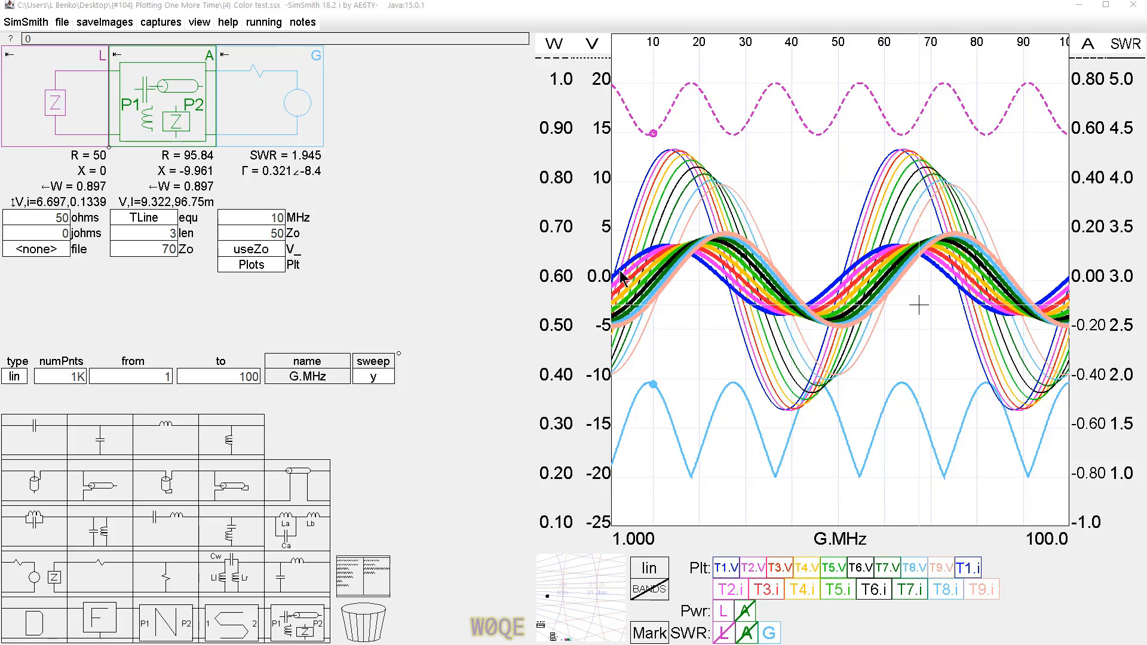
{"action": "mouse_move", "coordinate": [635, 227]}
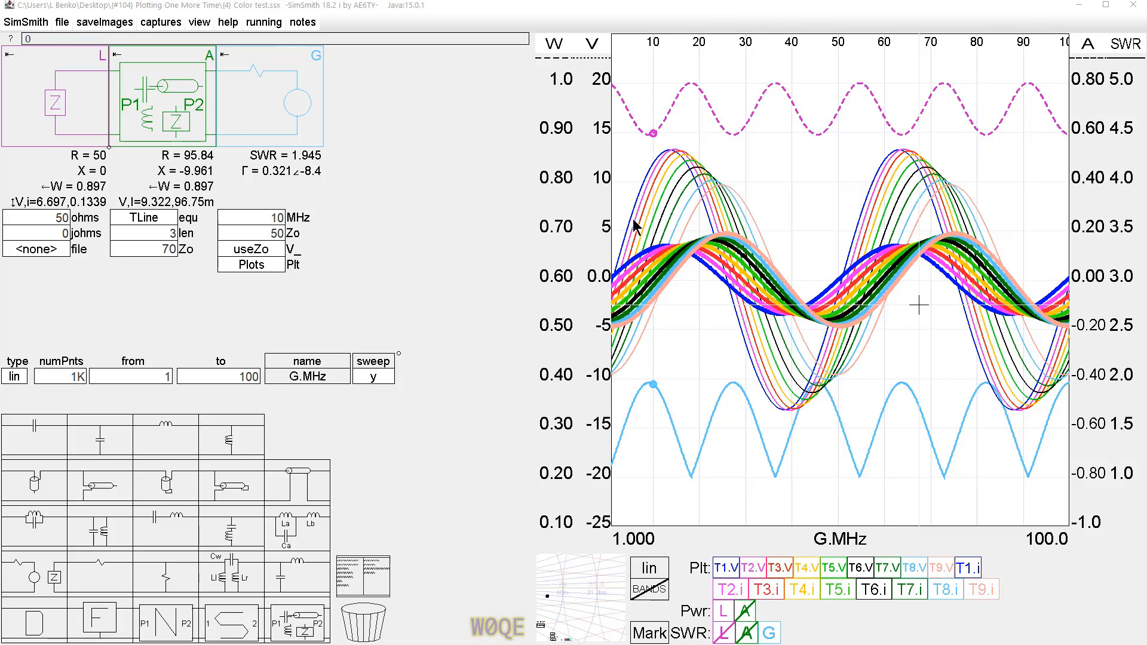
{"action": "mouse_move", "coordinate": [684, 241]}
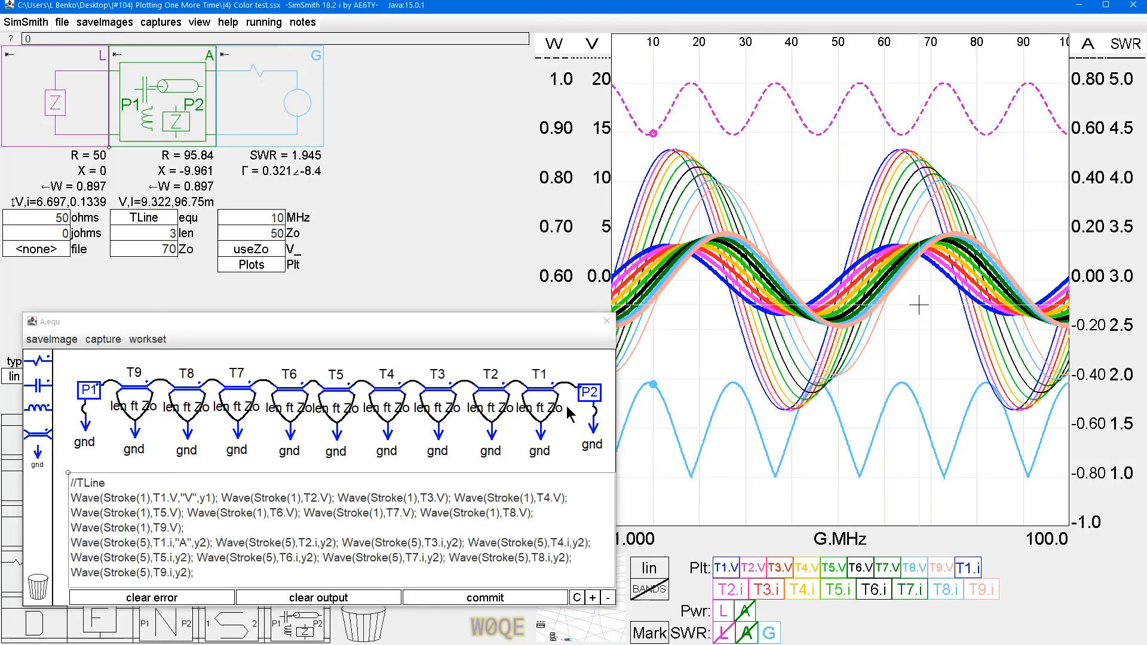
{"action": "mouse_move", "coordinate": [724, 298]}
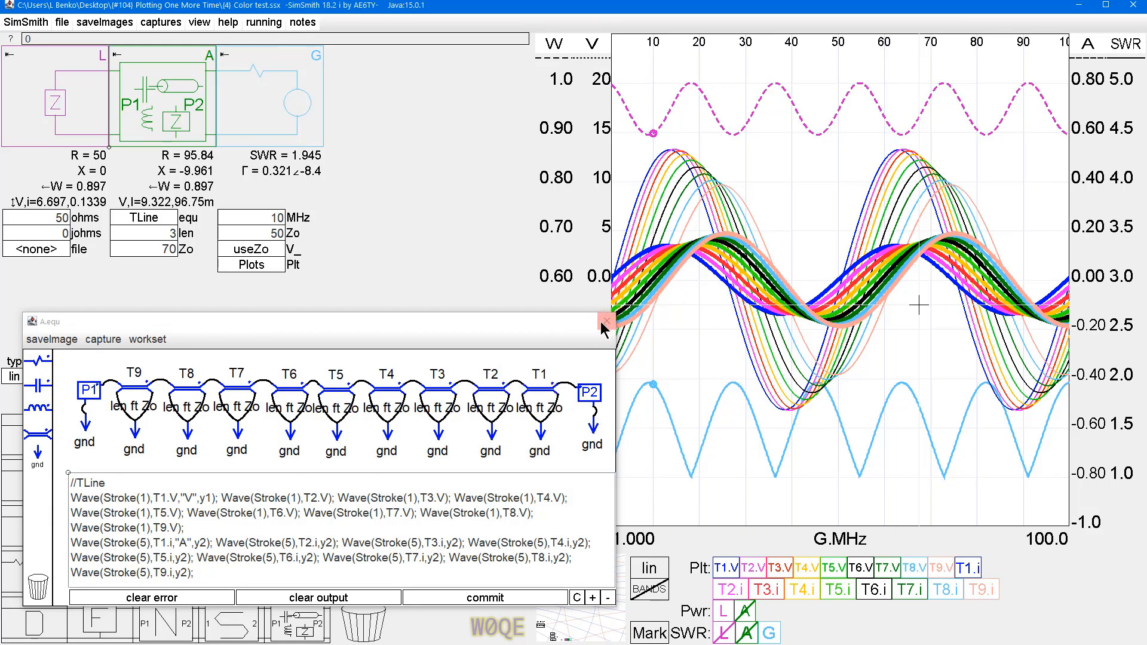
{"action": "left_click", "coordinate": [603, 322]}
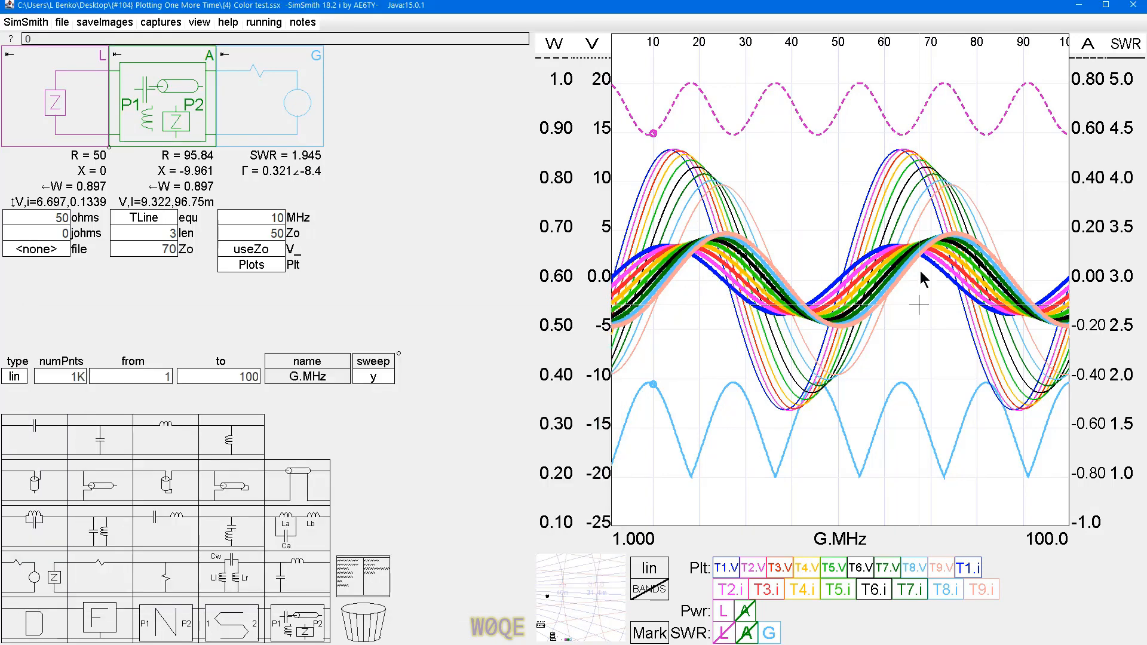
{"action": "mouse_move", "coordinate": [920, 441]}
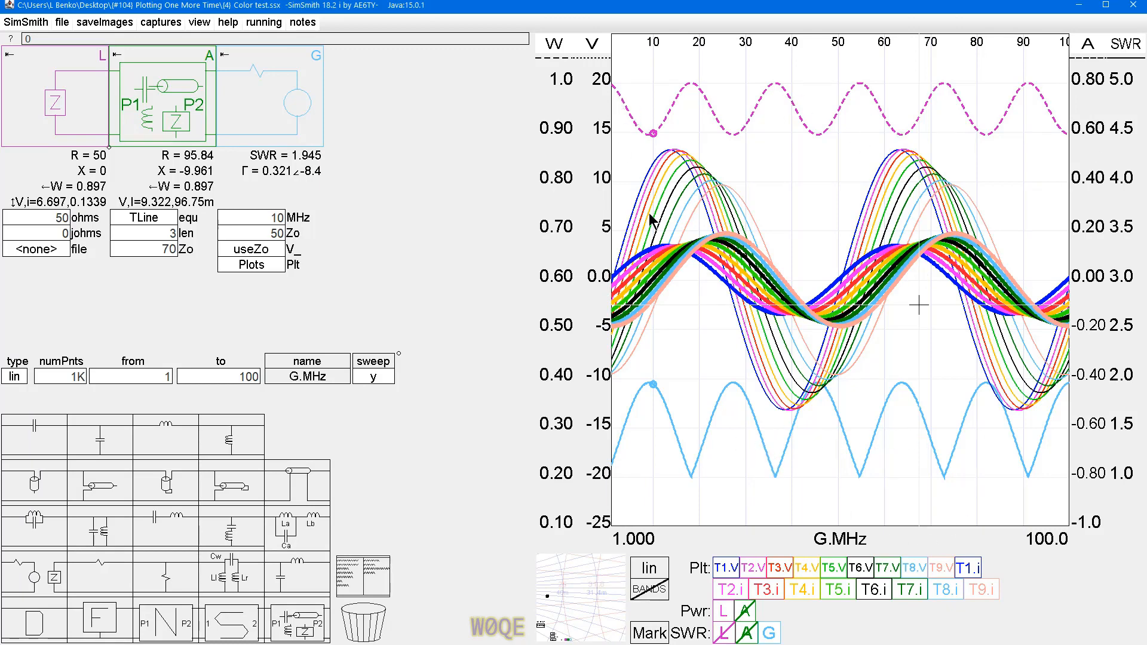
{"action": "mouse_move", "coordinate": [626, 276]}
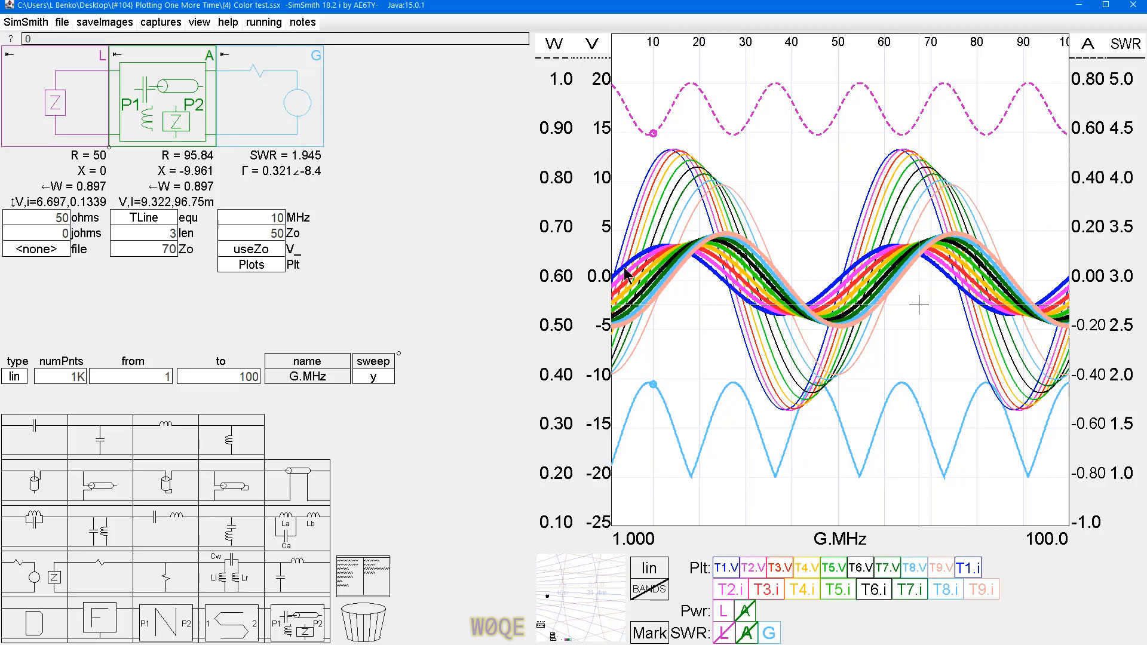
{"action": "mouse_move", "coordinate": [662, 300]}
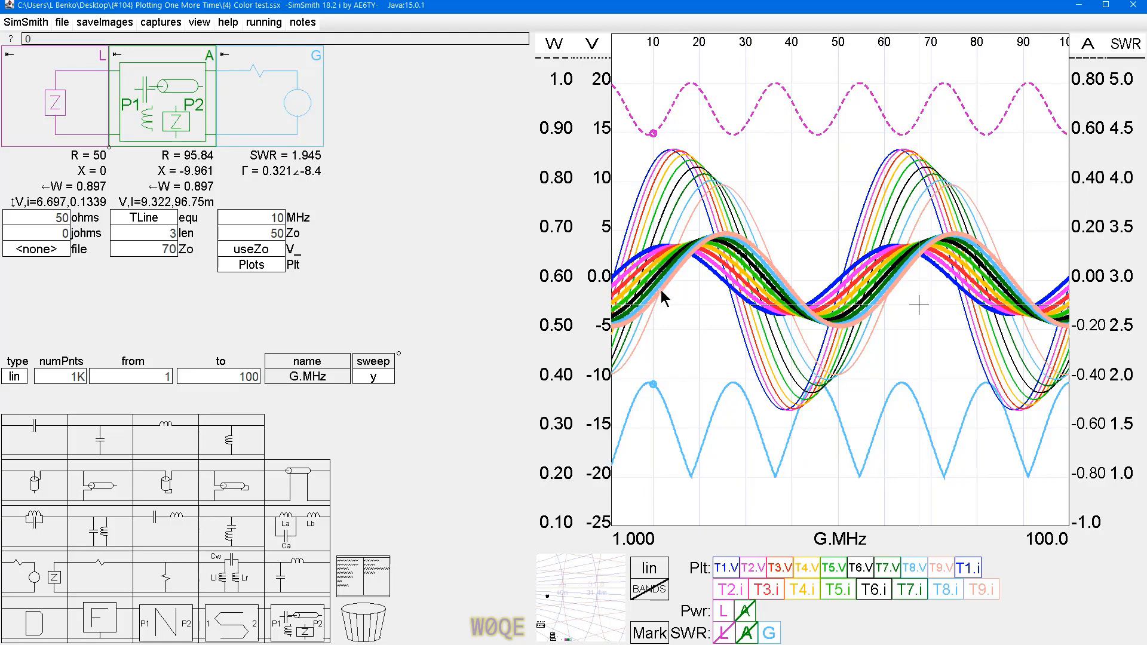
{"action": "mouse_move", "coordinate": [665, 296]}
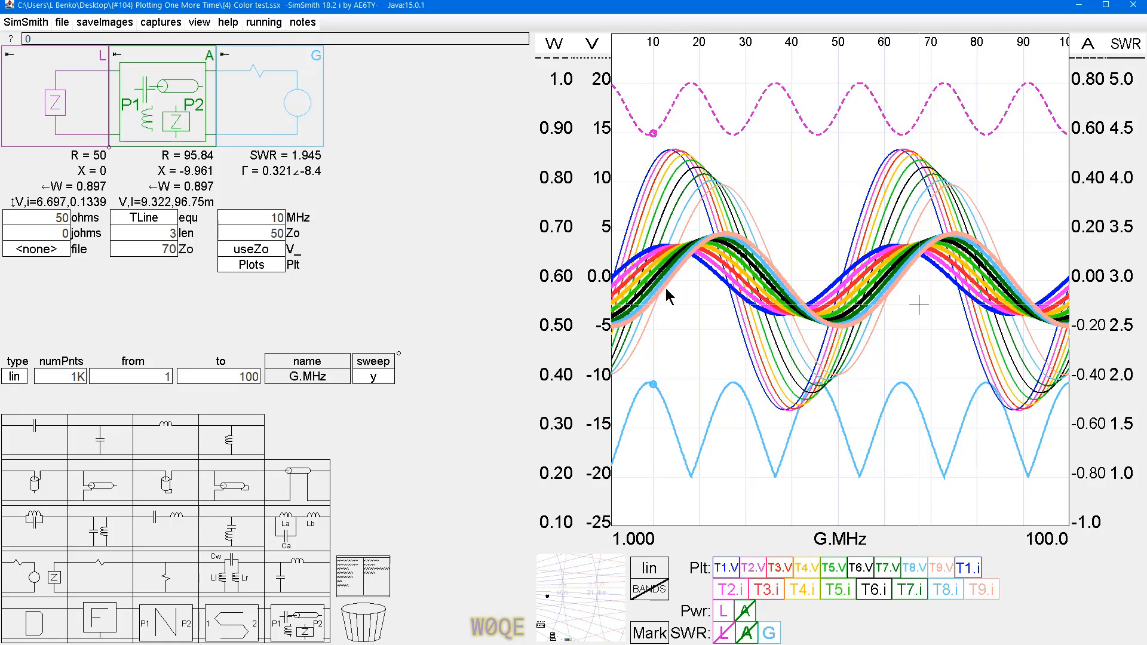
{"action": "mouse_move", "coordinate": [677, 274]}
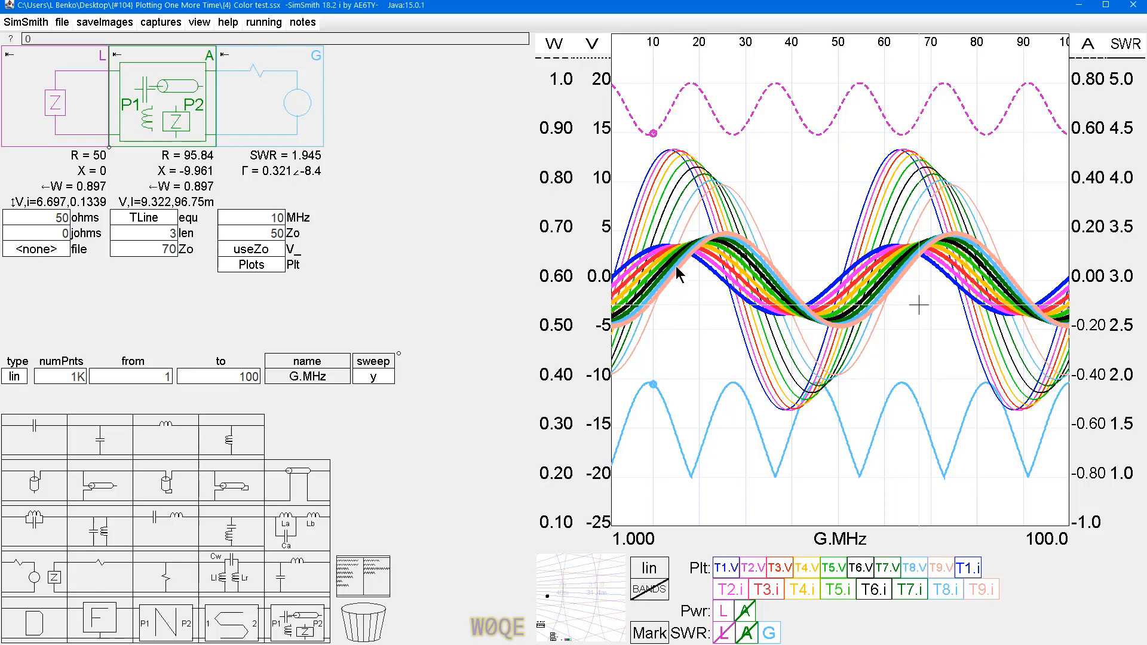
{"action": "mouse_move", "coordinate": [684, 266]}
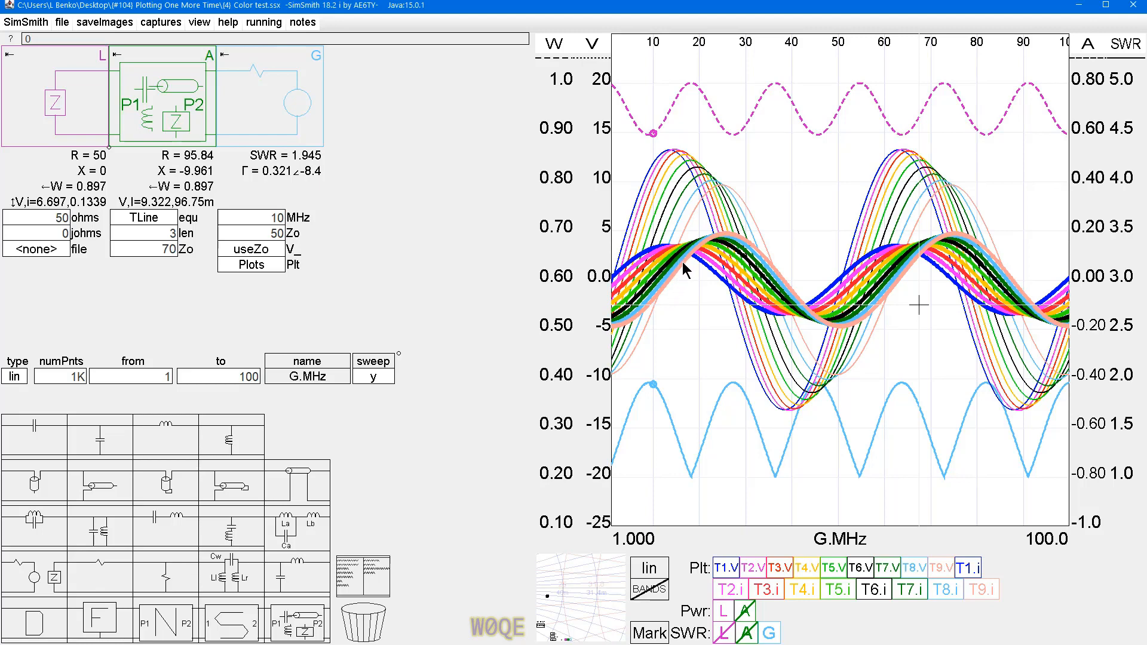
{"action": "mouse_move", "coordinate": [369, 276]}
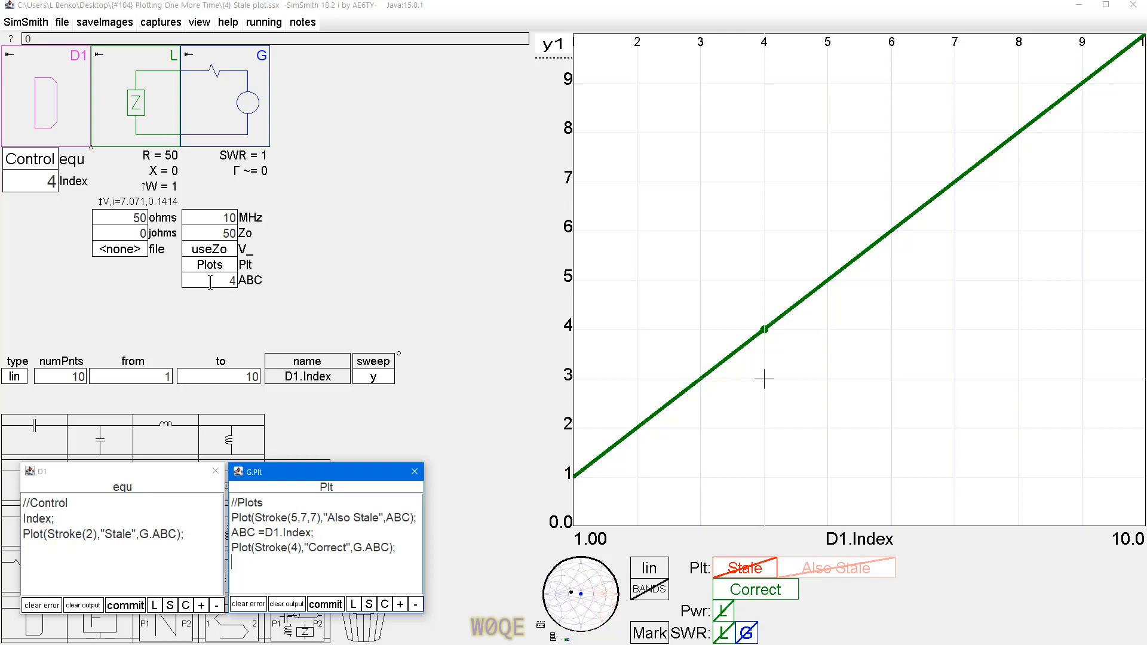
{"action": "mouse_move", "coordinate": [213, 281]}
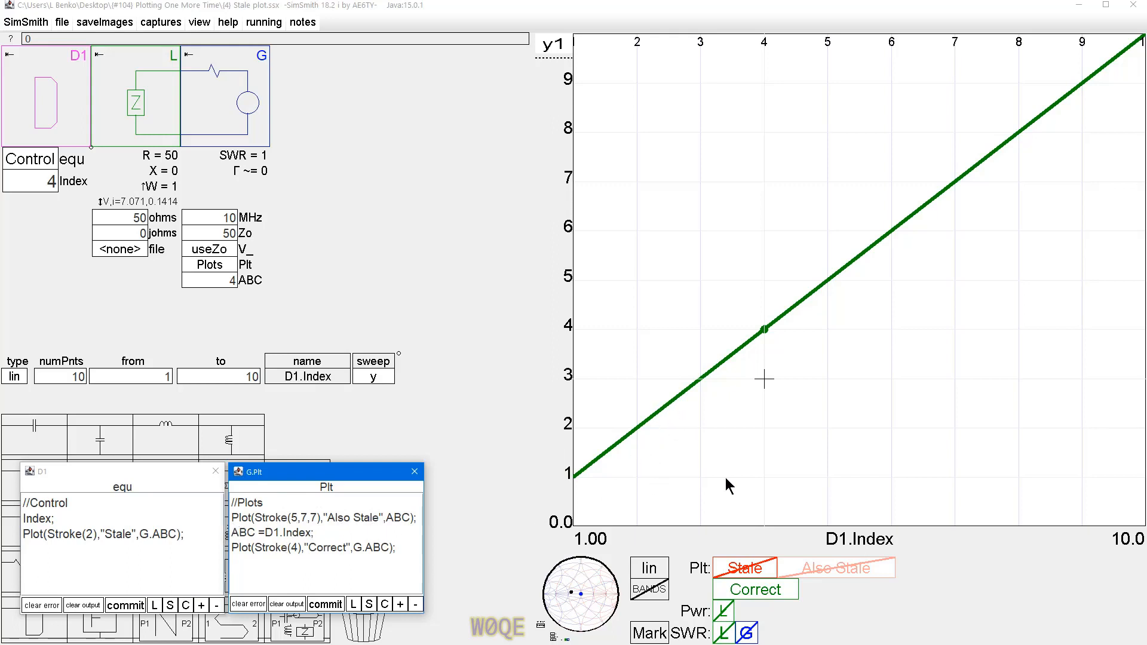
Load 'Stale plot.ssx' and change the D1 Index from 4 to 3
{"action": "left_click", "coordinate": [837, 568]}
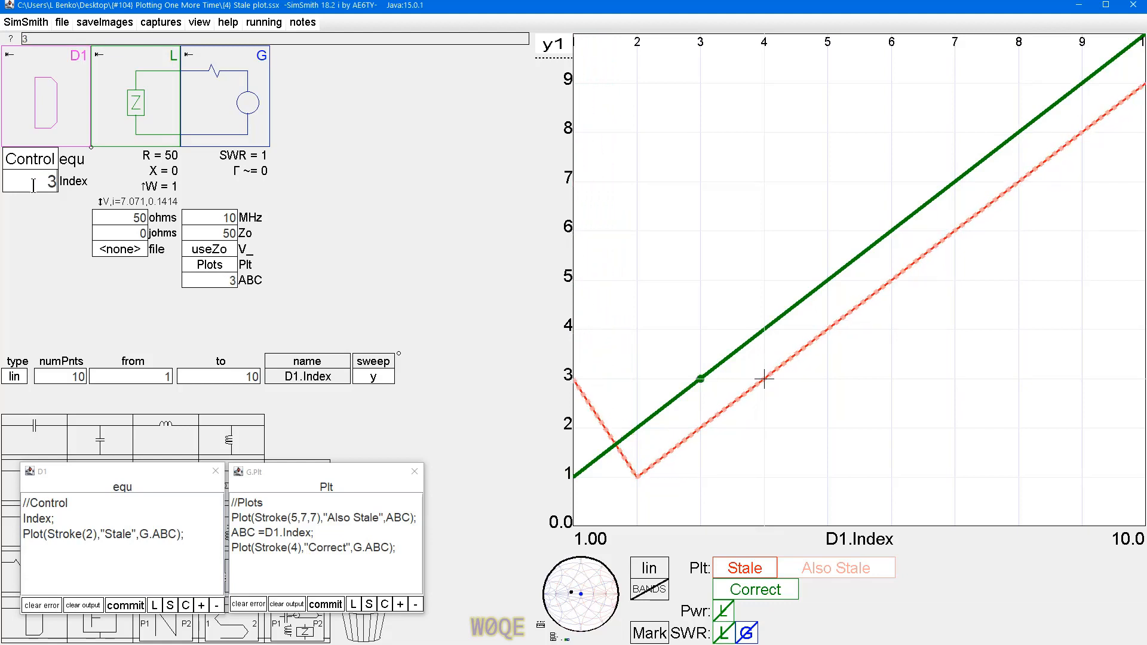
{"action": "mouse_move", "coordinate": [666, 364]}
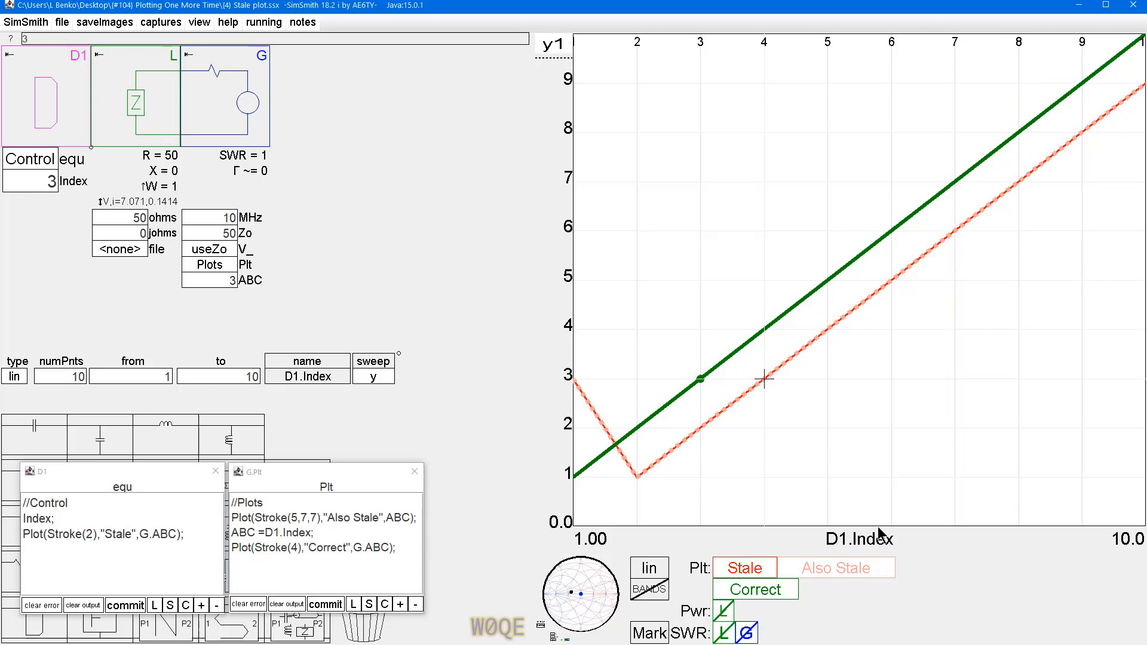
{"action": "mouse_move", "coordinate": [789, 623]}
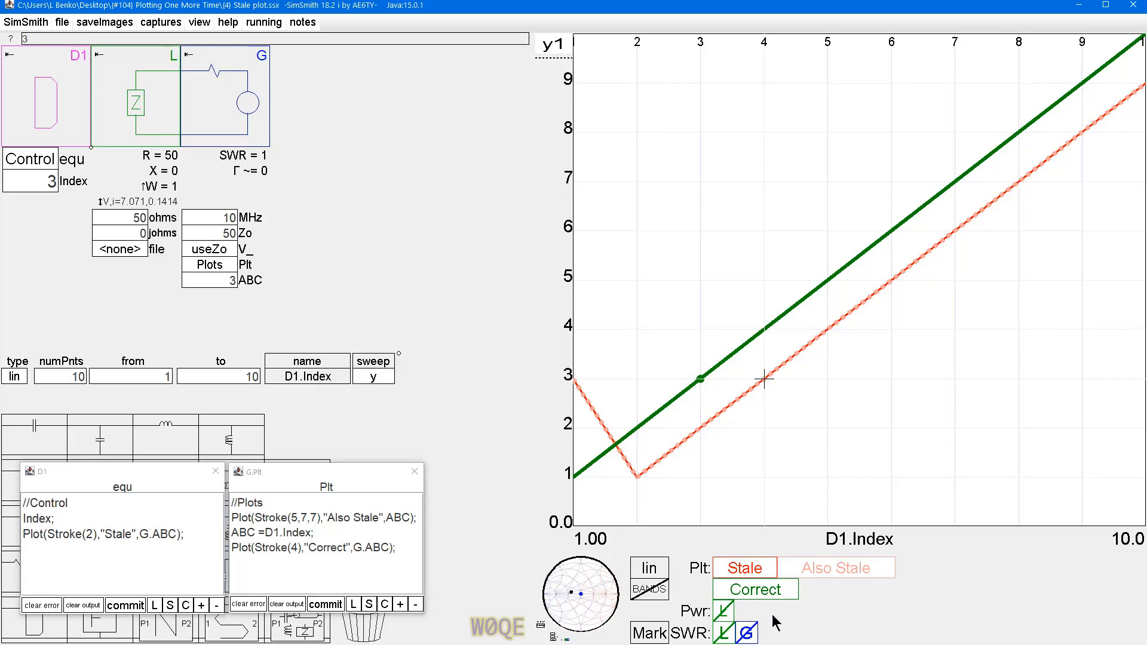
{"action": "mouse_move", "coordinate": [646, 508]}
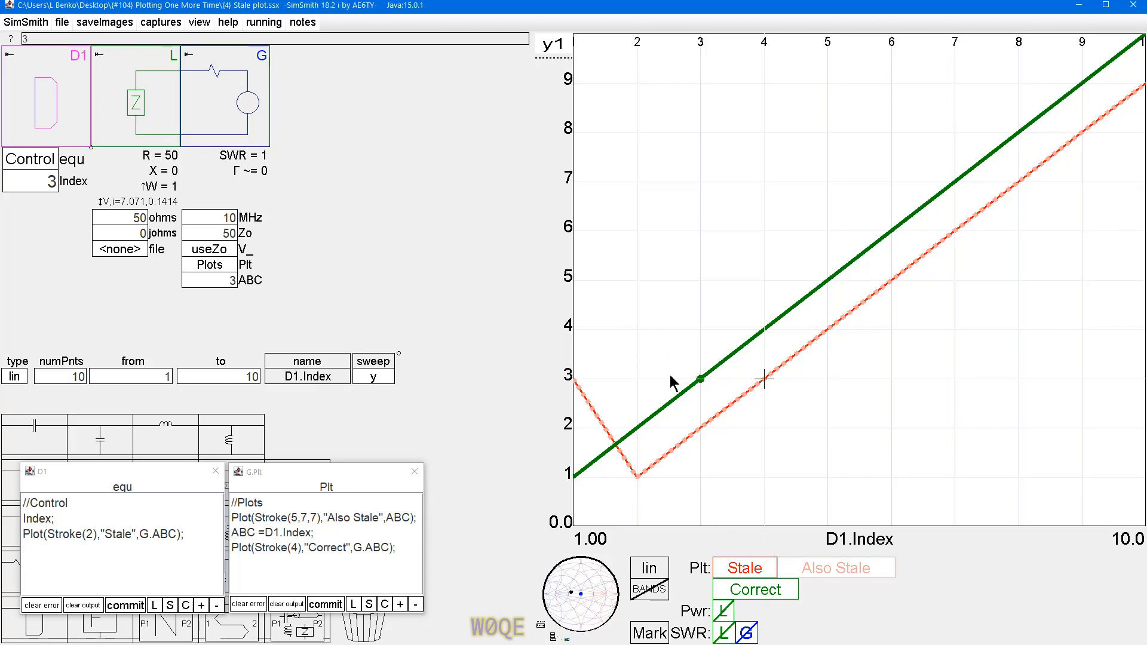
{"action": "left_click", "coordinate": [62, 375]}
{"action": "type", "text": "K"}
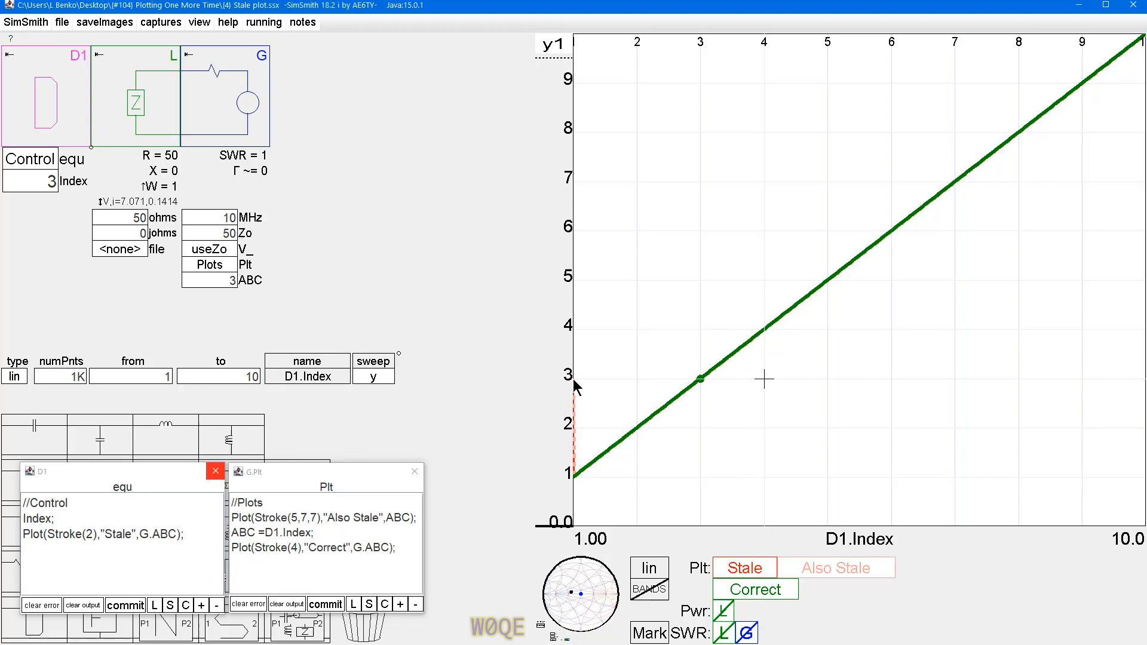
{"action": "mouse_move", "coordinate": [644, 433]}
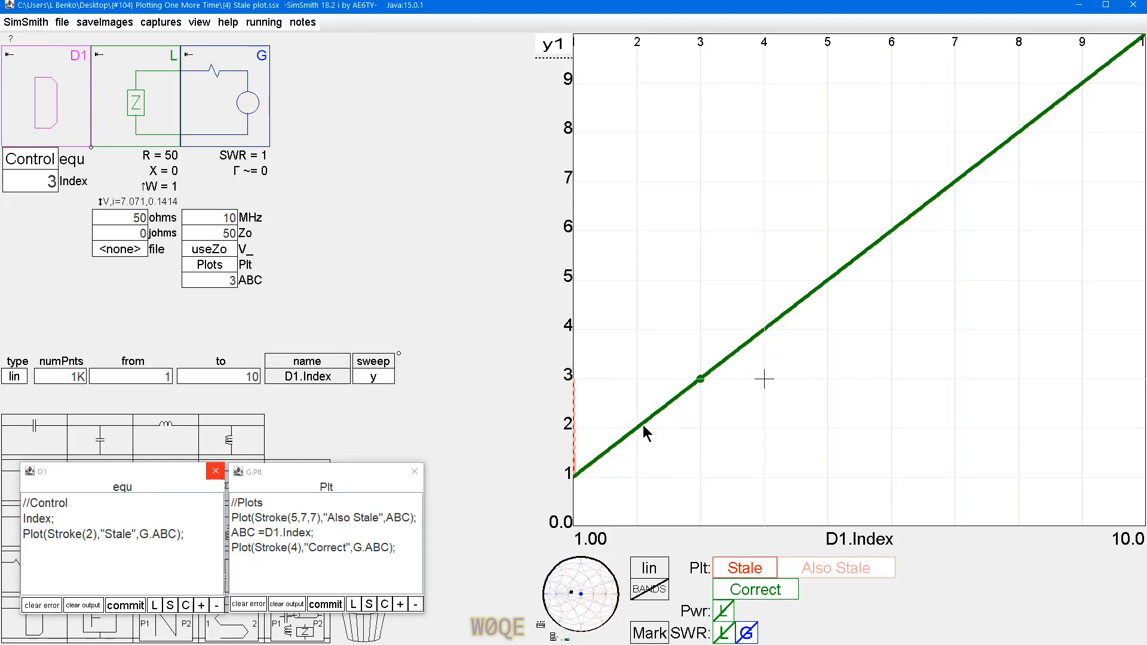
{"action": "mouse_move", "coordinate": [940, 207]}
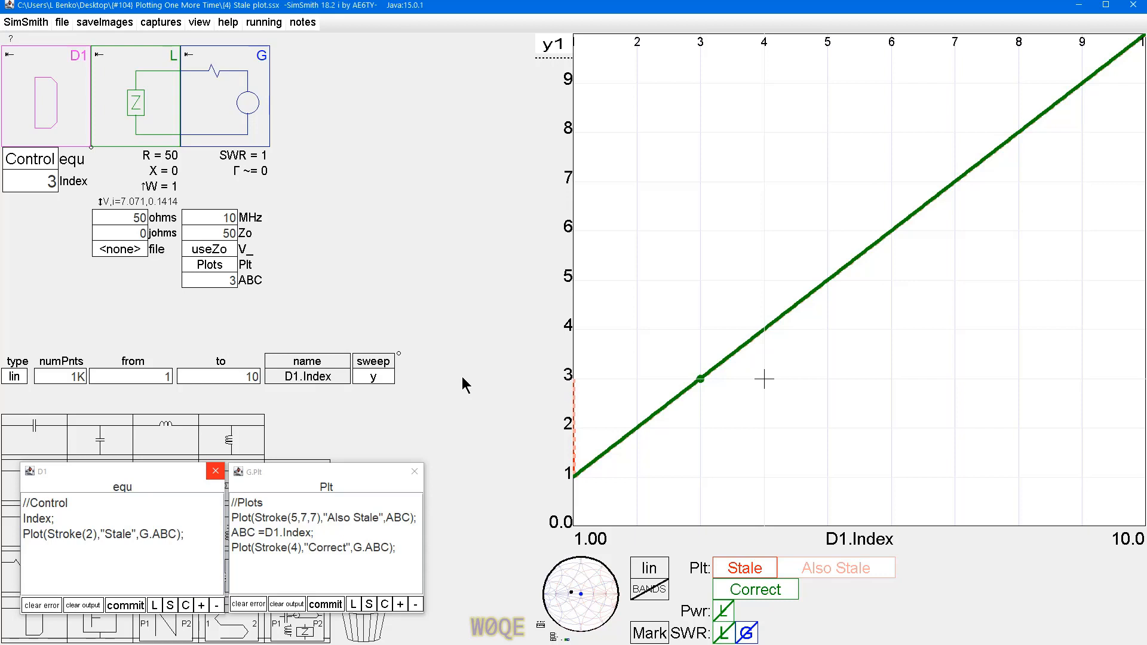
{"action": "mouse_move", "coordinate": [437, 369]}
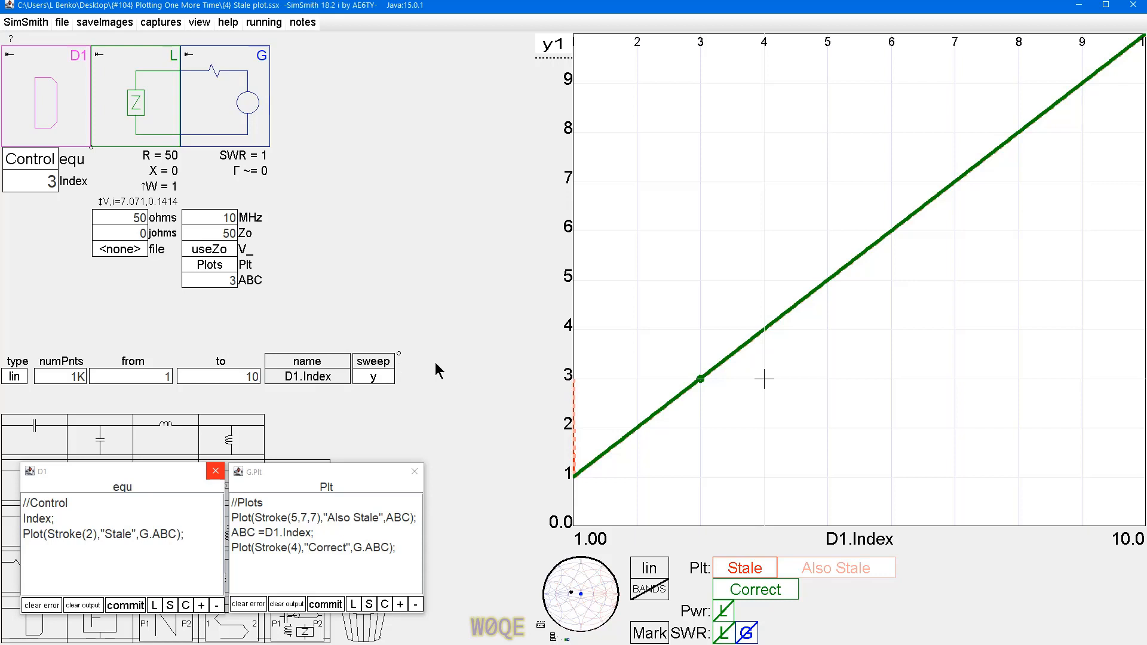
{"action": "mouse_move", "coordinate": [446, 378]}
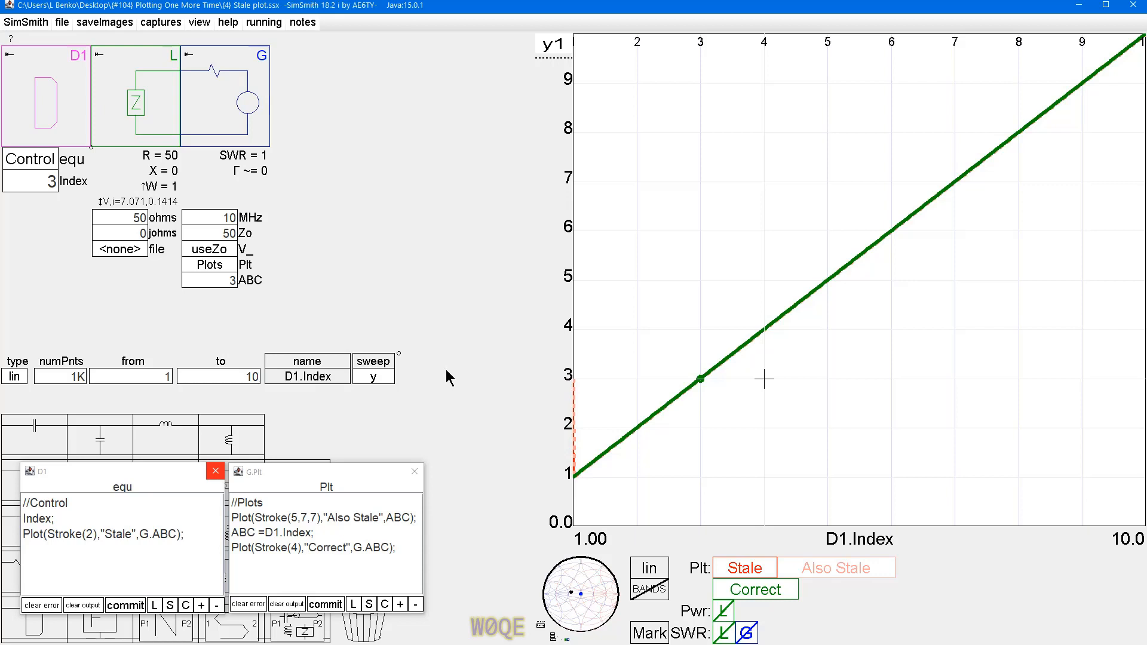